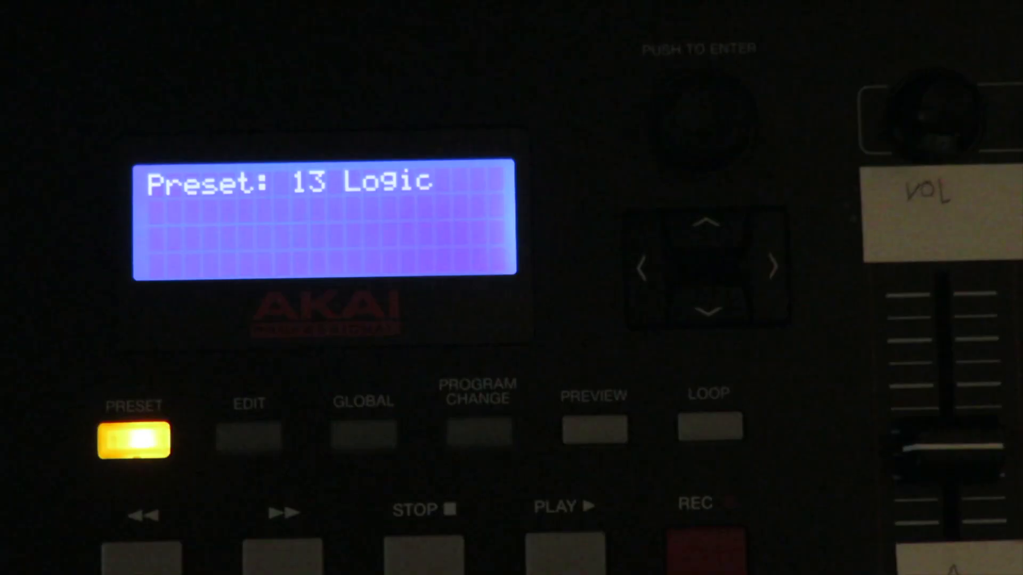
Enter edit mode on the Logic preset to show Knob01's MIDI CC 003, USB A1 settings.
{"action": "left_click", "coordinate": [247, 434]}
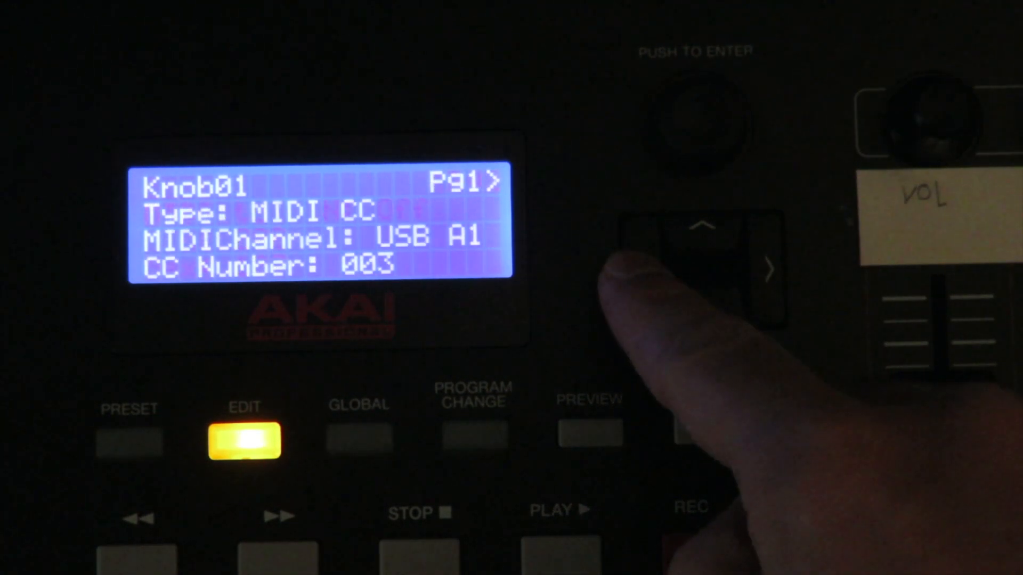
Save the Logic preset as Logic2 in slot 30 and return to Knob01's edit page.
{"action": "left_click", "coordinate": [128, 439]}
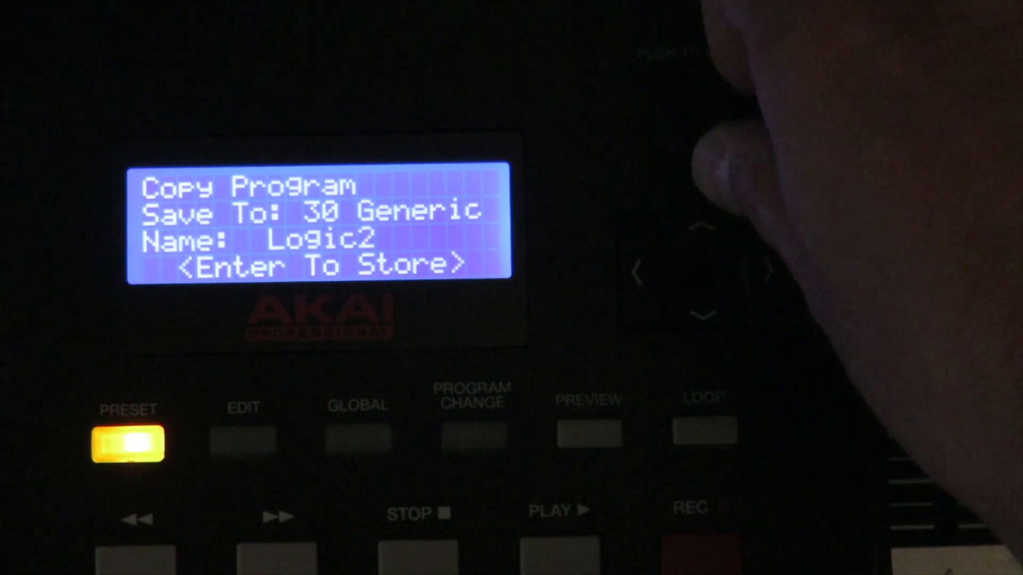
{"action": "left_click", "coordinate": [244, 436]}
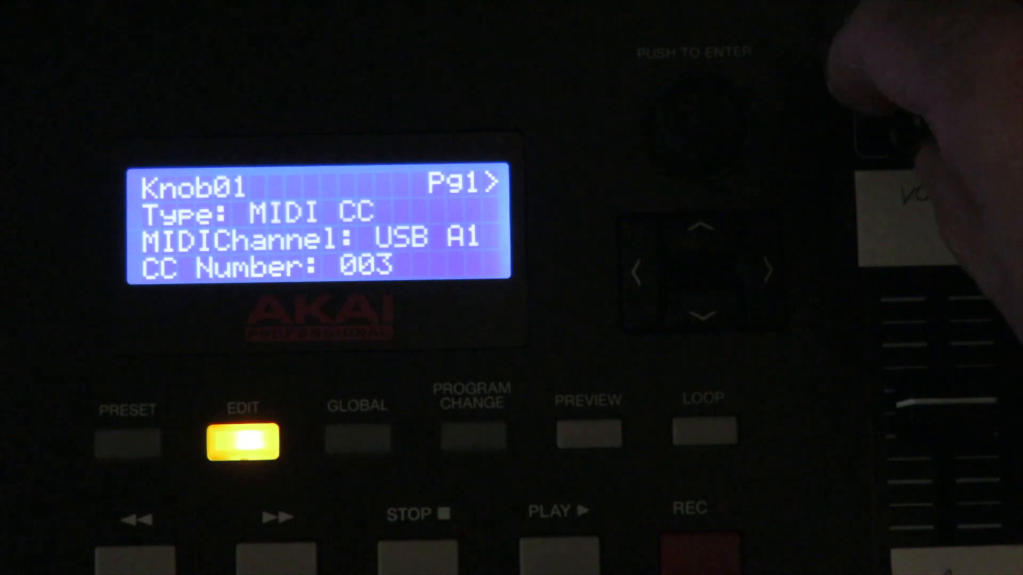
Change the knob types to INC/DEC2 on USB A1, checking Switch01 and Knob08 (CC 019).
{"action": "left_click", "coordinate": [767, 271]}
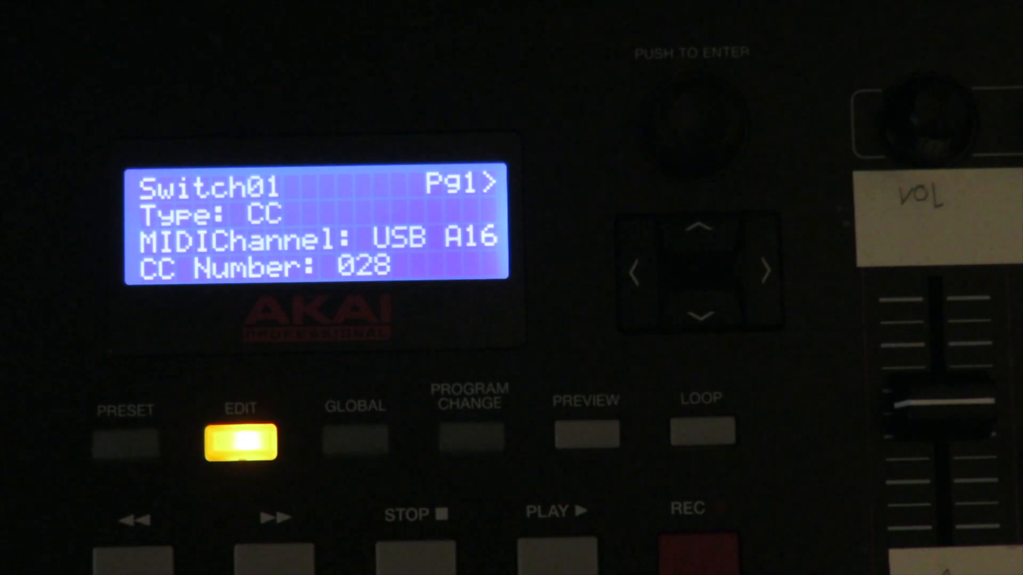
{"action": "left_click", "coordinate": [765, 271]}
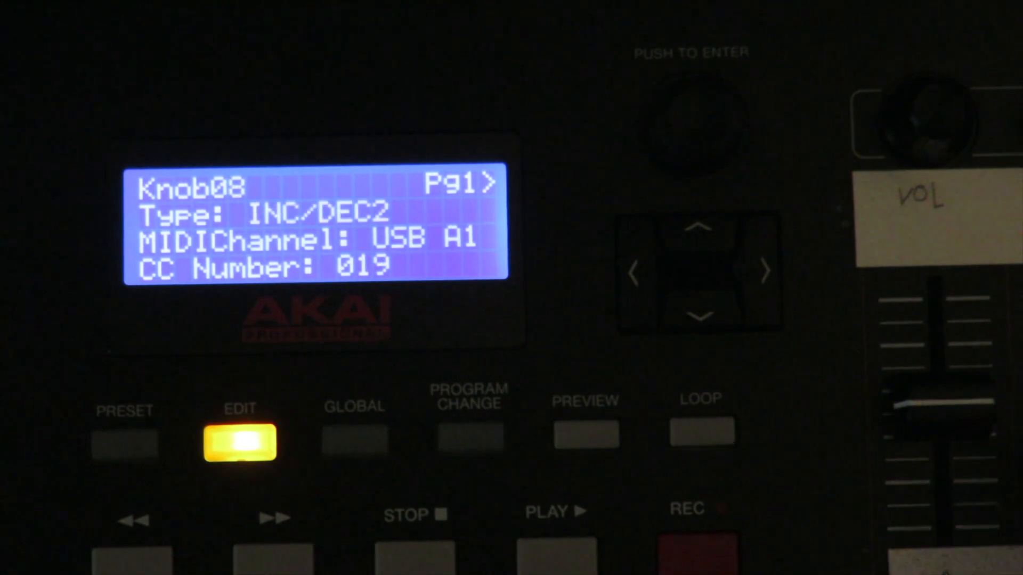
{"action": "left_click", "coordinate": [124, 441]}
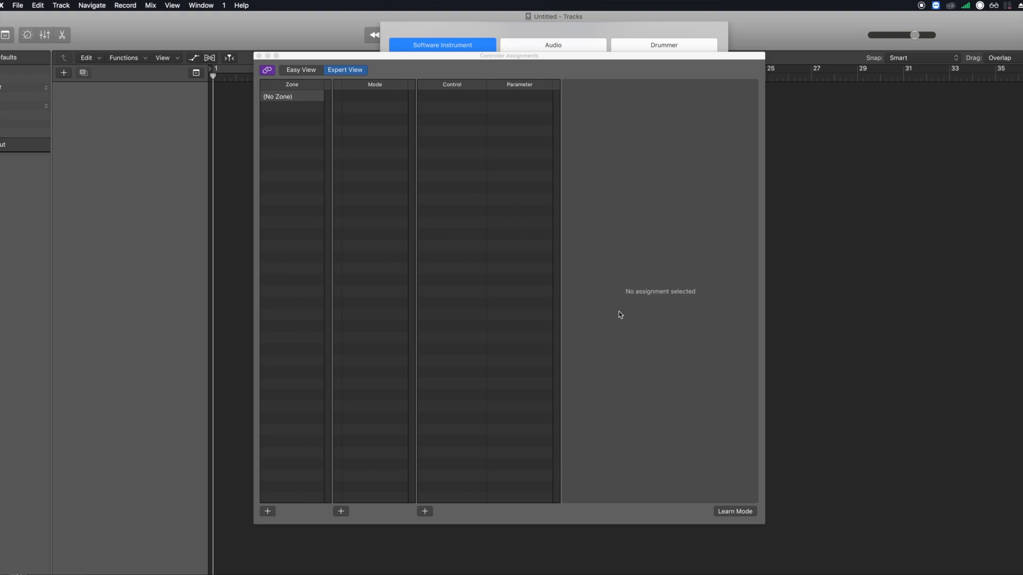
{"action": "mouse_move", "coordinate": [388, 203]}
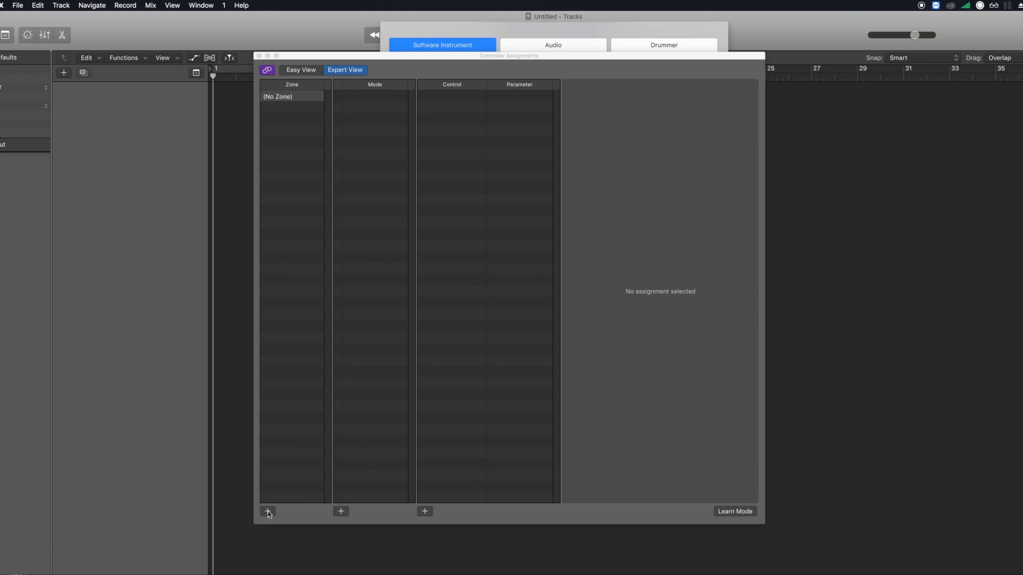
Add a new controller-assignment zone and name it MPK261.
{"action": "left_click", "coordinate": [267, 511]}
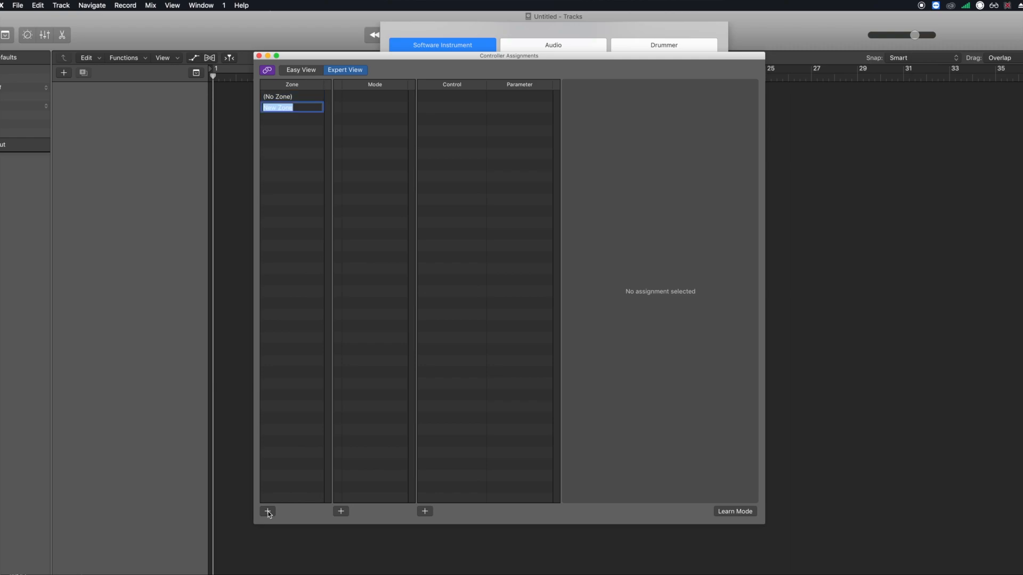
{"action": "type", "text": "MPK261"}
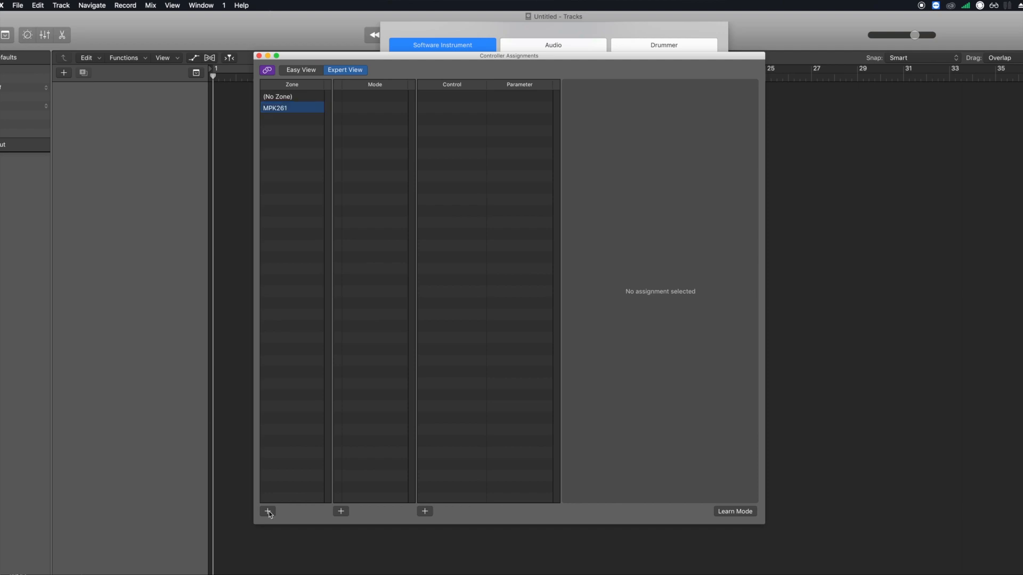
{"action": "mouse_move", "coordinate": [336, 520]}
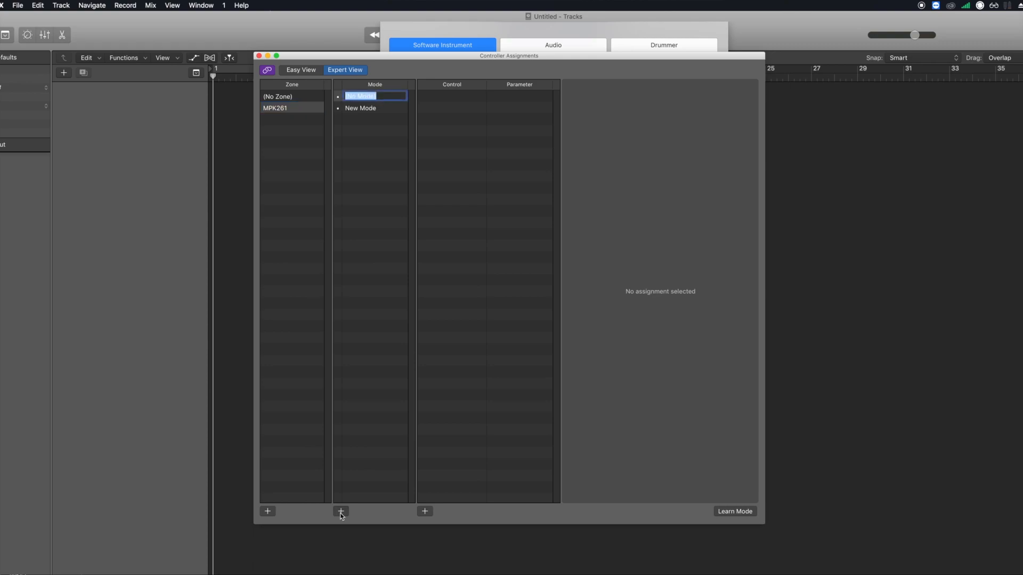
Add modes named Osc1, Osc2, Osc3, Osc4 and Global to the MPK261 zone.
{"action": "type", "text": "Osc"}
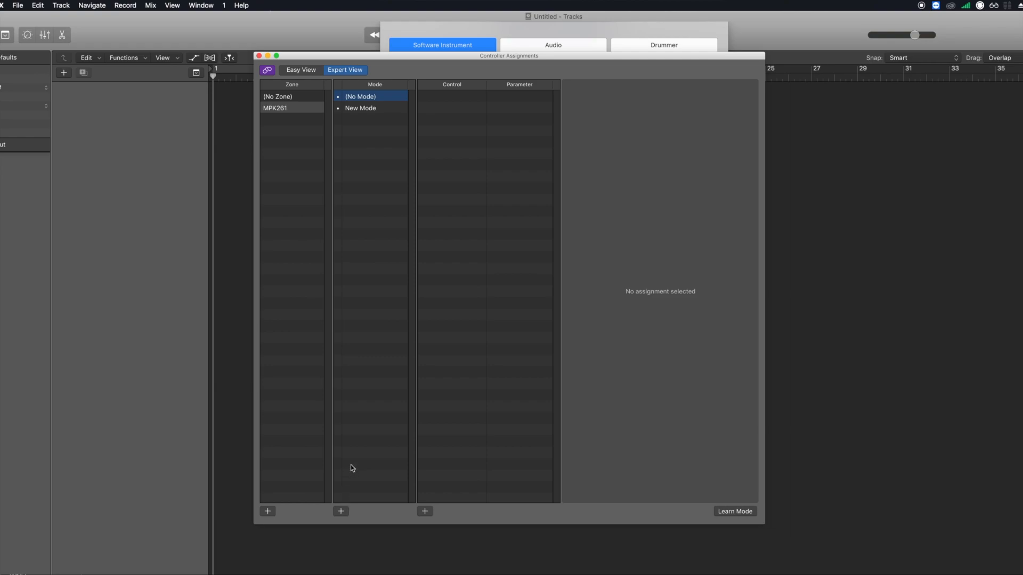
{"action": "mouse_move", "coordinate": [366, 102]}
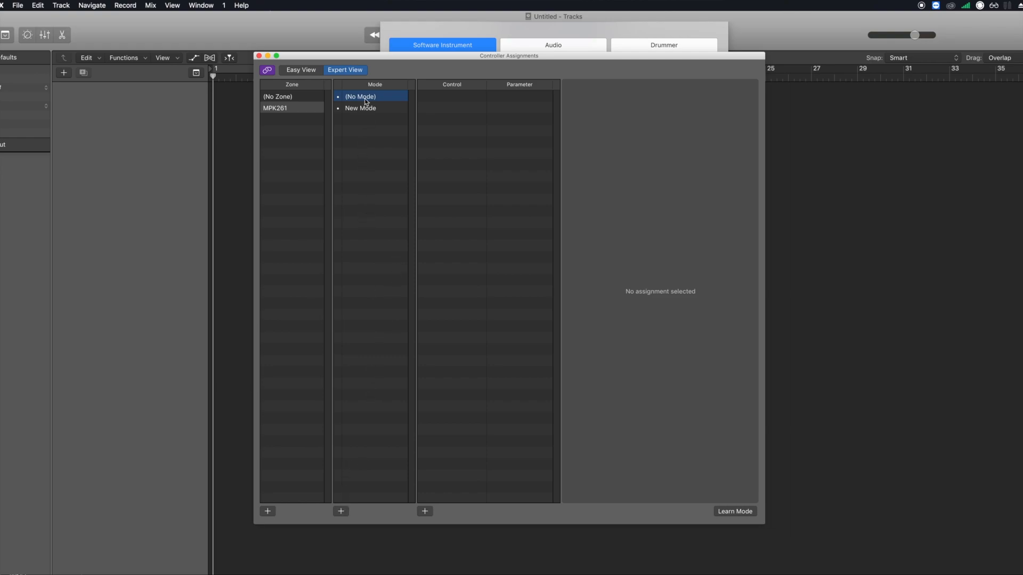
{"action": "double_click", "coordinate": [360, 108]}
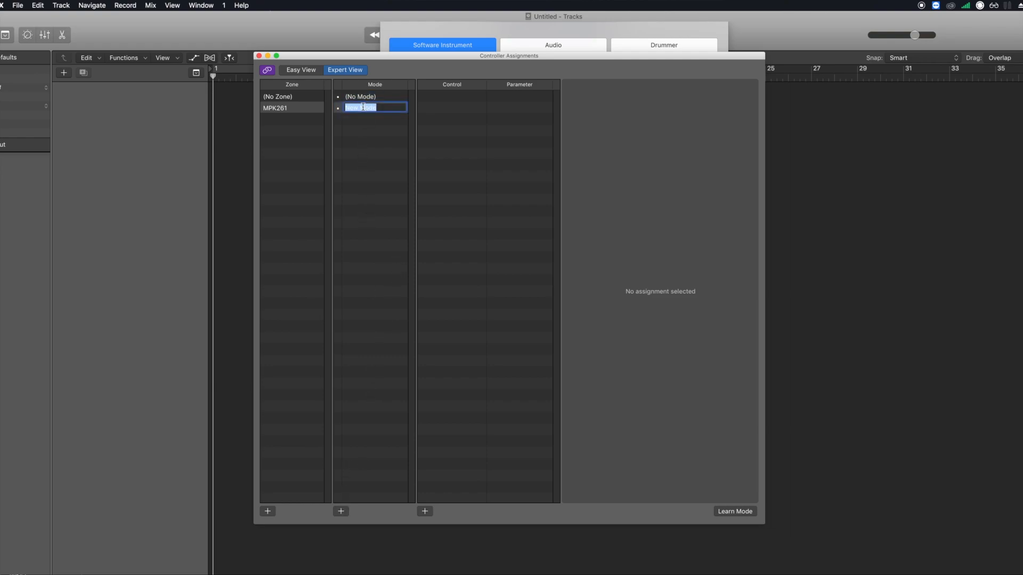
{"action": "type", "text": "Osc1"}
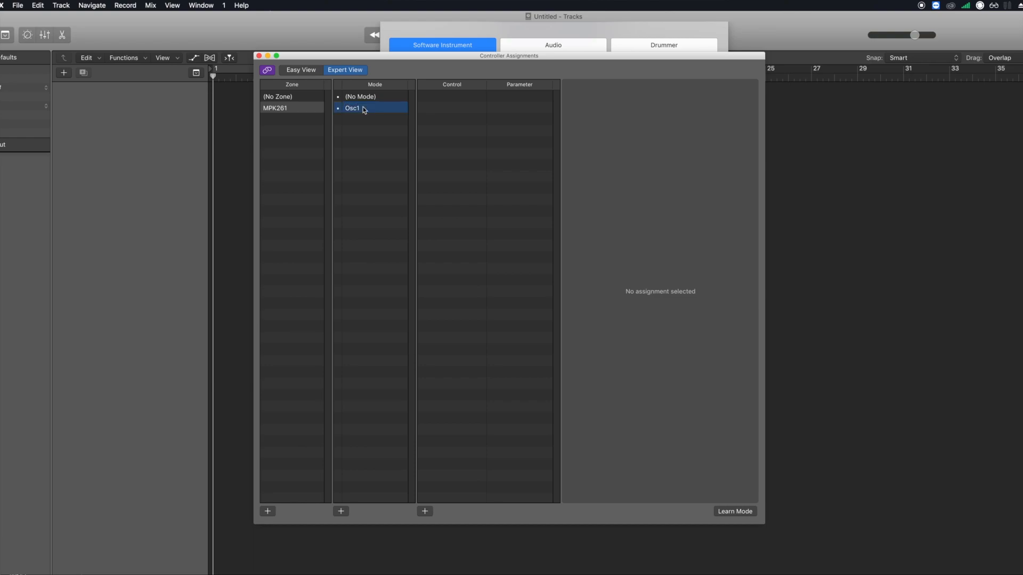
{"action": "mouse_move", "coordinate": [887, 22]}
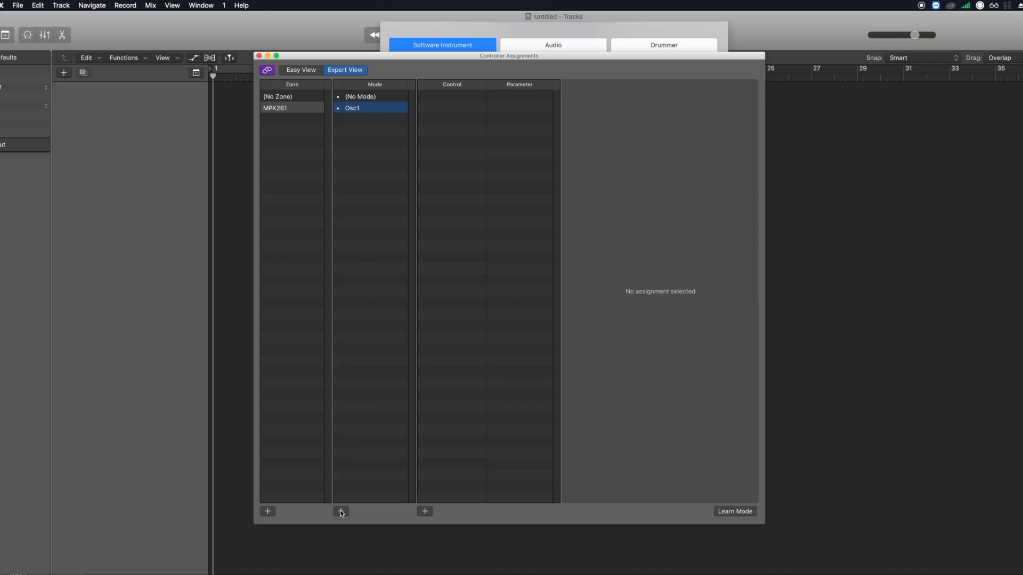
{"action": "left_click", "coordinate": [340, 511]}
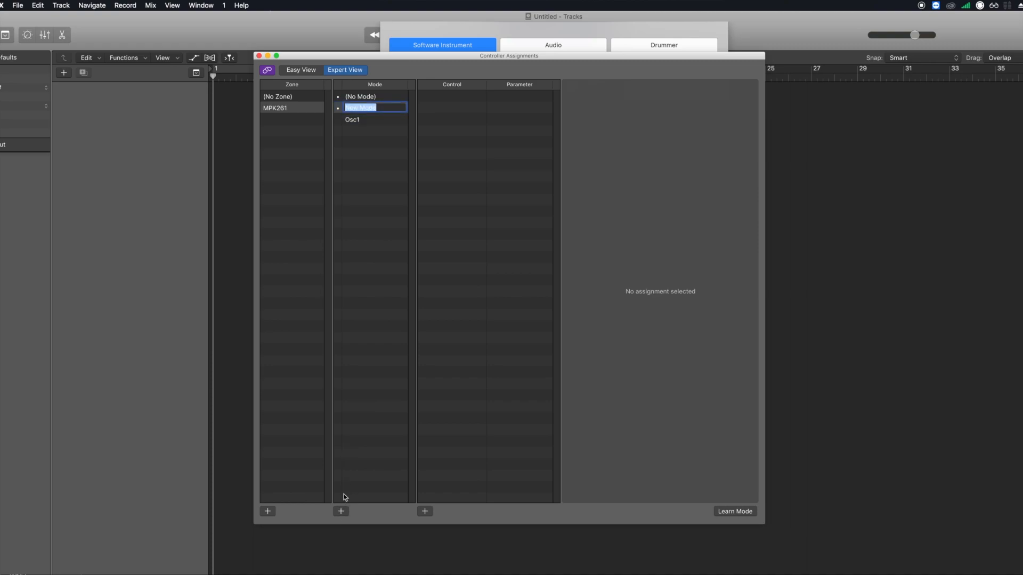
{"action": "type", "text": "Osc2"}
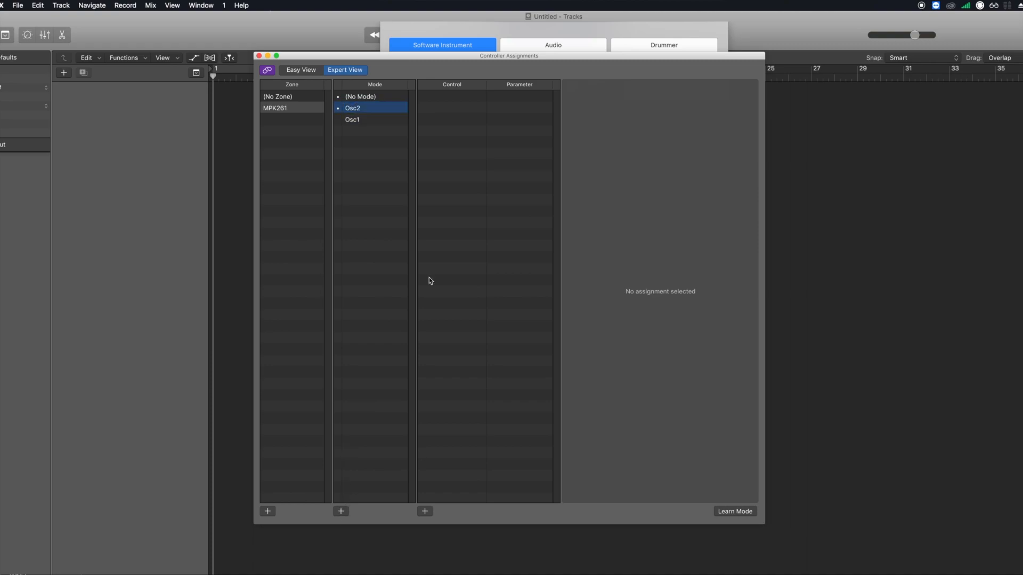
{"action": "left_click", "coordinate": [340, 511]}
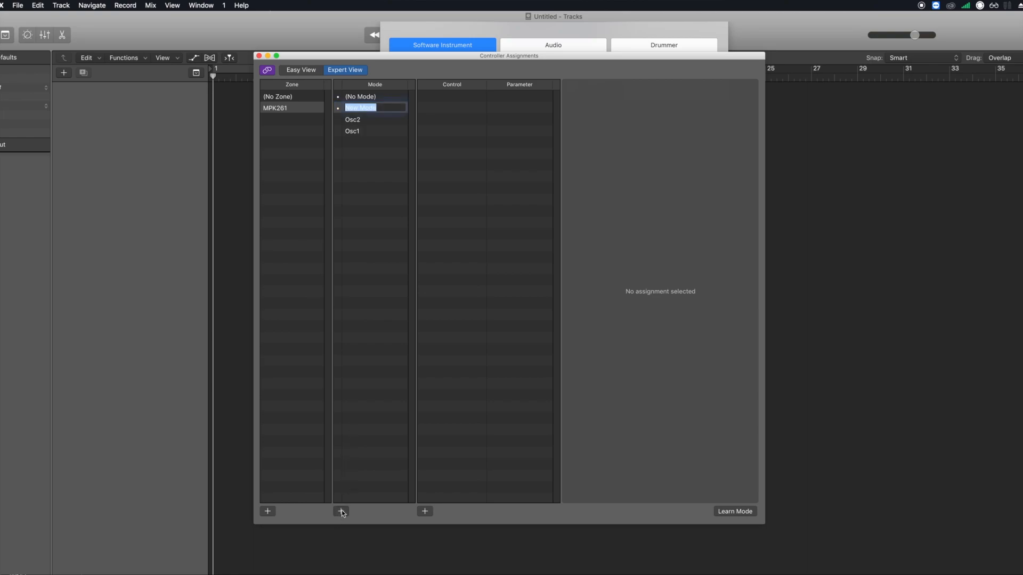
{"action": "type", "text": "Osc3"}
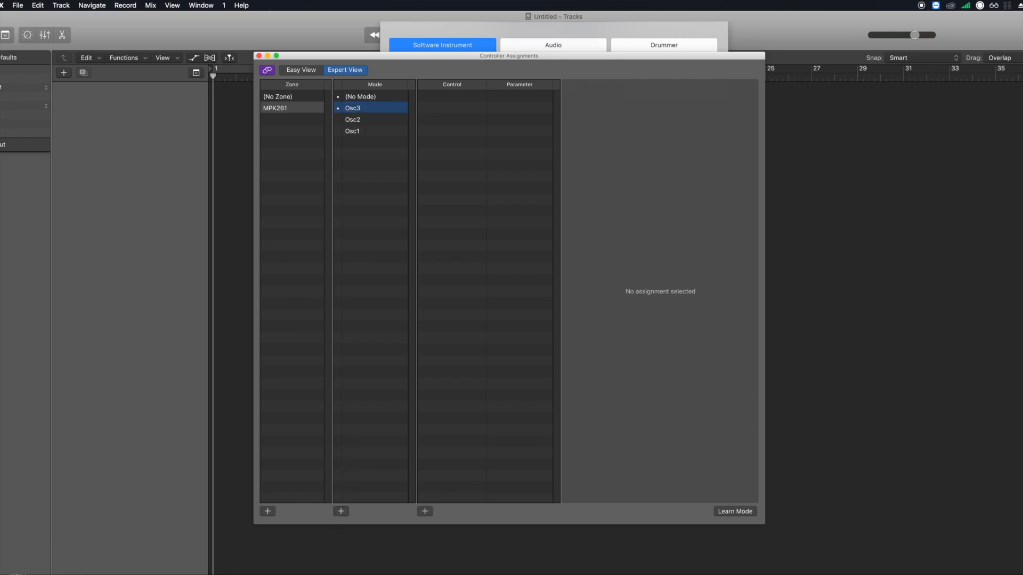
{"action": "double_click", "coordinate": [374, 108]}
{"action": "type", "text": "G"}
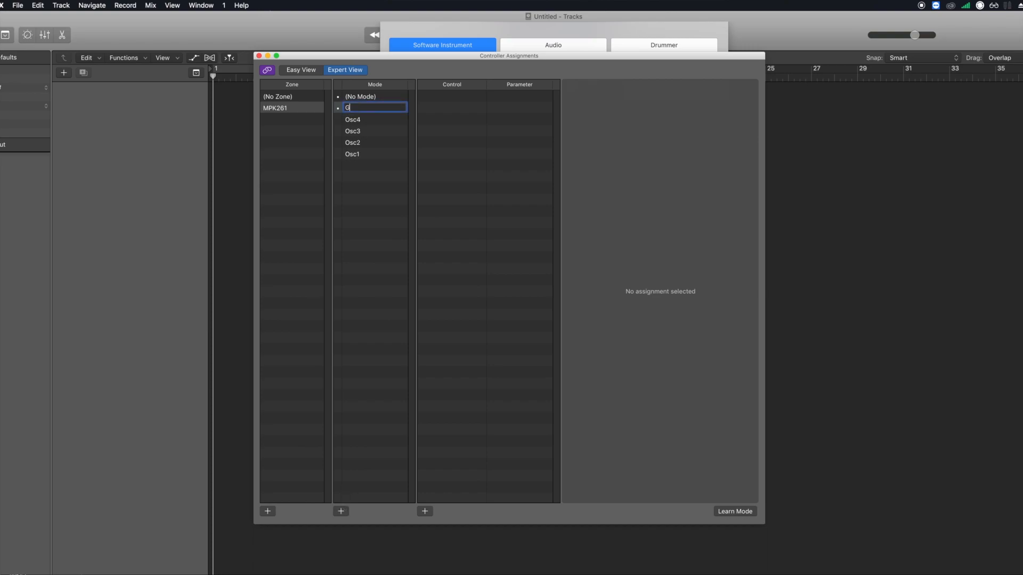
{"action": "type", "text": "lobal"}
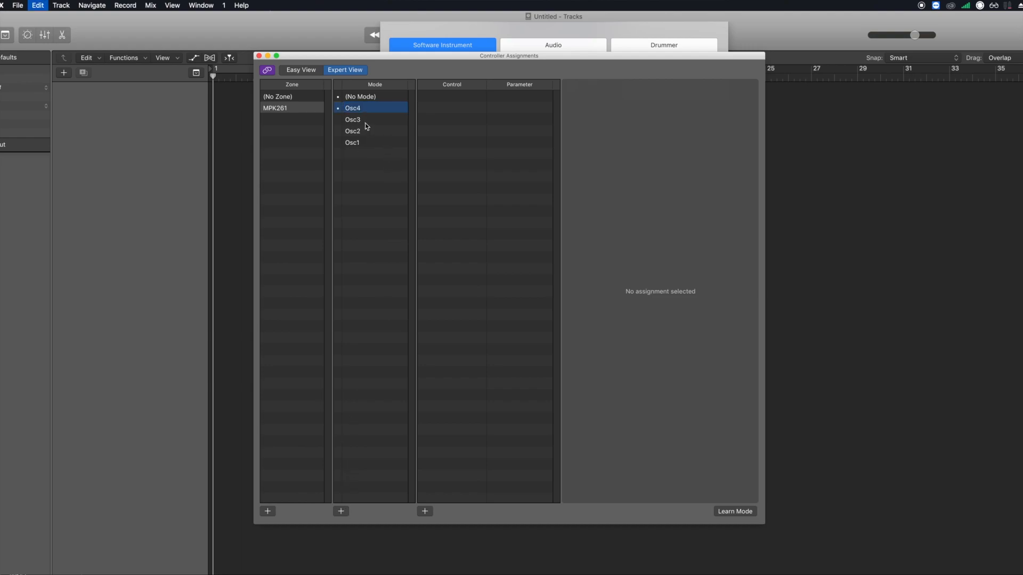
{"action": "left_click", "coordinate": [352, 142]}
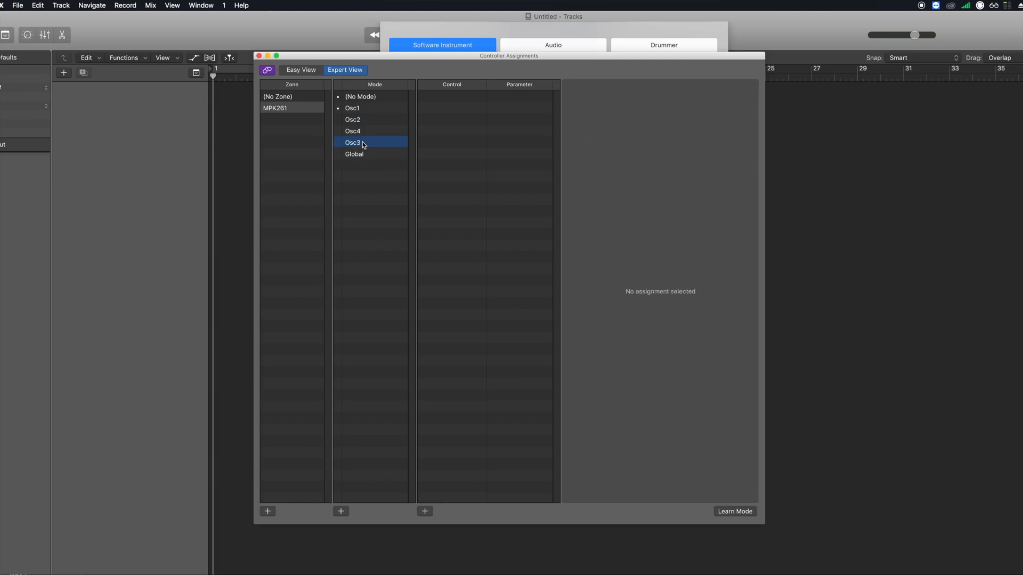
Move Osc3 before Osc4 and place Global last in the mode list.
{"action": "left_click", "coordinate": [354, 142]}
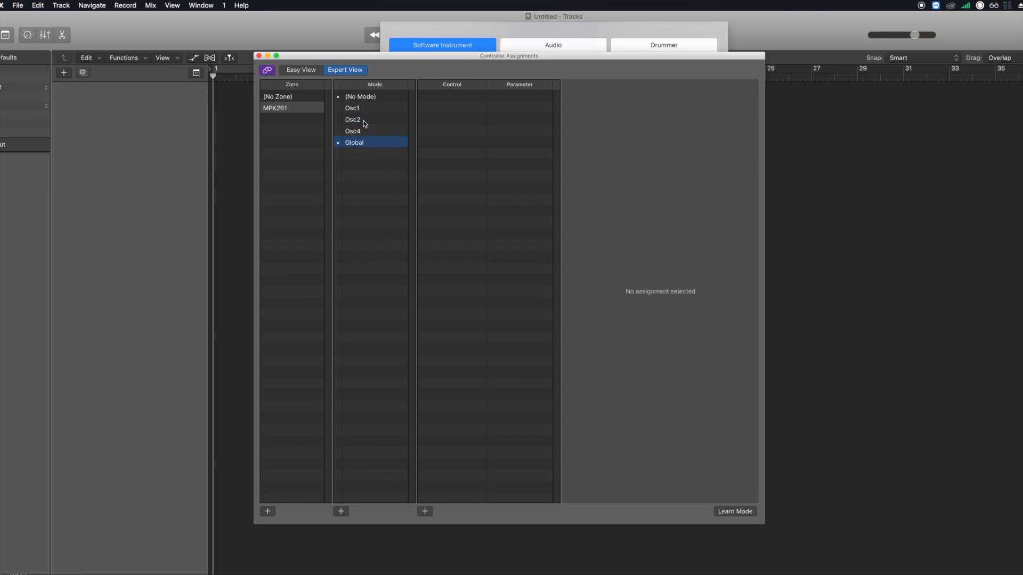
{"action": "left_click", "coordinate": [353, 131]}
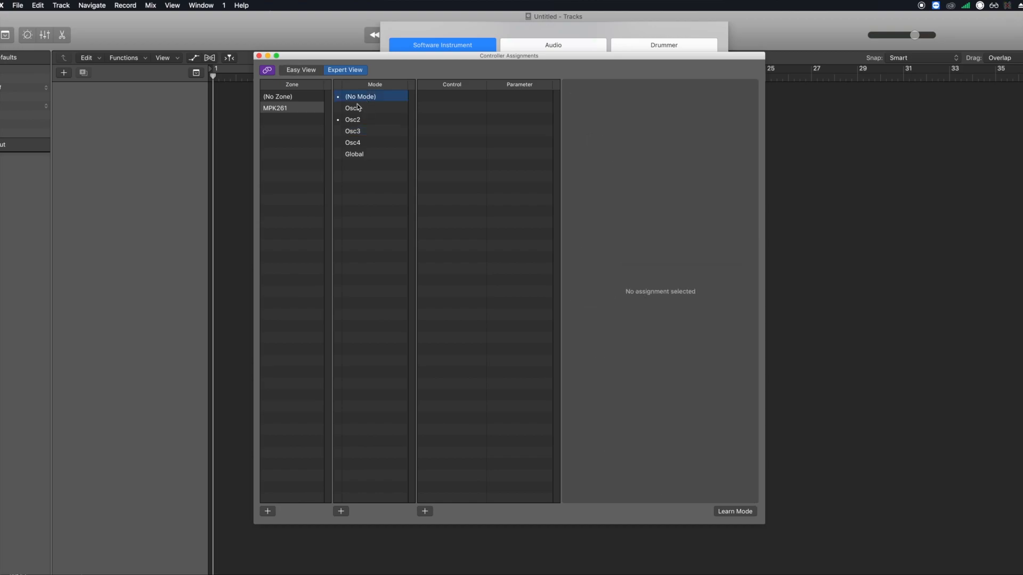
{"action": "left_click", "coordinate": [354, 154]}
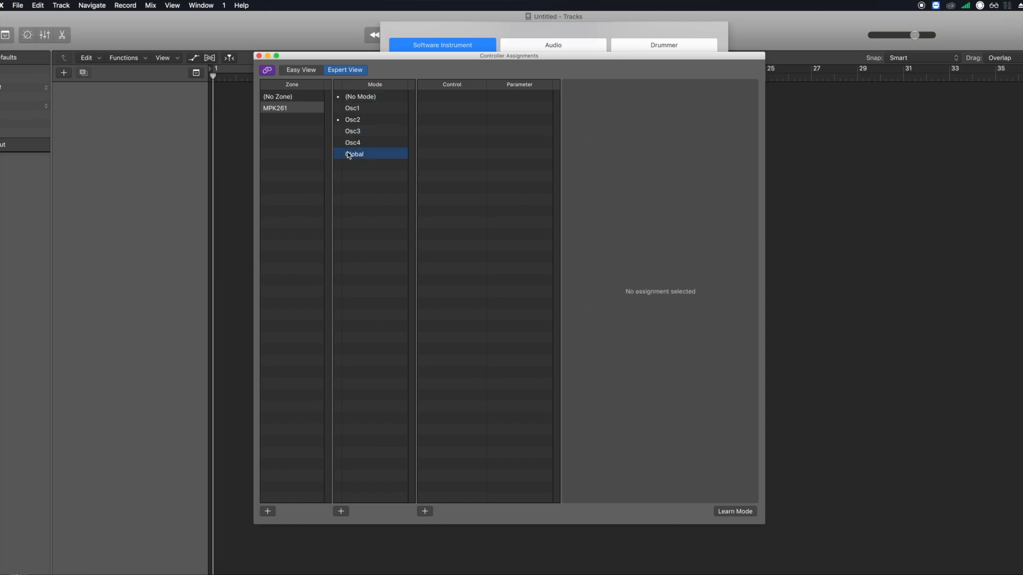
{"action": "left_click", "coordinate": [360, 96]}
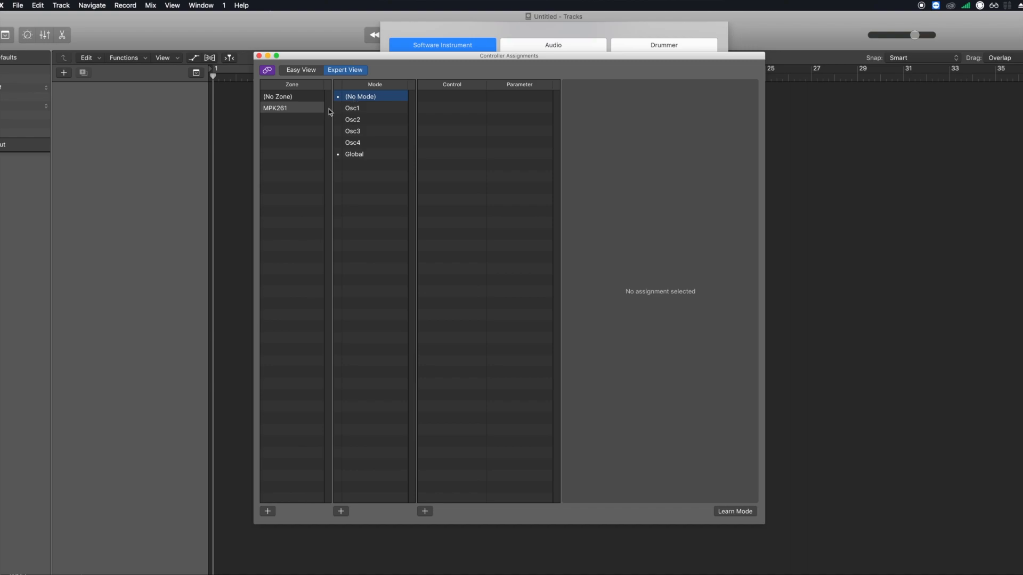
{"action": "mouse_move", "coordinate": [352, 108]}
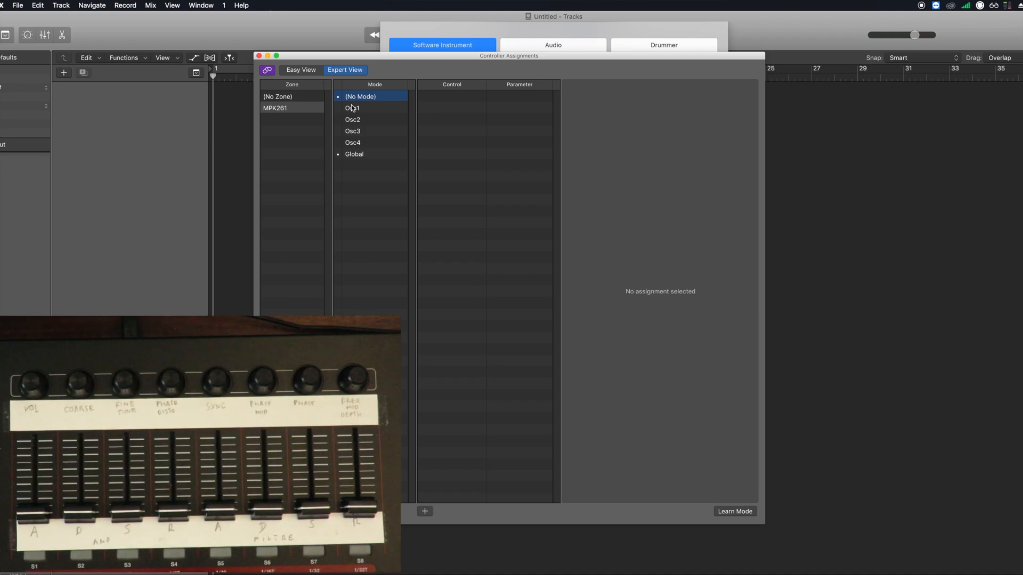
{"action": "mouse_move", "coordinate": [411, 149]}
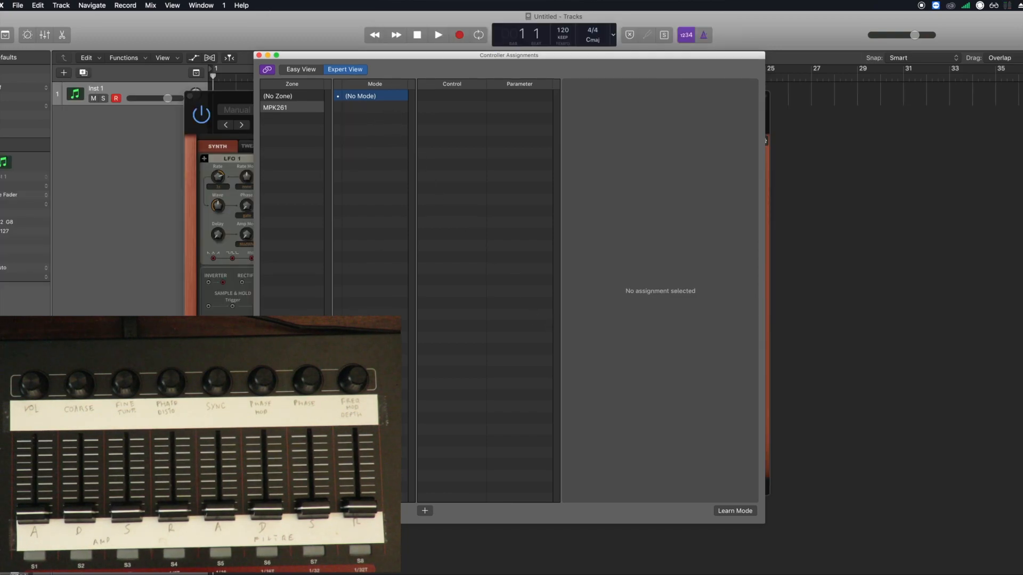
Add and name modes Osc1, Osc3 and Global in the MPK261 zone.
{"action": "left_click", "coordinate": [424, 511]}
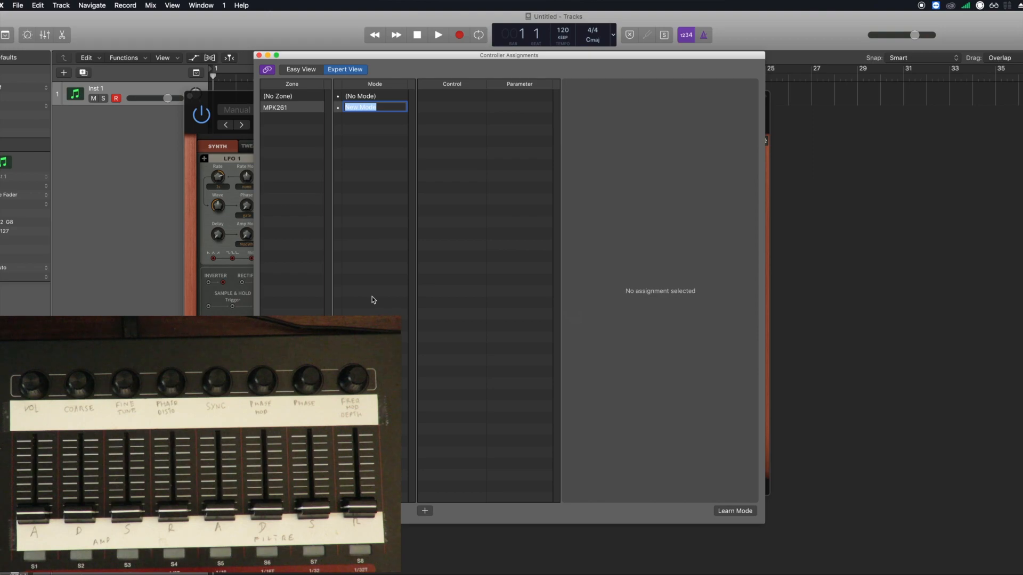
{"action": "type", "text": "Osc1"}
{"action": "type", "text": "Osc2"}
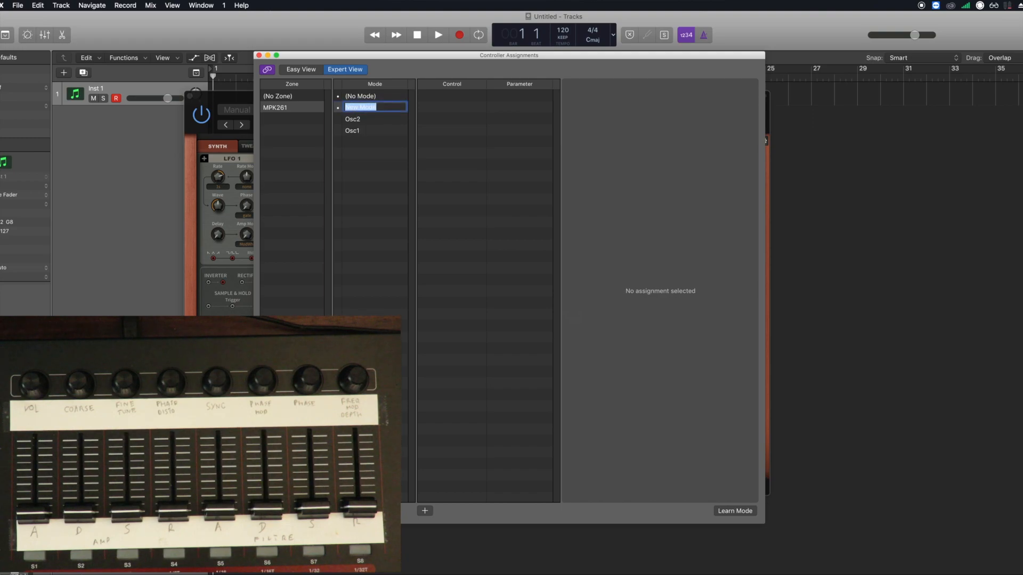
{"action": "type", "text": "Osc3"}
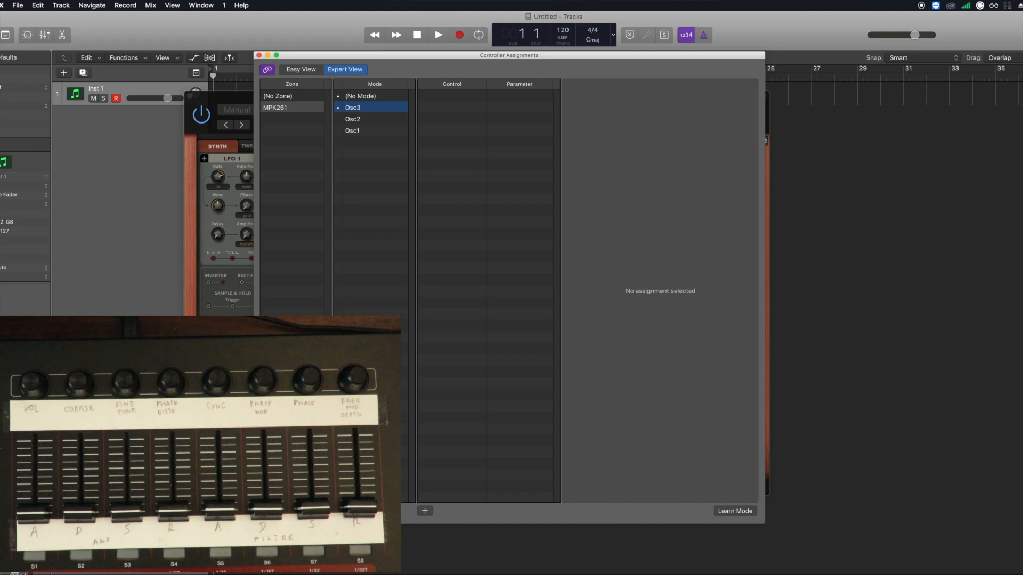
{"action": "double_click", "coordinate": [374, 107]}
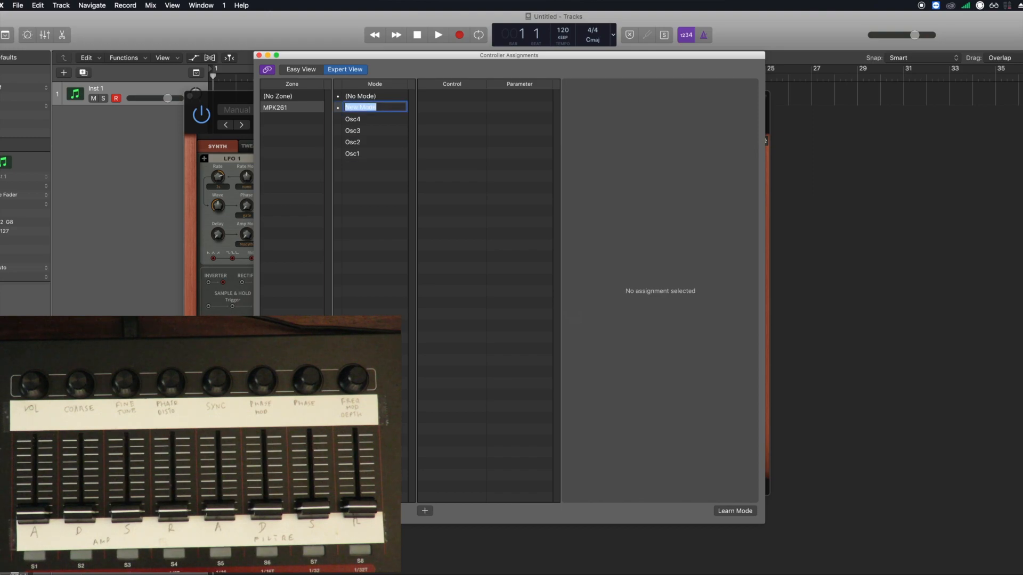
{"action": "type", "text": "Global"}
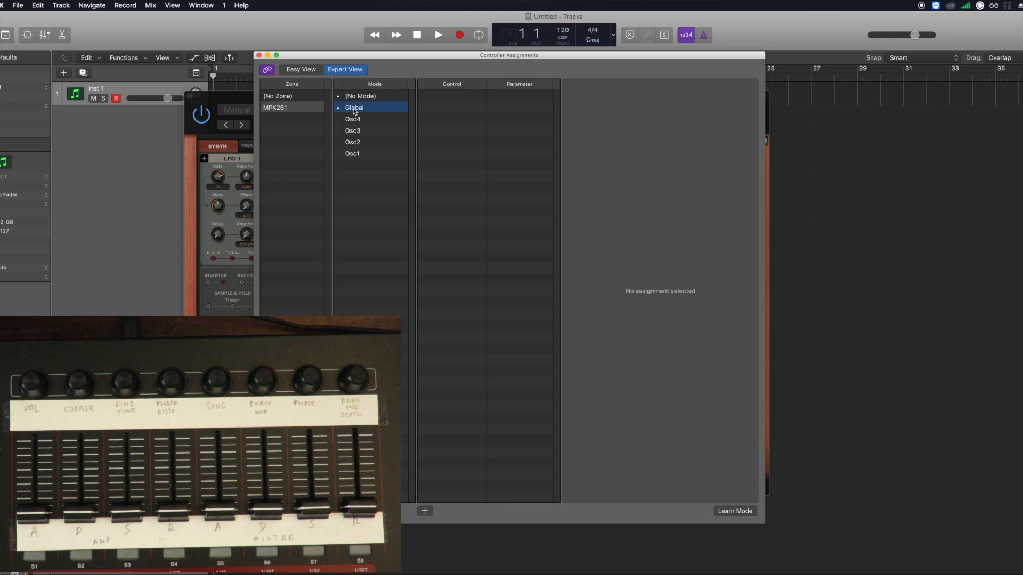
Reorder the modes so Osc1 and Osc2 sit directly under Global.
{"action": "left_click", "coordinate": [352, 154]}
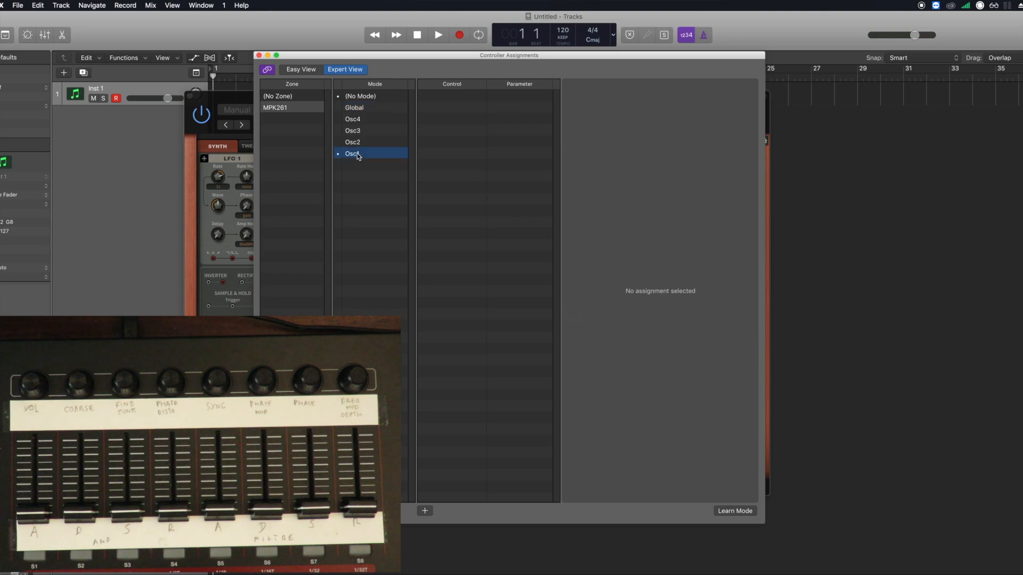
{"action": "left_click", "coordinate": [354, 108]}
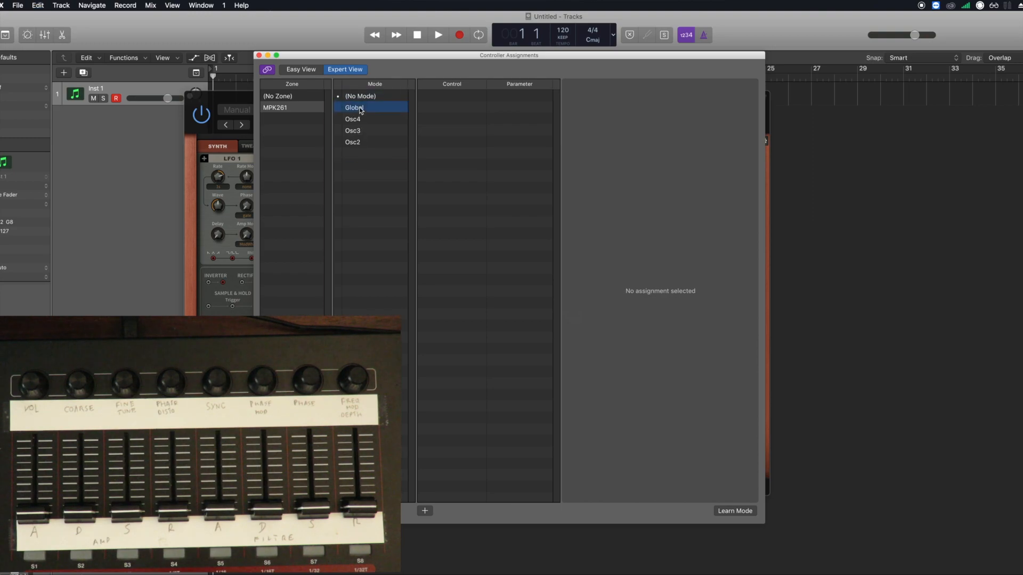
{"action": "left_click", "coordinate": [352, 153]}
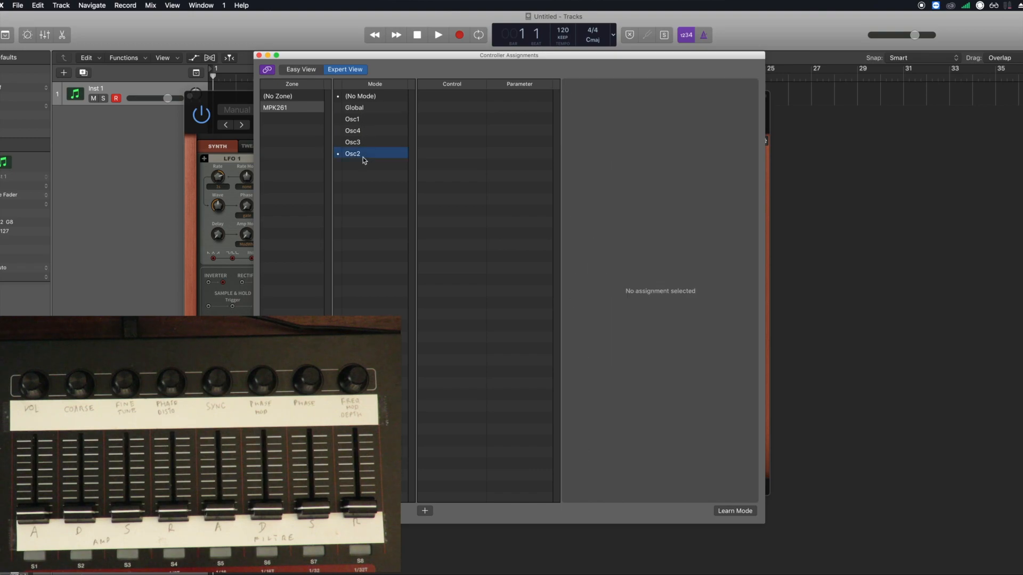
{"action": "left_click", "coordinate": [352, 120]}
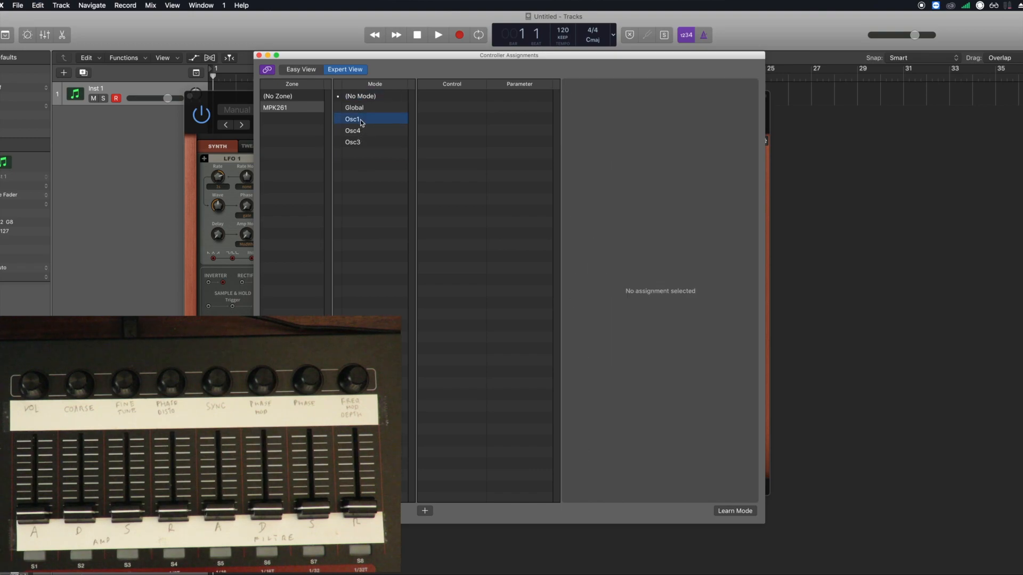
{"action": "left_click", "coordinate": [352, 154]}
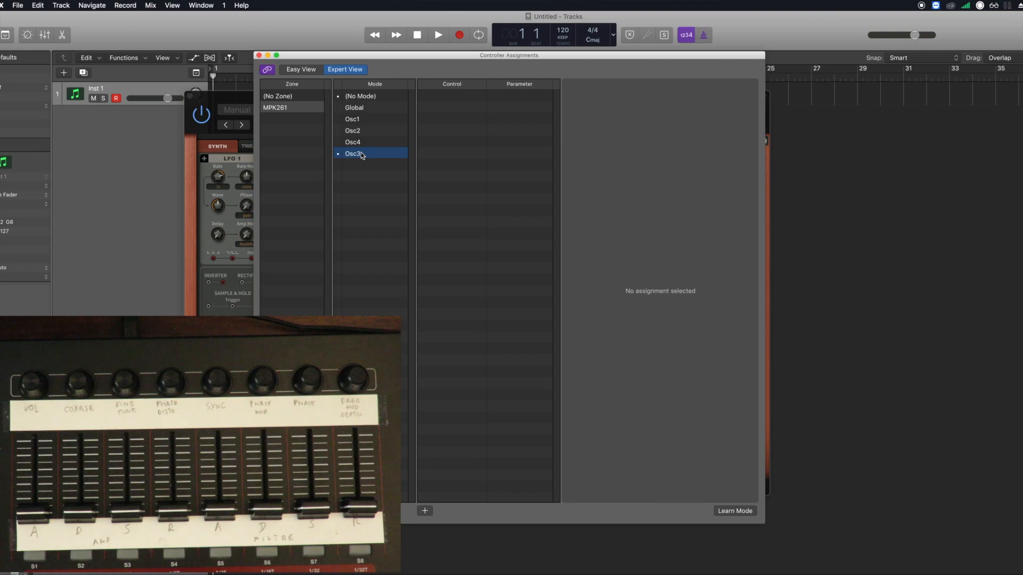
{"action": "left_click", "coordinate": [361, 131]}
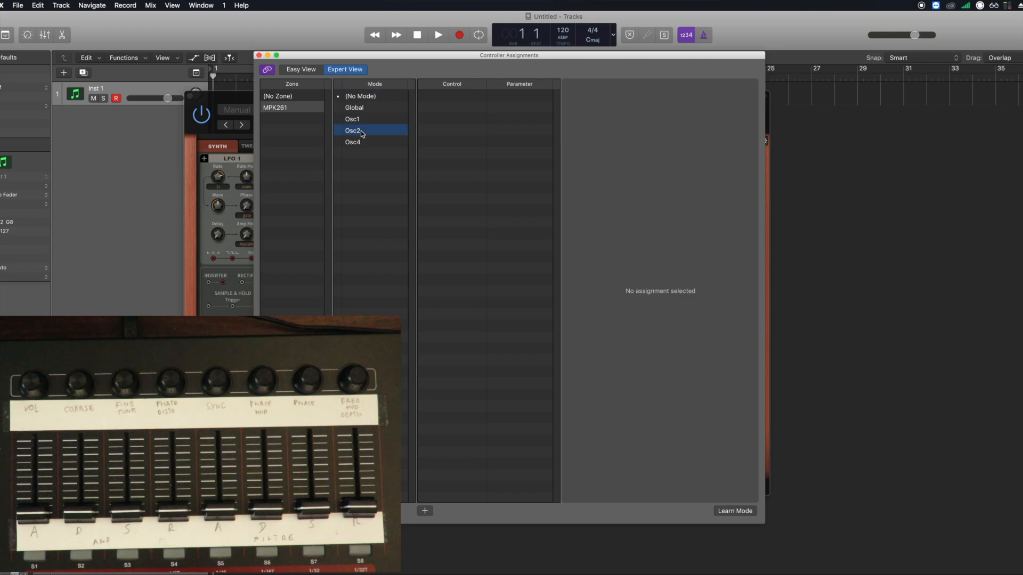
Place Osc3 below Osc2, then add a learned Mode Change assignment in Global targeting MPK261's first mode.
{"action": "left_click", "coordinate": [352, 142]}
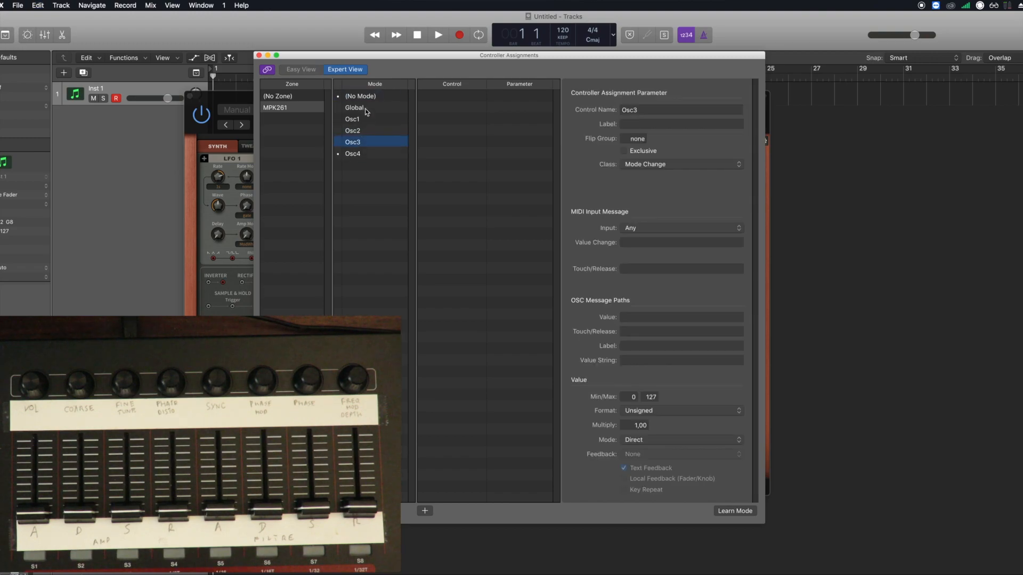
{"action": "left_click", "coordinate": [354, 108]}
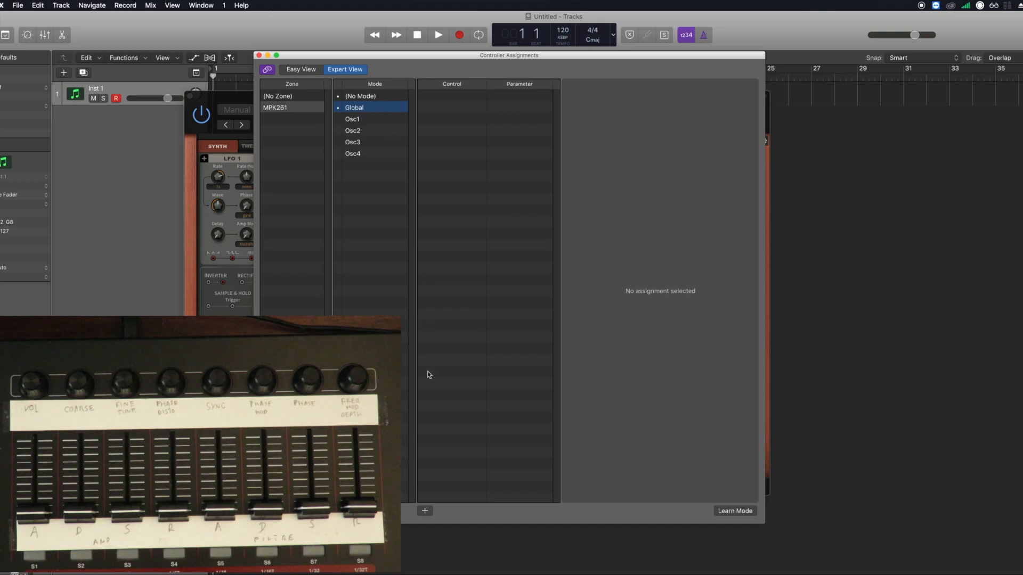
{"action": "left_click", "coordinate": [735, 511]}
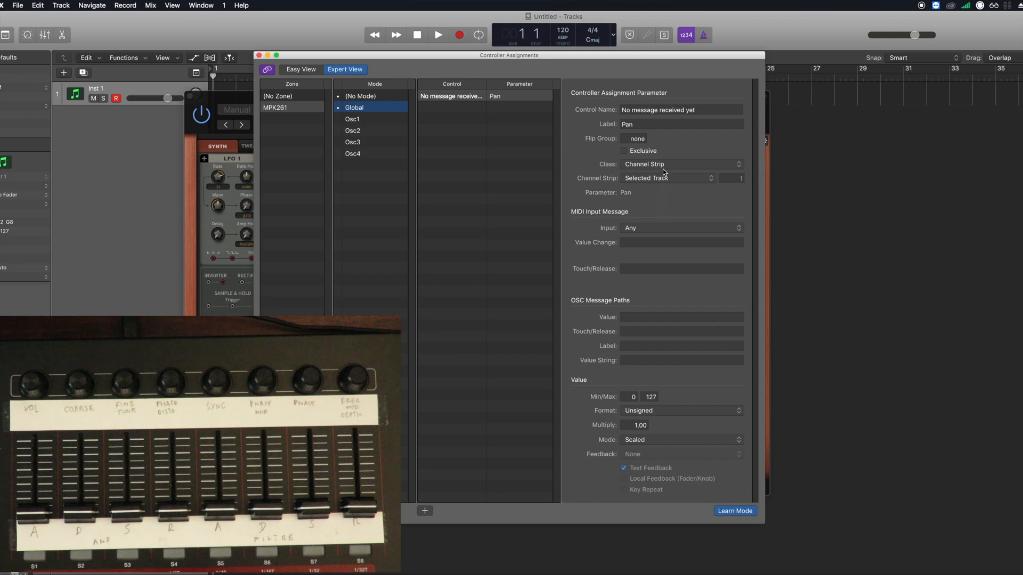
{"action": "left_click", "coordinate": [681, 163]}
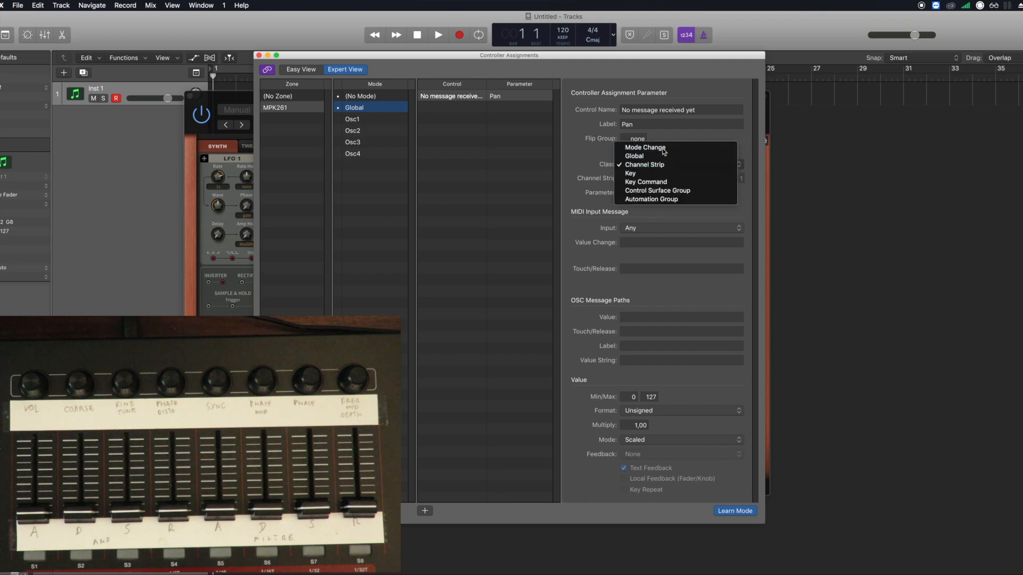
{"action": "left_click", "coordinate": [643, 148]}
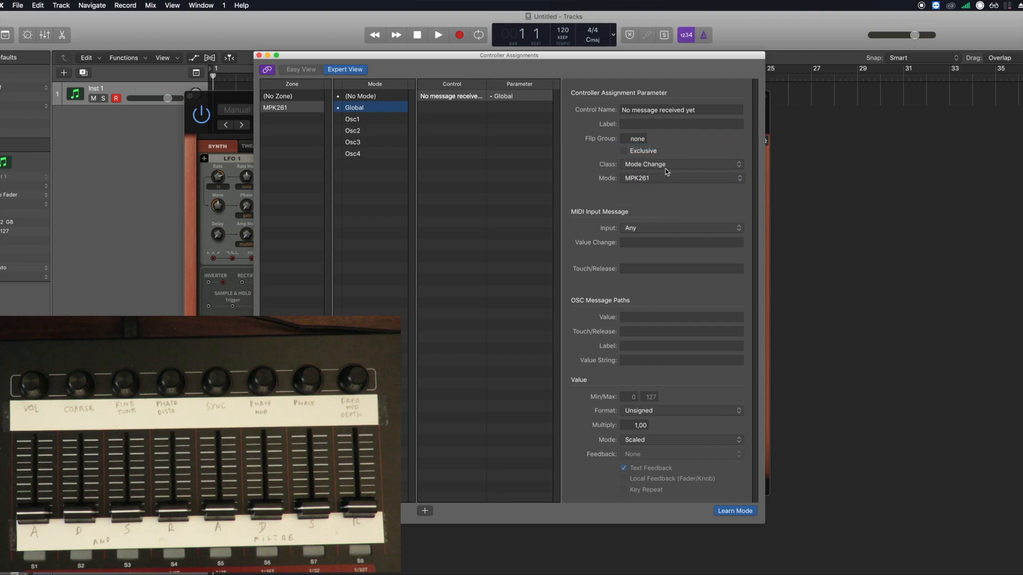
{"action": "left_click", "coordinate": [680, 178]}
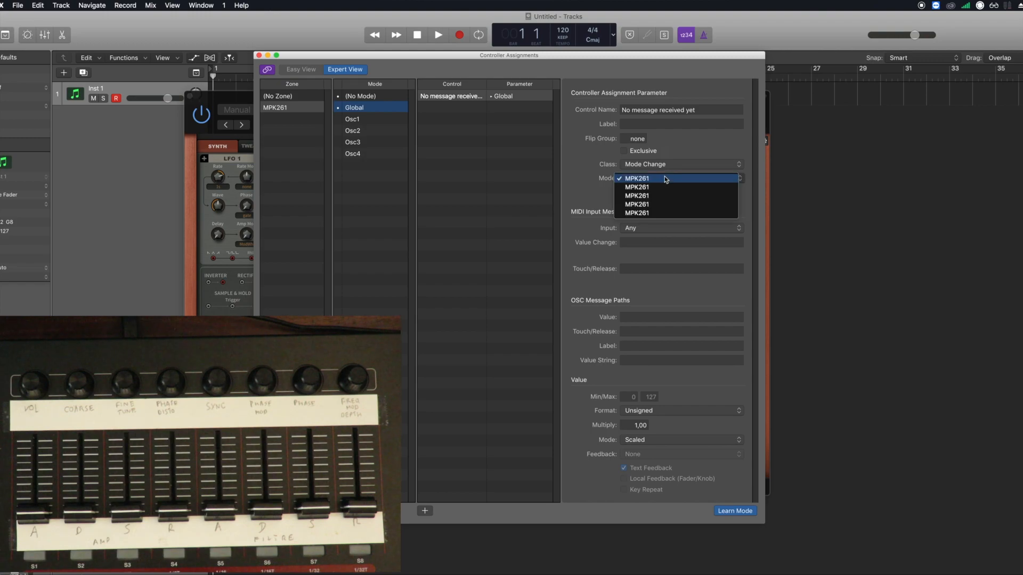
{"action": "left_click", "coordinate": [636, 178]}
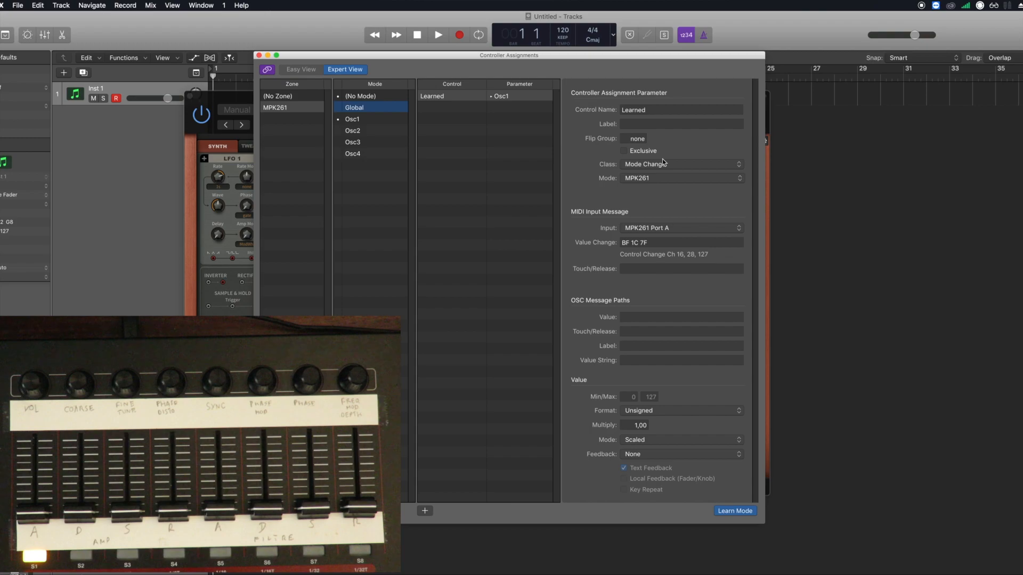
{"action": "left_click", "coordinate": [735, 510]}
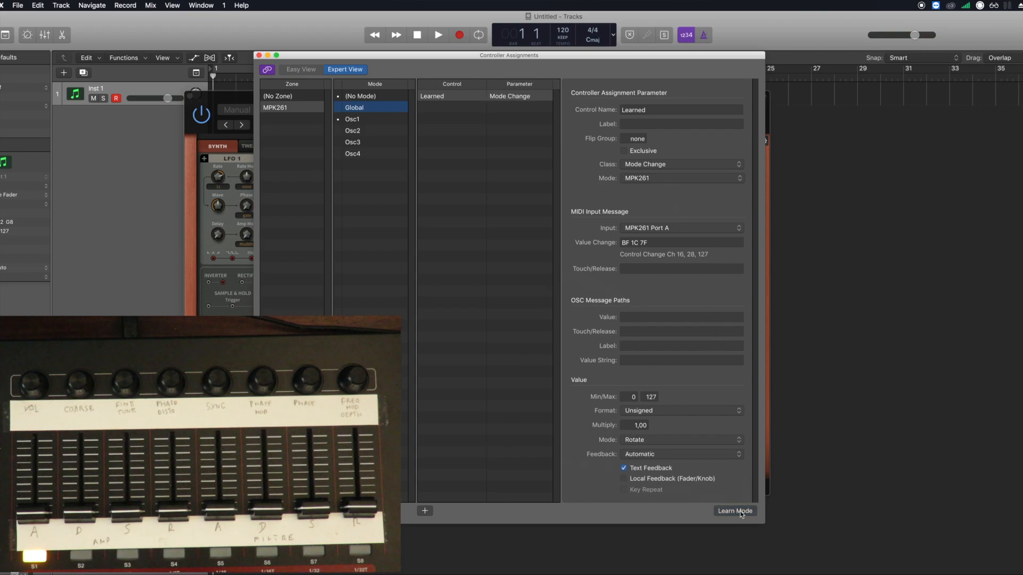
Add a second Global Mode Change assignment targeting MPK261's third mode.
{"action": "left_click", "coordinate": [734, 510]}
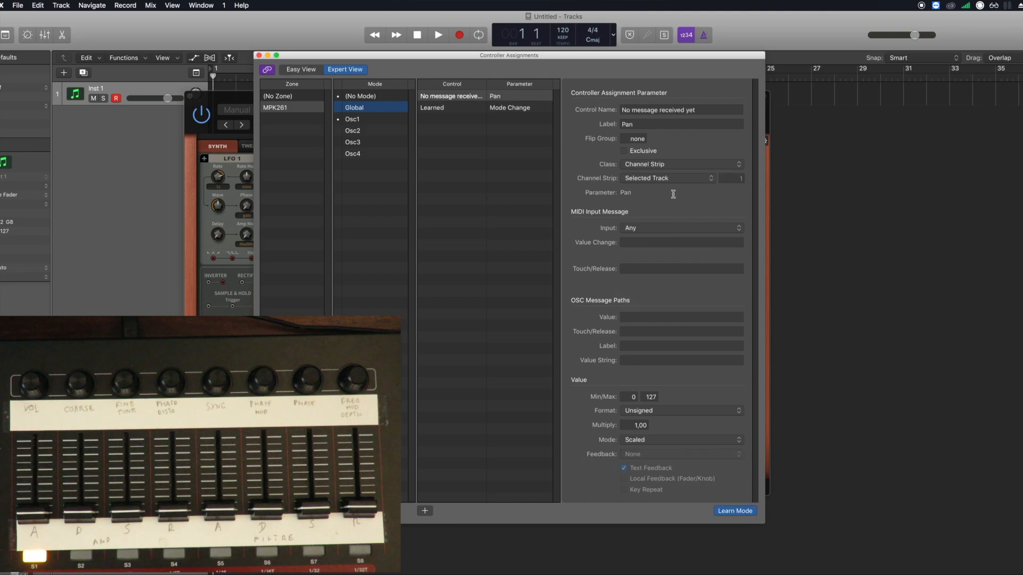
{"action": "left_click", "coordinate": [681, 164]}
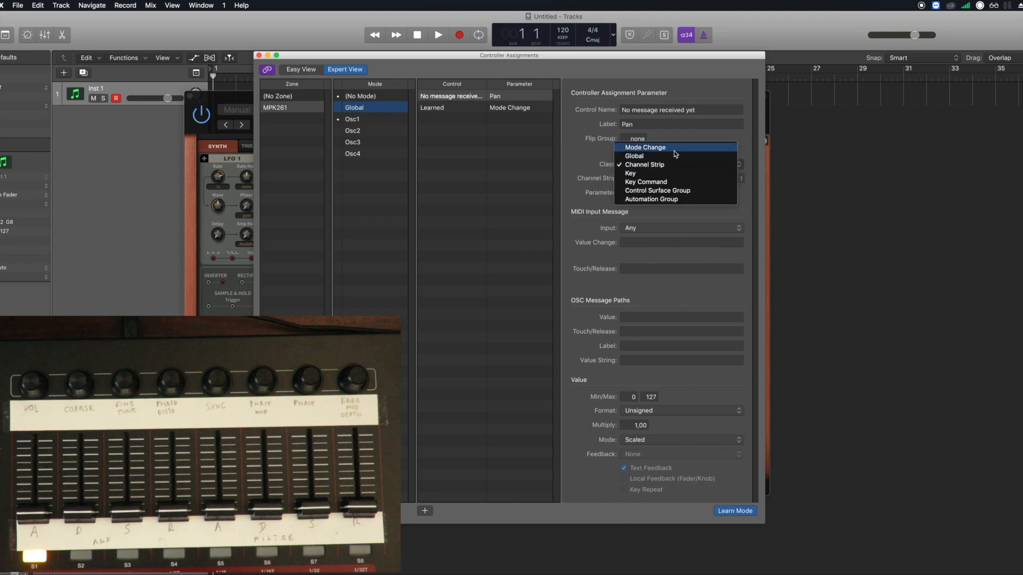
{"action": "left_click", "coordinate": [645, 147]}
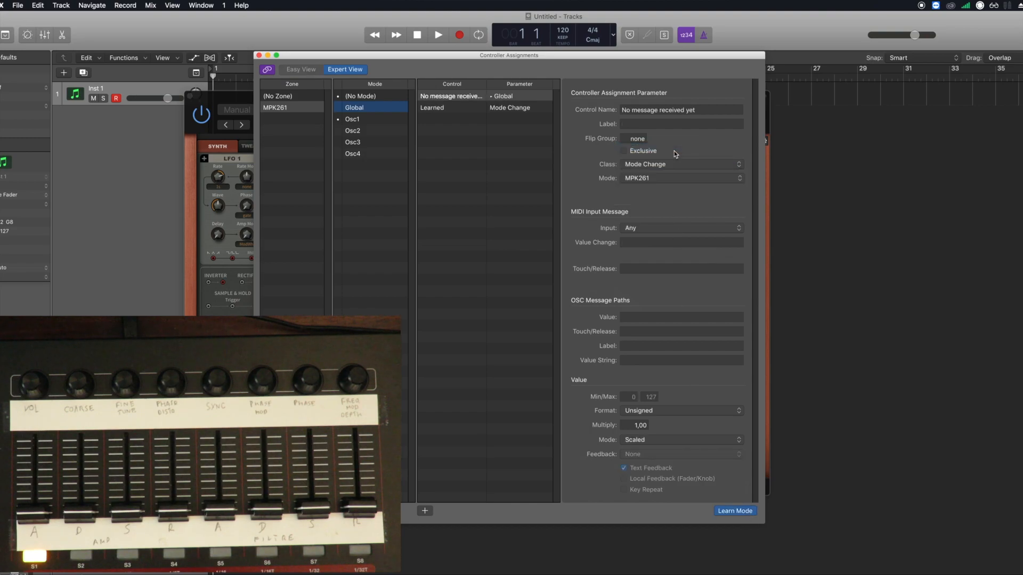
{"action": "left_click", "coordinate": [678, 178]}
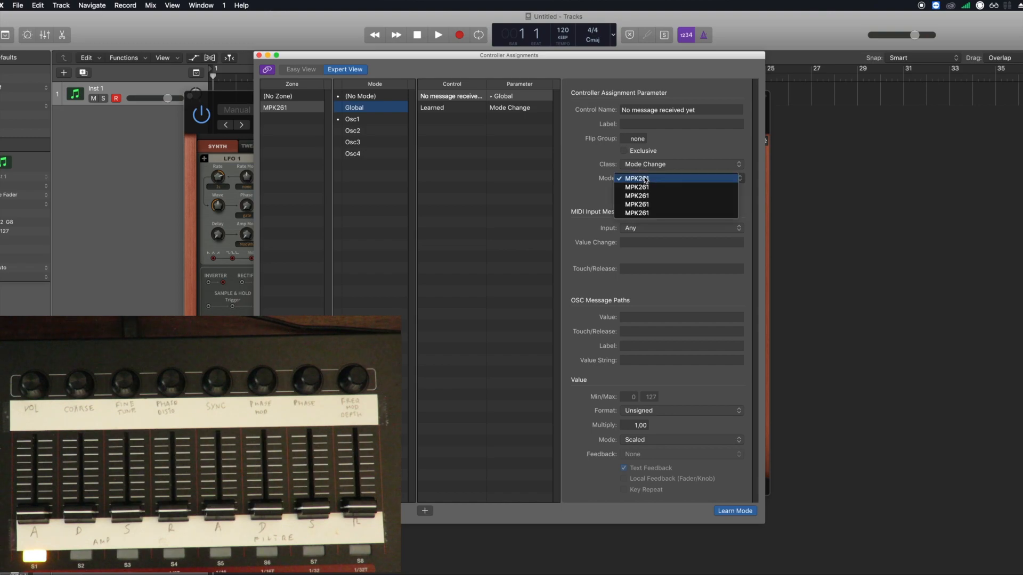
{"action": "mouse_move", "coordinate": [642, 196]}
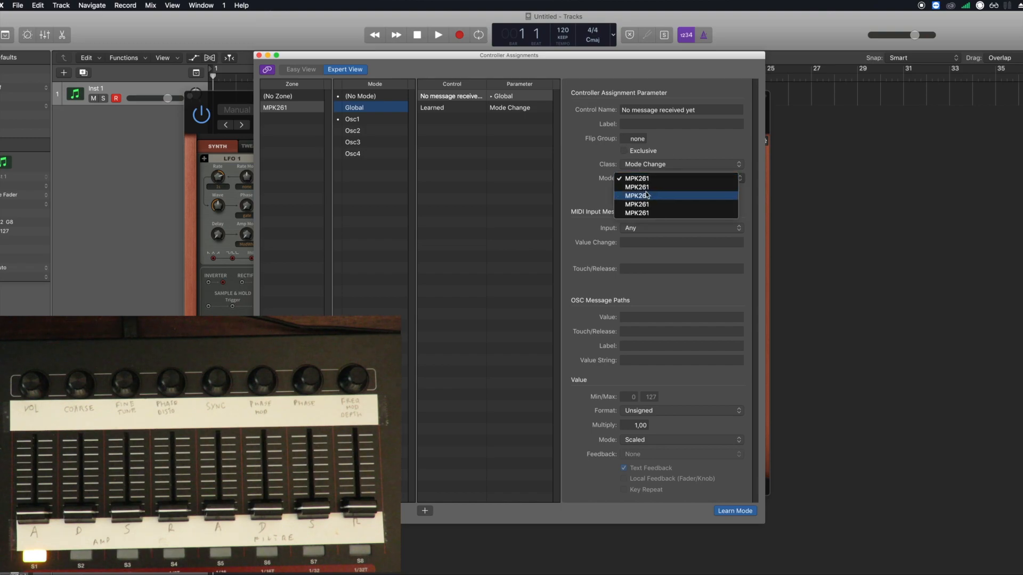
{"action": "left_click", "coordinate": [636, 196]}
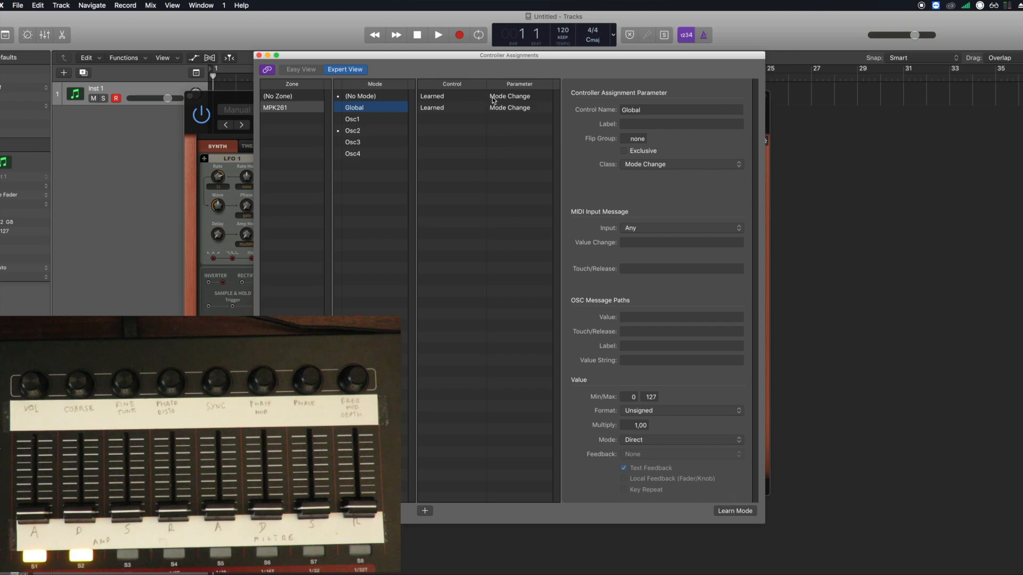
Check Osc2 mode is empty, then reselect Global's first assignment (CC 29, channel 16).
{"action": "left_click", "coordinate": [470, 96]}
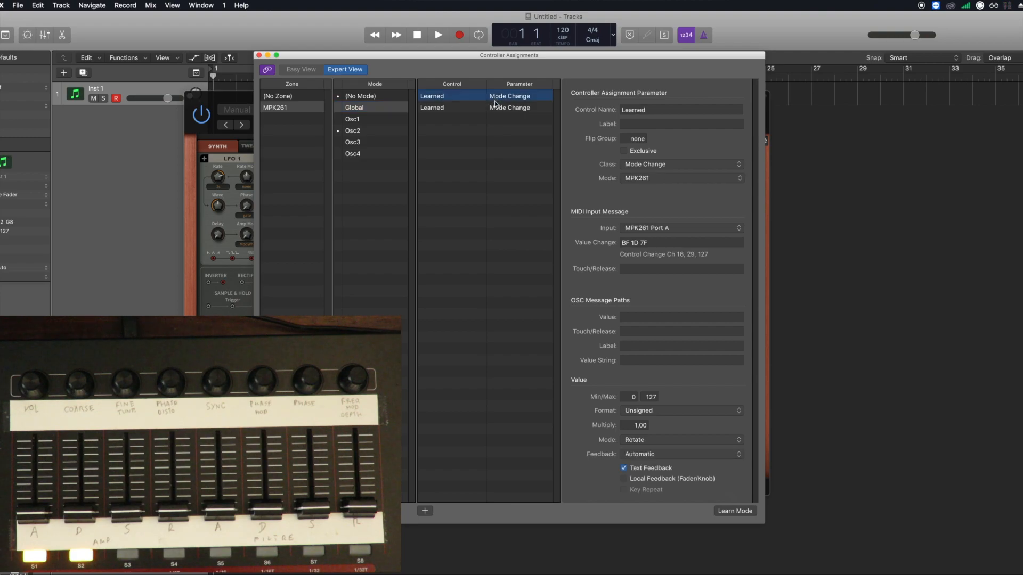
{"action": "left_click", "coordinate": [352, 130]}
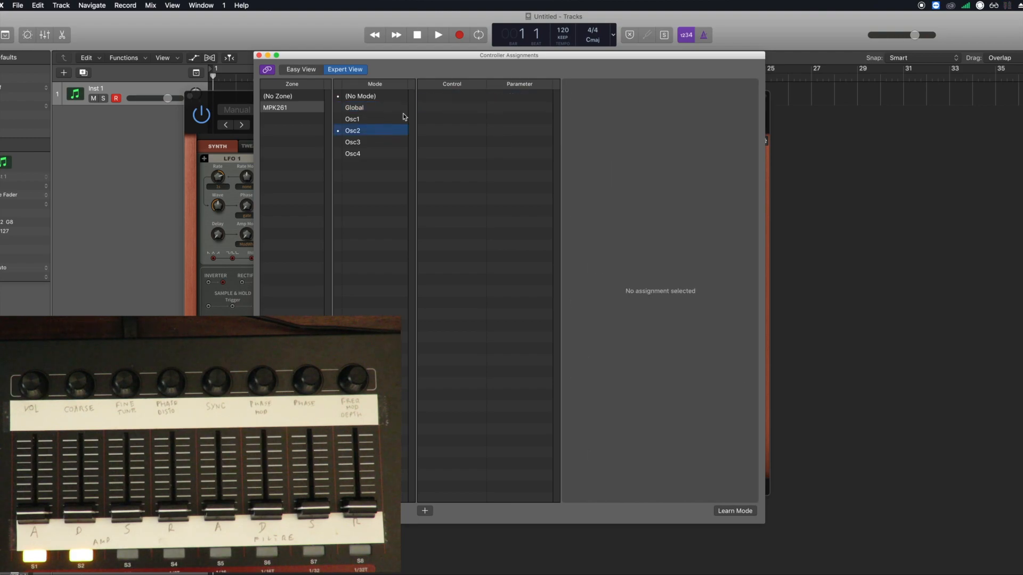
{"action": "left_click", "coordinate": [354, 107]}
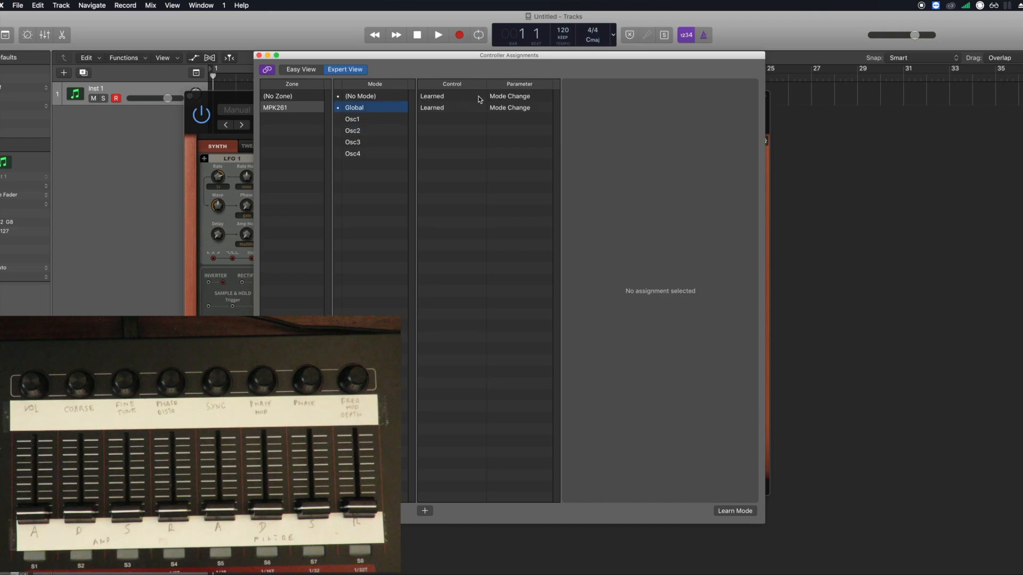
{"action": "left_click", "coordinate": [451, 96]}
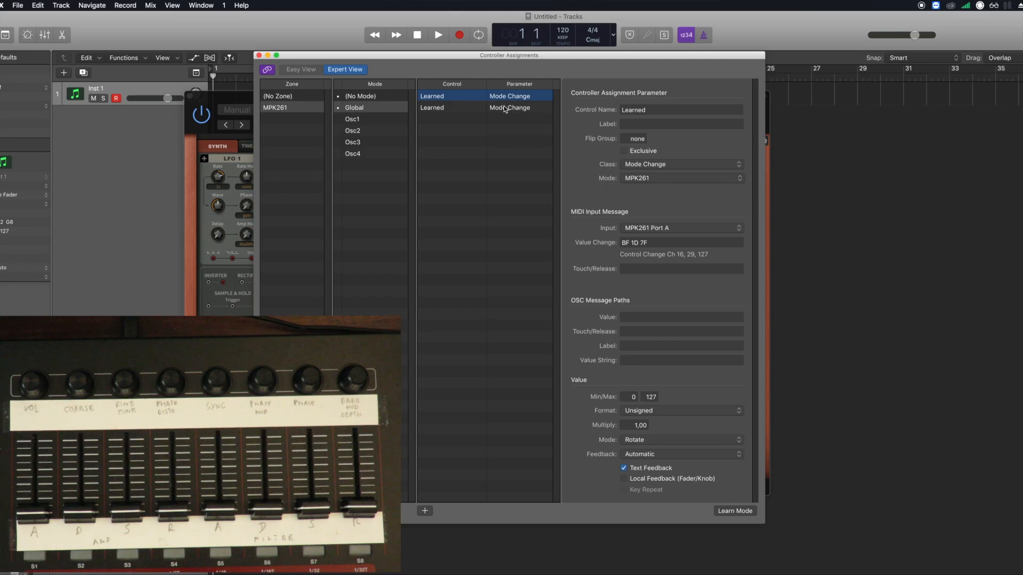
Set the first Mode Change assignment's value handling to Direct and its target to Osc1.
{"action": "left_click", "coordinate": [509, 108]}
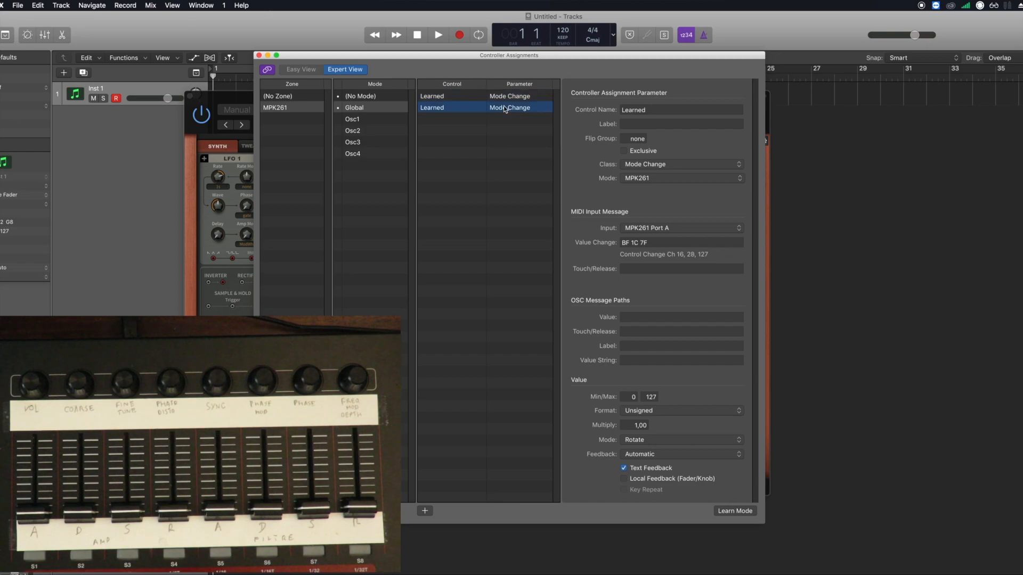
{"action": "left_click", "coordinate": [432, 96]}
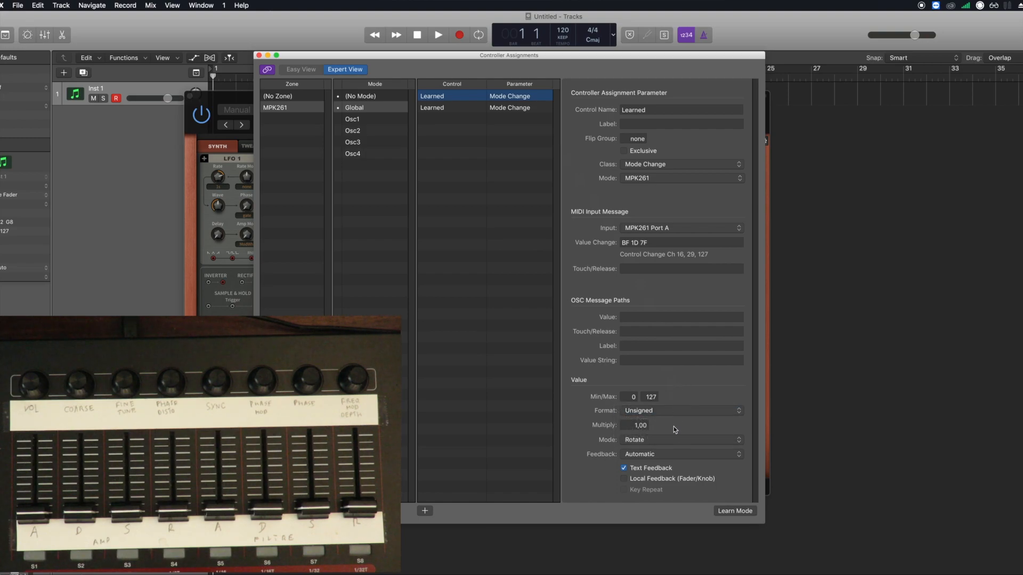
{"action": "left_click", "coordinate": [681, 439]}
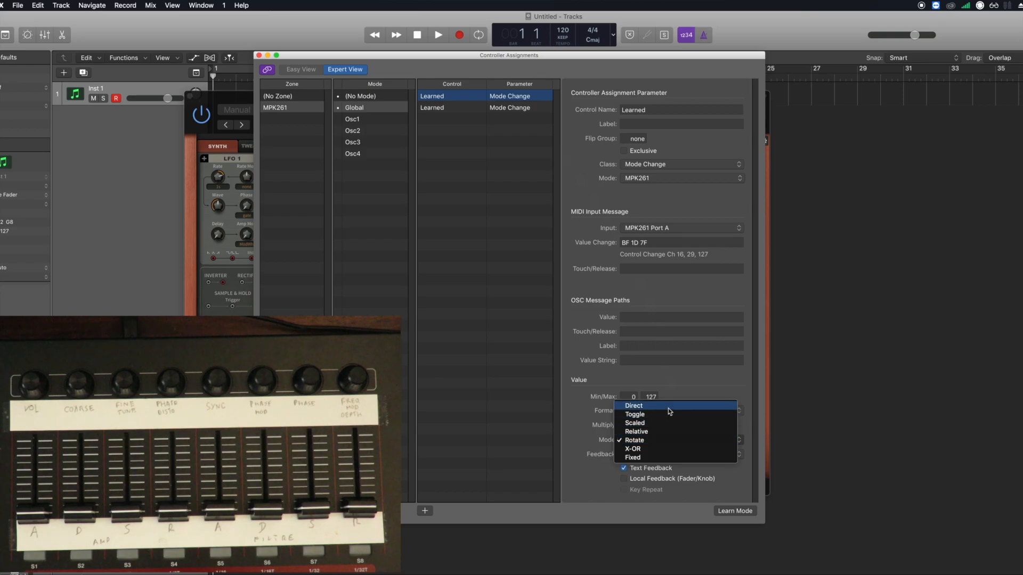
{"action": "left_click", "coordinate": [633, 404]}
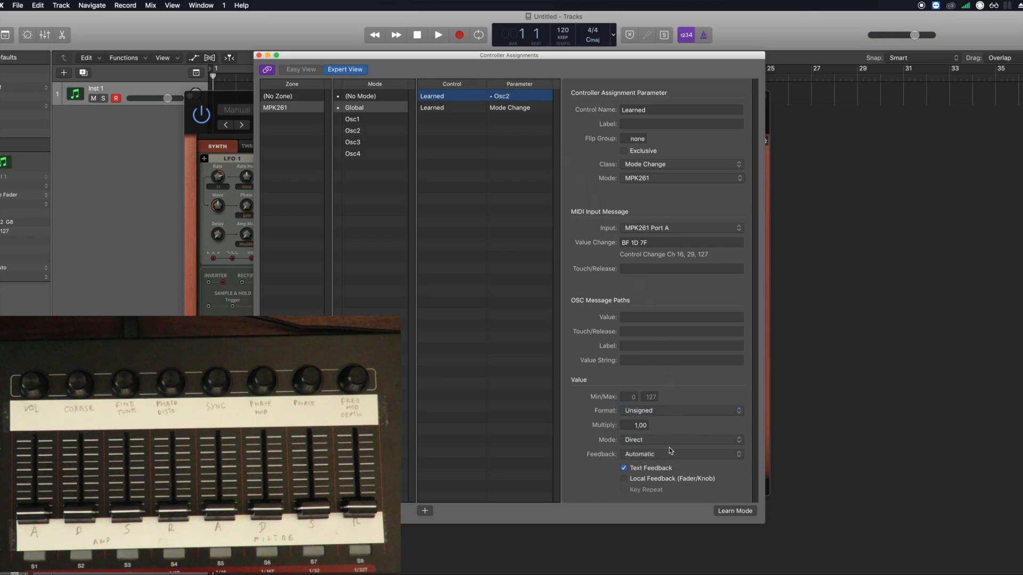
{"action": "left_click", "coordinate": [681, 454]}
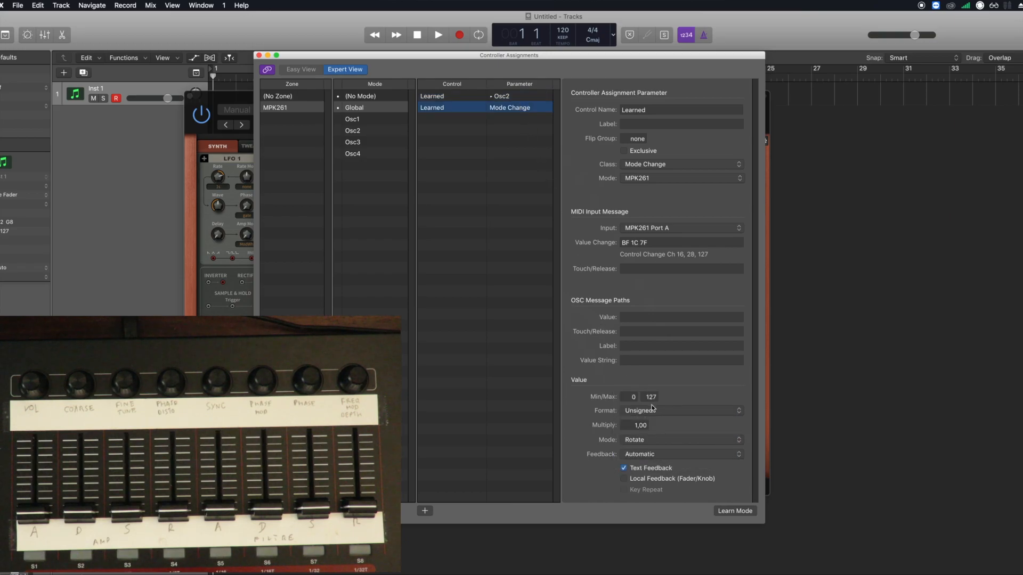
{"action": "left_click", "coordinate": [680, 439]}
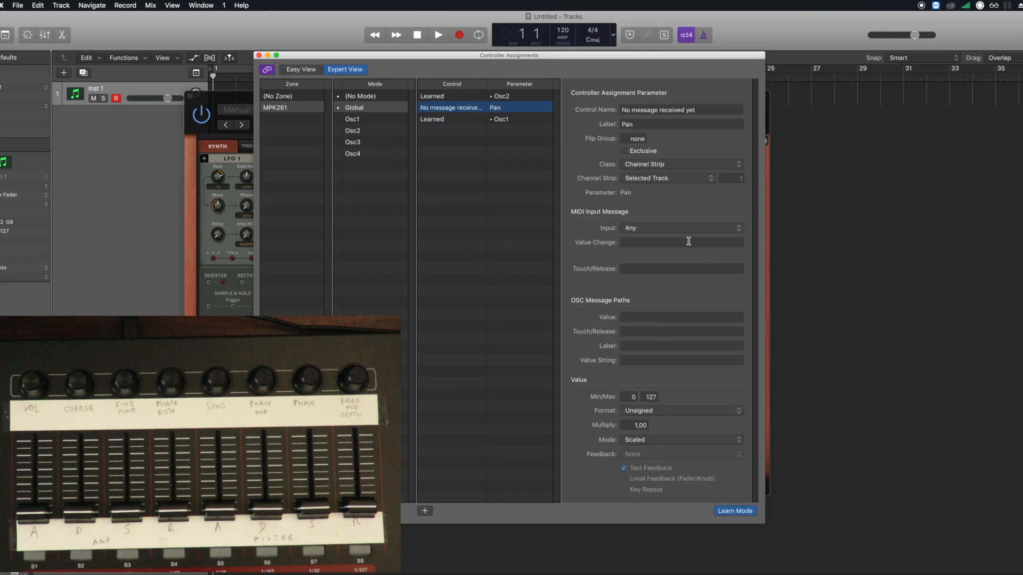
Make CC 30 a Mode Change to Osc3 with Direct values, then learn another control.
{"action": "left_click", "coordinate": [678, 164]}
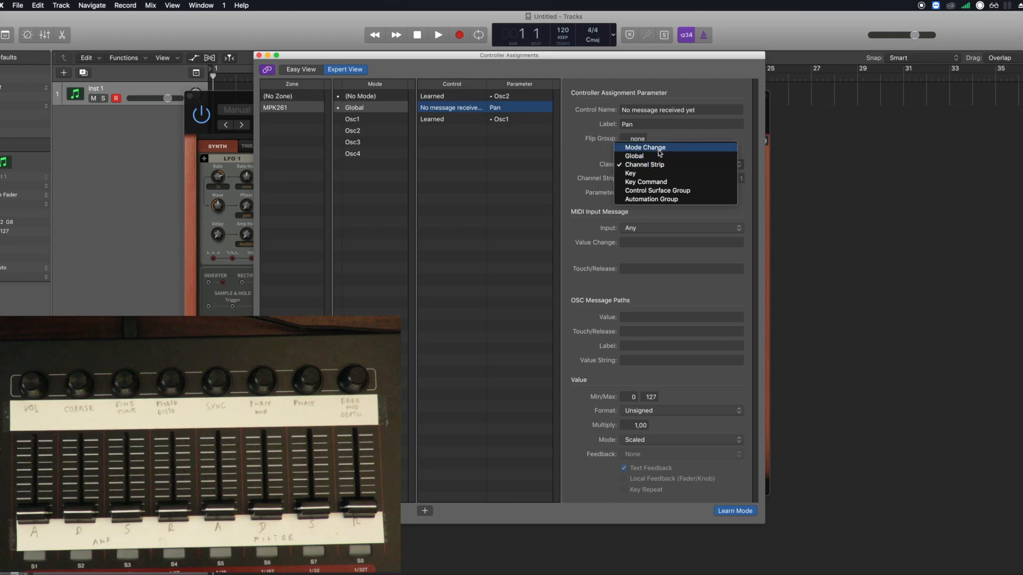
{"action": "left_click", "coordinate": [645, 148]}
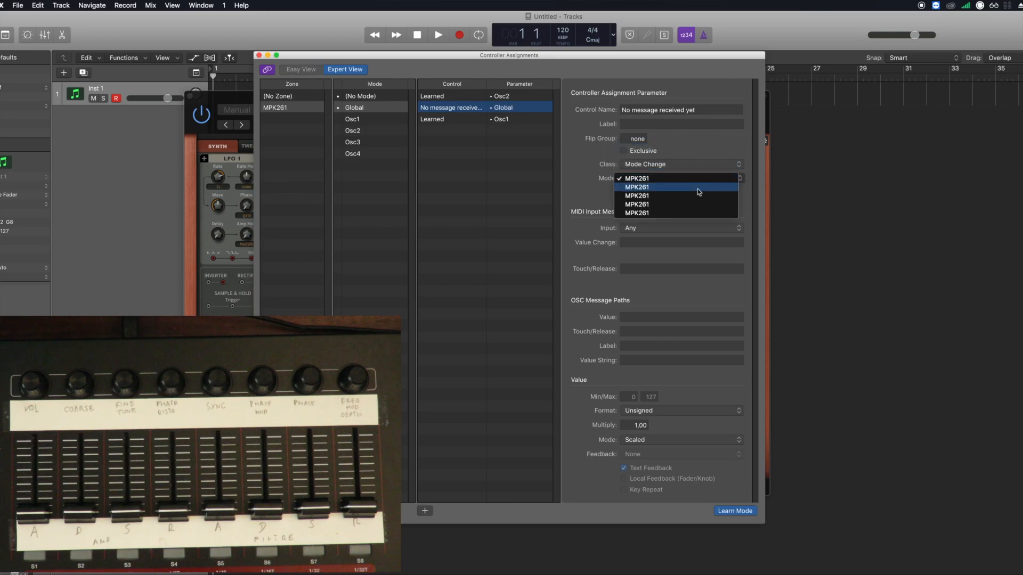
{"action": "left_click", "coordinate": [636, 187]}
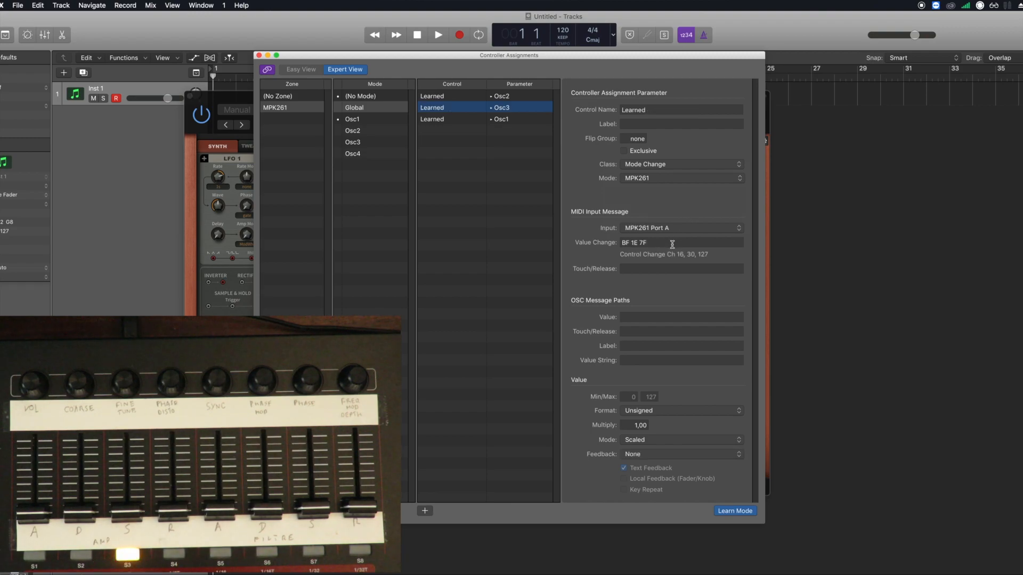
{"action": "mouse_move", "coordinate": [651, 441]}
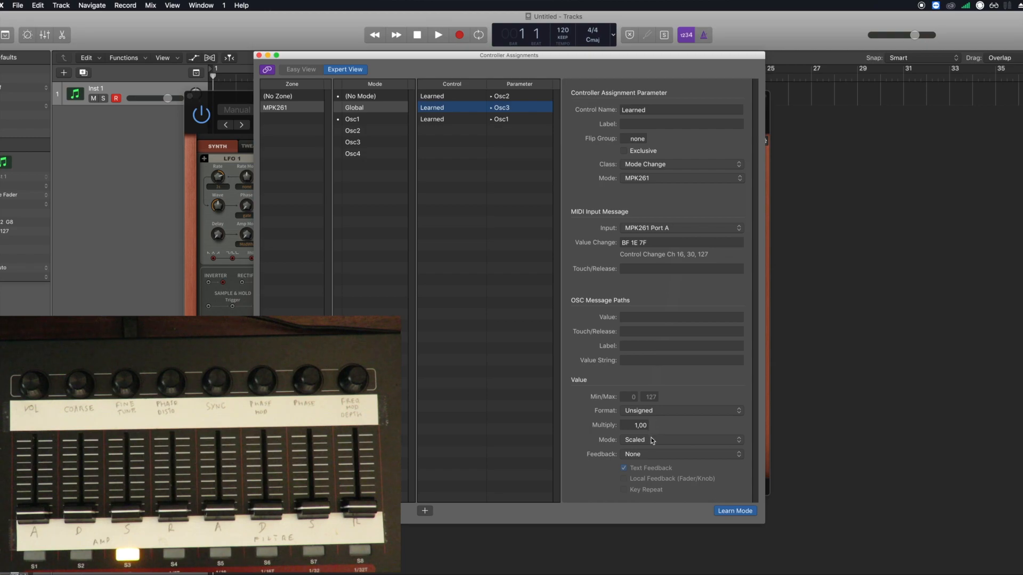
{"action": "left_click", "coordinate": [681, 439]}
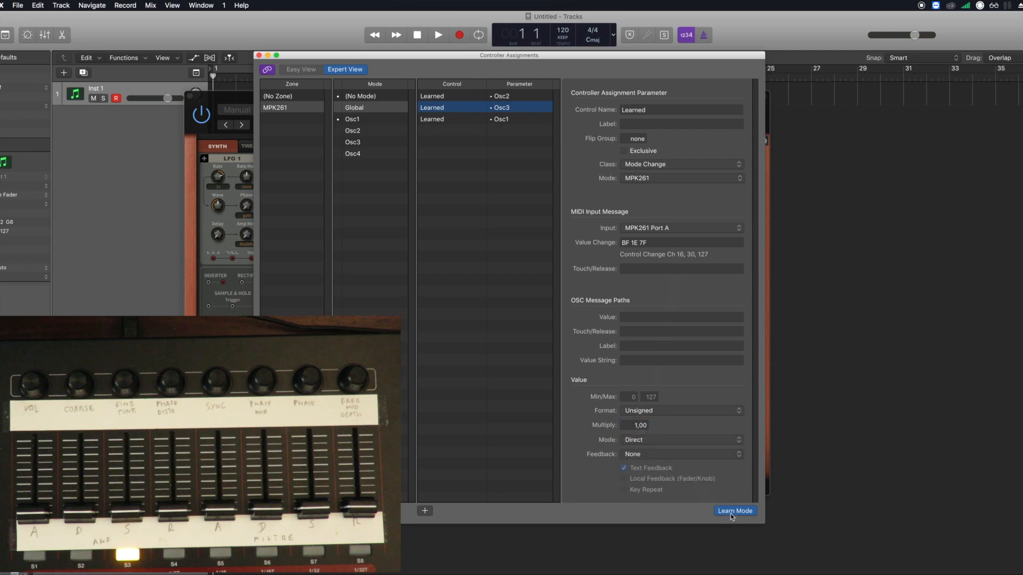
{"action": "left_click", "coordinate": [734, 511]}
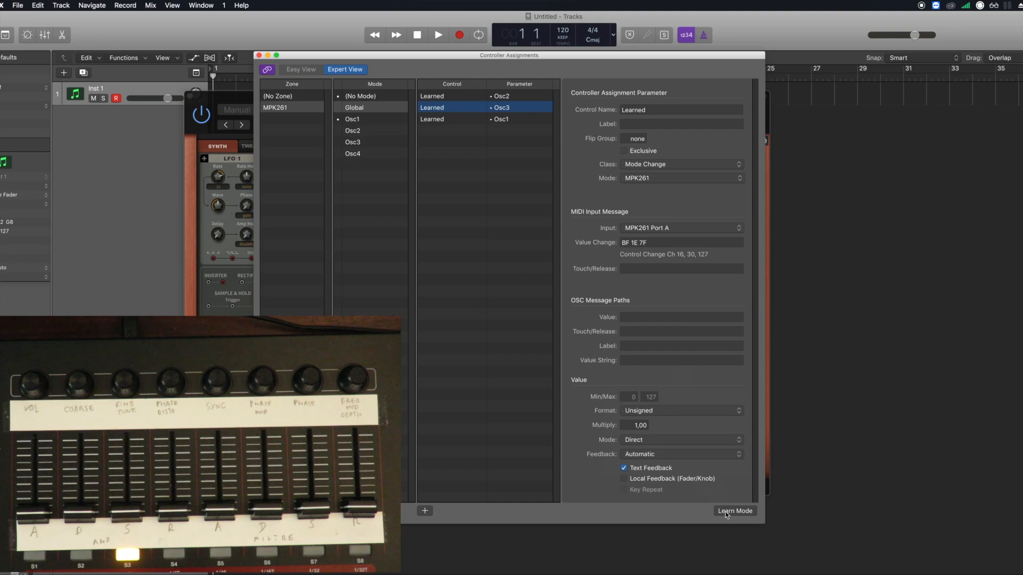
{"action": "left_click", "coordinate": [735, 511]}
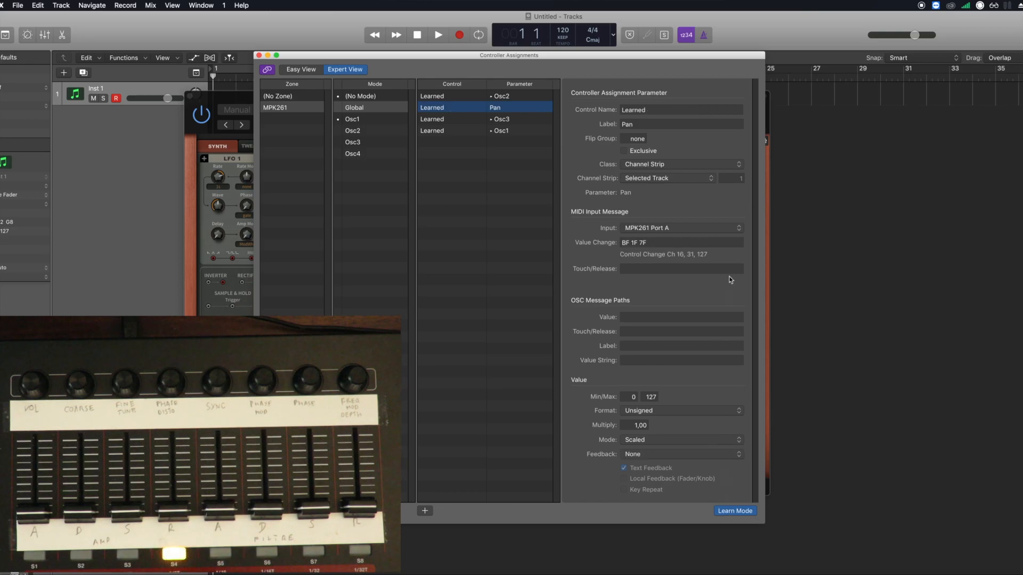
Set the CC 31 assignment to a Mode Change switching to Osc4, with Direct value mode.
{"action": "left_click", "coordinate": [681, 163]}
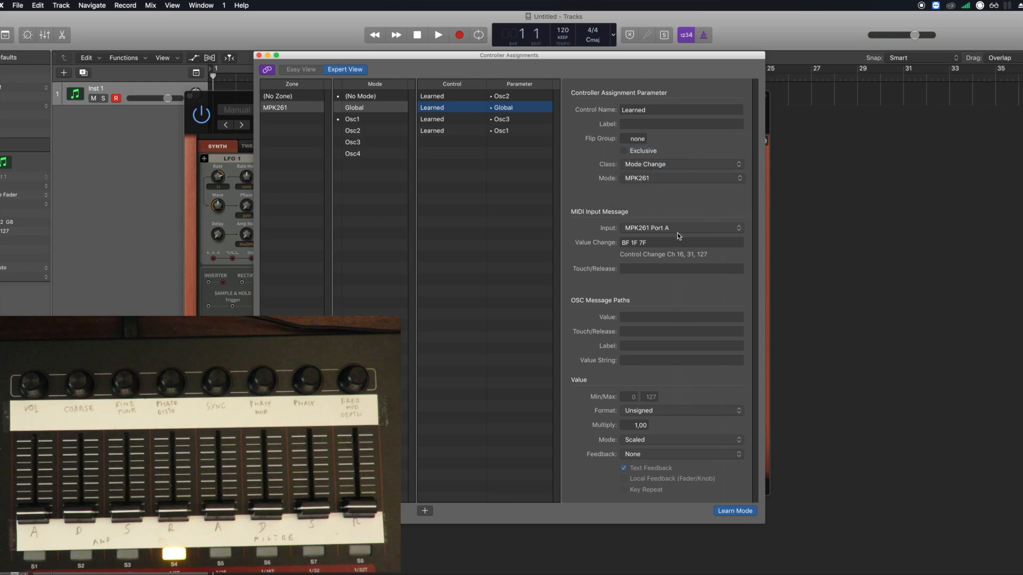
{"action": "left_click", "coordinate": [681, 177]}
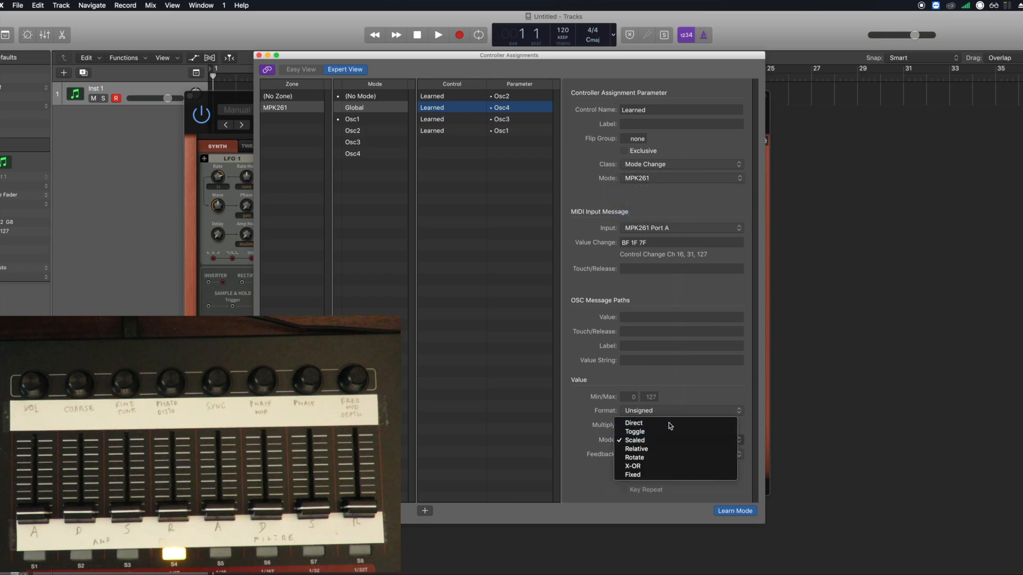
{"action": "left_click", "coordinate": [633, 422]}
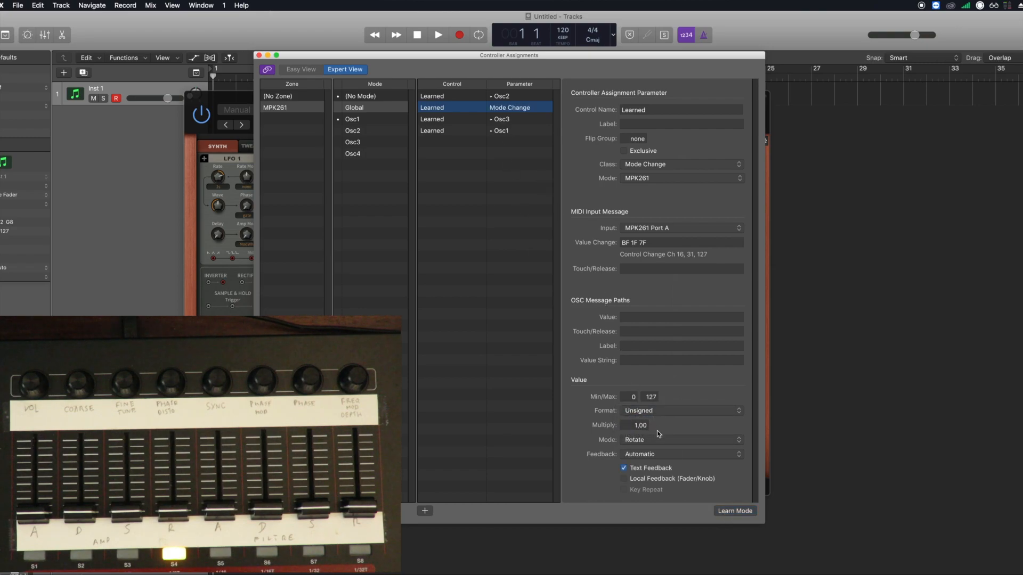
{"action": "left_click", "coordinate": [680, 440]}
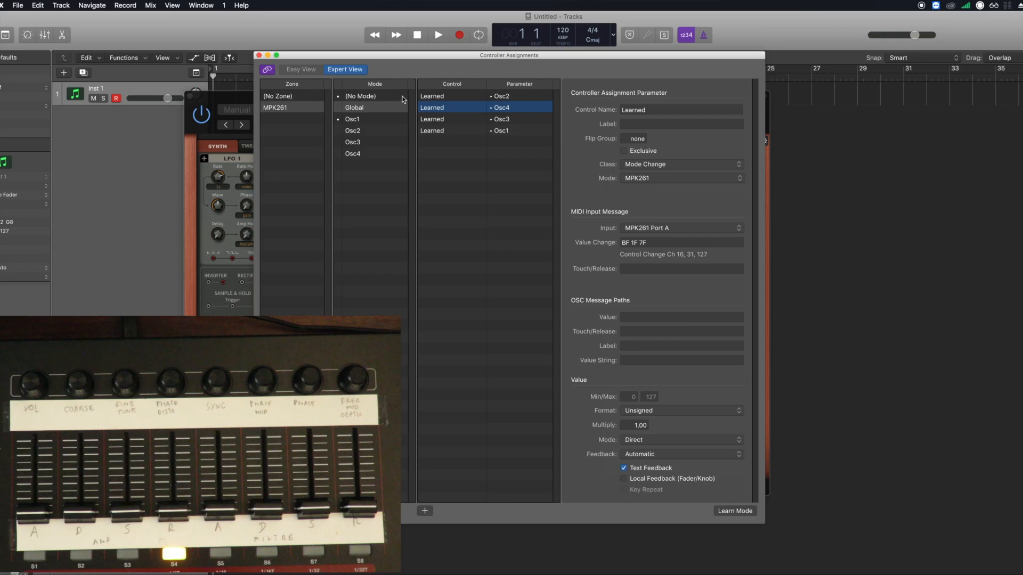
Review Global's four mode-switch assignments, then display the empty Osc1 mode.
{"action": "left_click", "coordinate": [360, 96]}
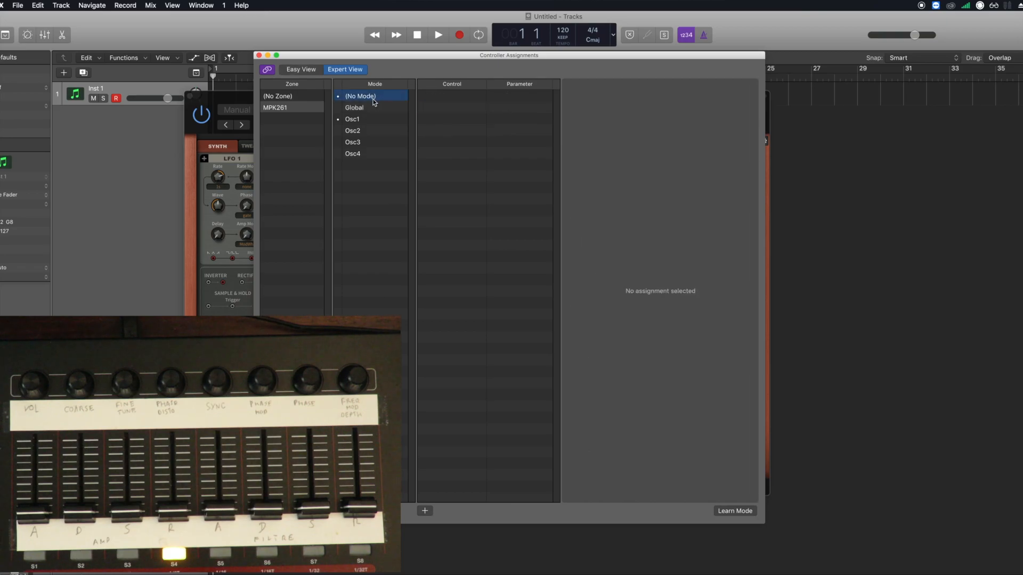
{"action": "left_click", "coordinate": [354, 108]}
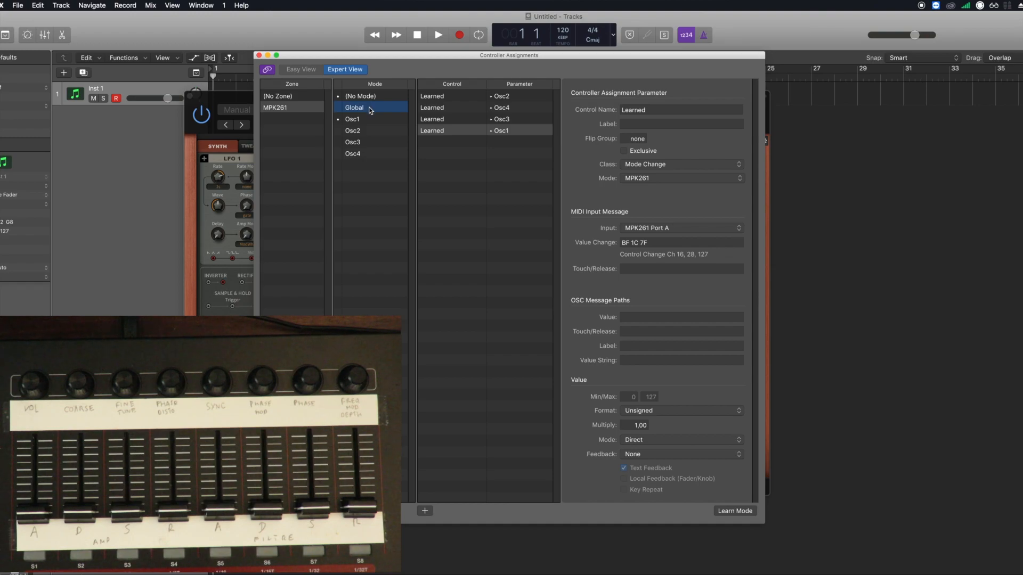
{"action": "mouse_move", "coordinate": [397, 129]}
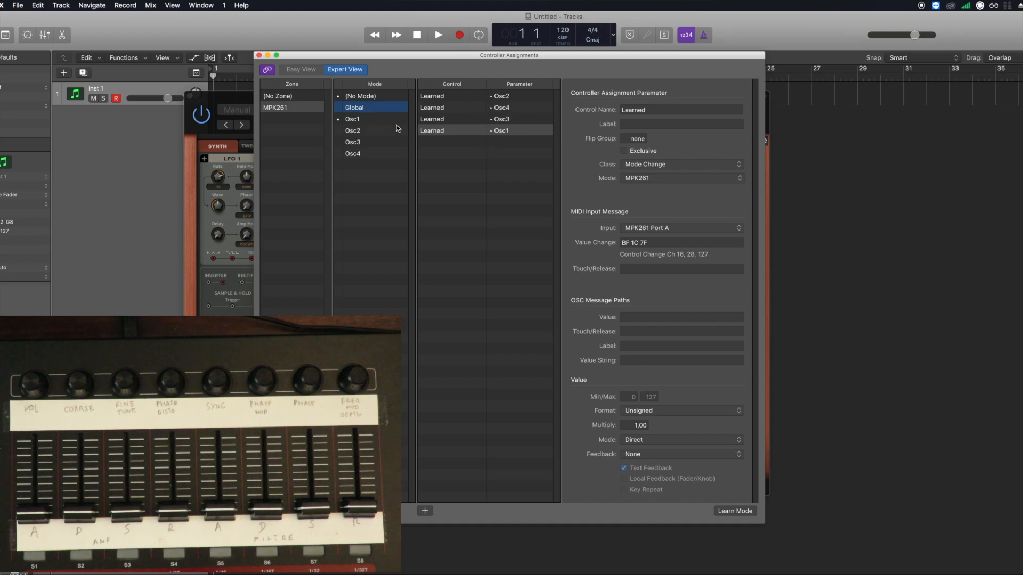
{"action": "left_click", "coordinate": [352, 119]}
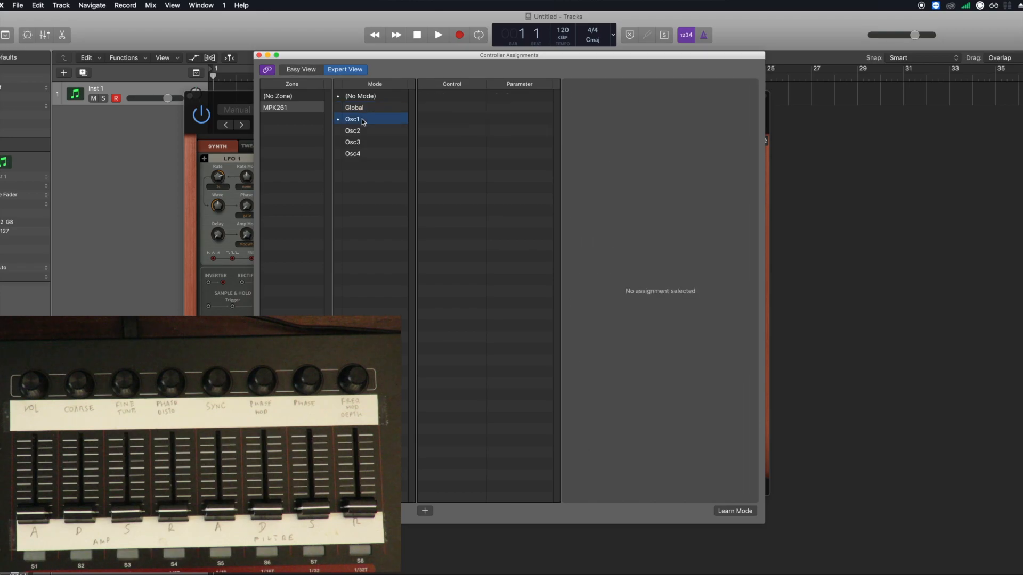
{"action": "mouse_move", "coordinate": [517, 295]}
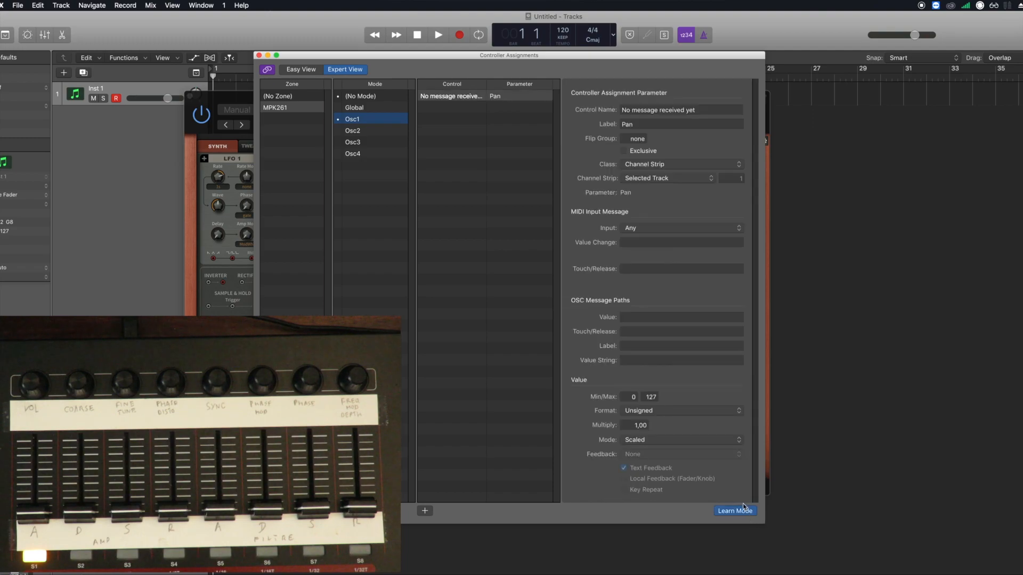
{"action": "mouse_move", "coordinate": [685, 171]}
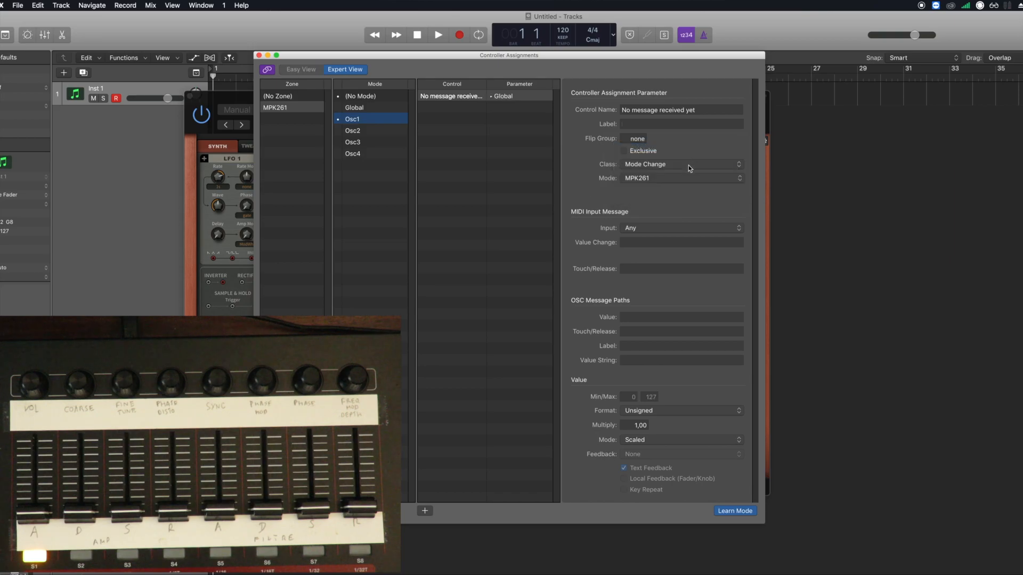
In Osc1, make CC 28 switch to Global with Direct values, then learn in Osc2.
{"action": "left_click", "coordinate": [680, 177]}
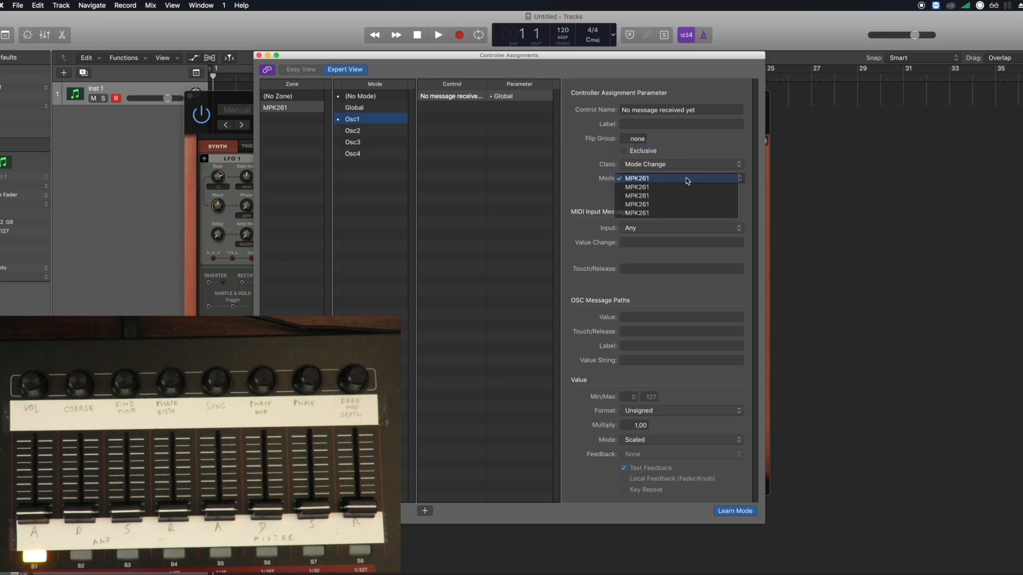
{"action": "left_click", "coordinate": [636, 178]}
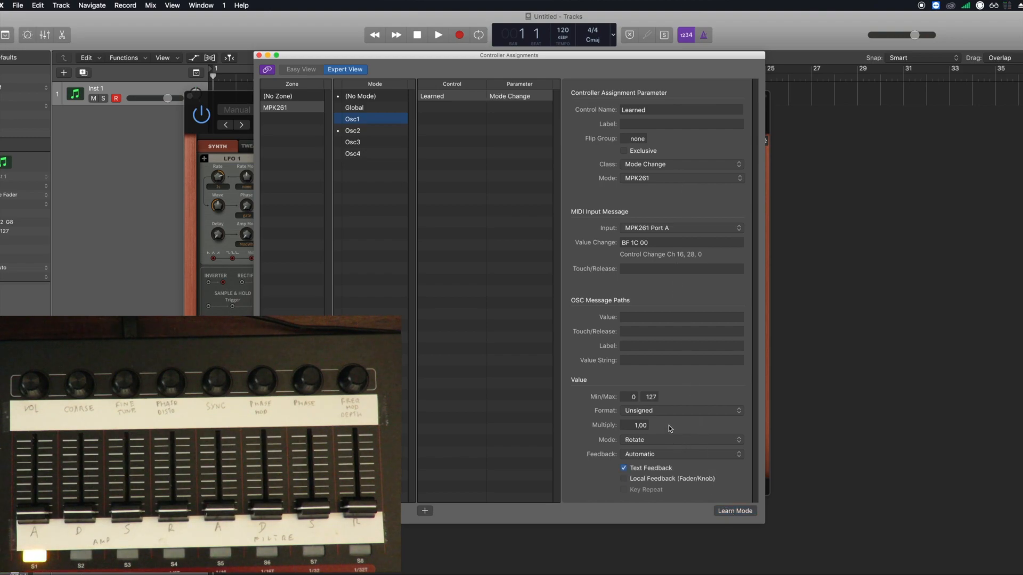
{"action": "left_click", "coordinate": [680, 440]}
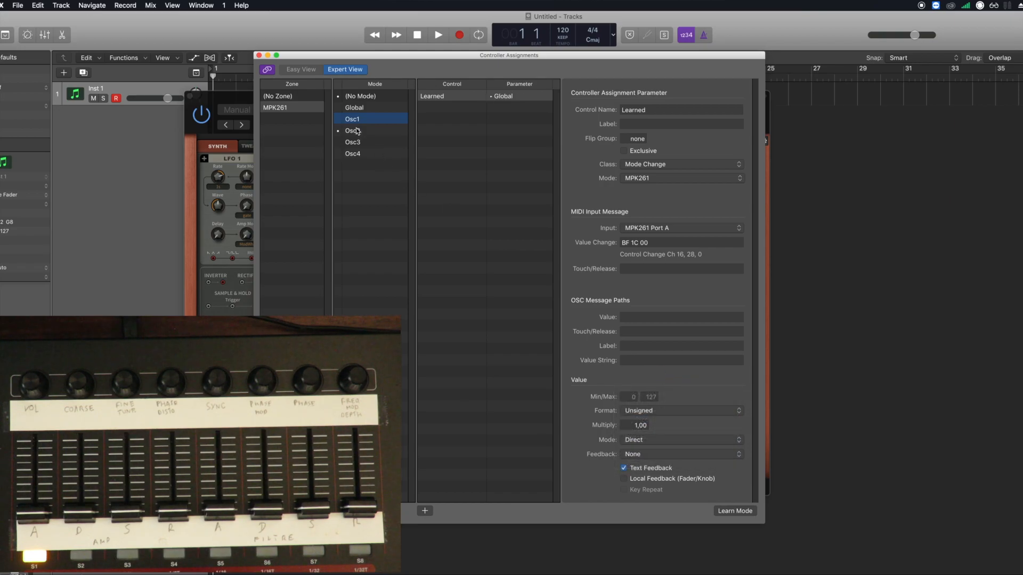
{"action": "left_click", "coordinate": [352, 131]}
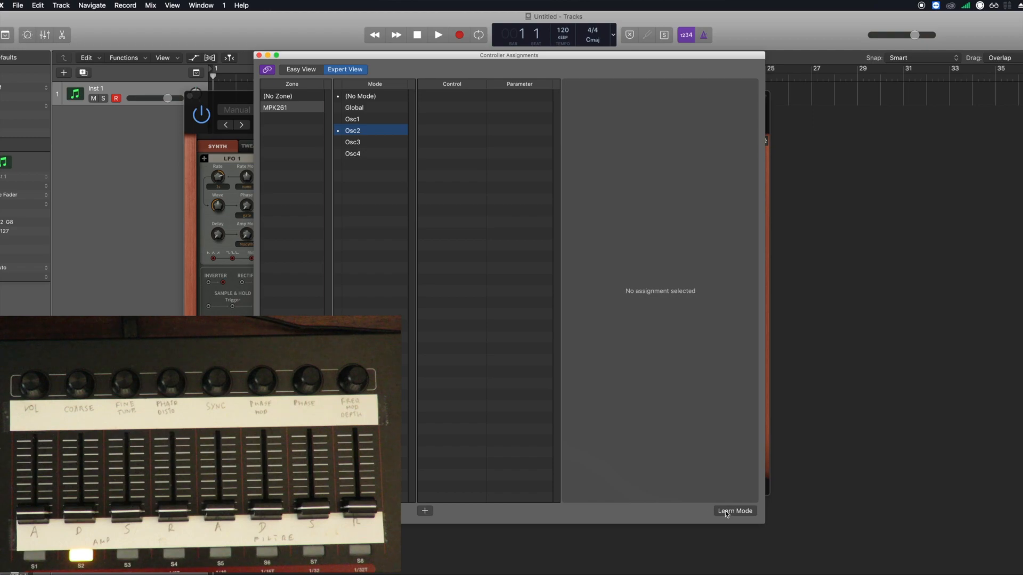
{"action": "left_click", "coordinate": [735, 511]}
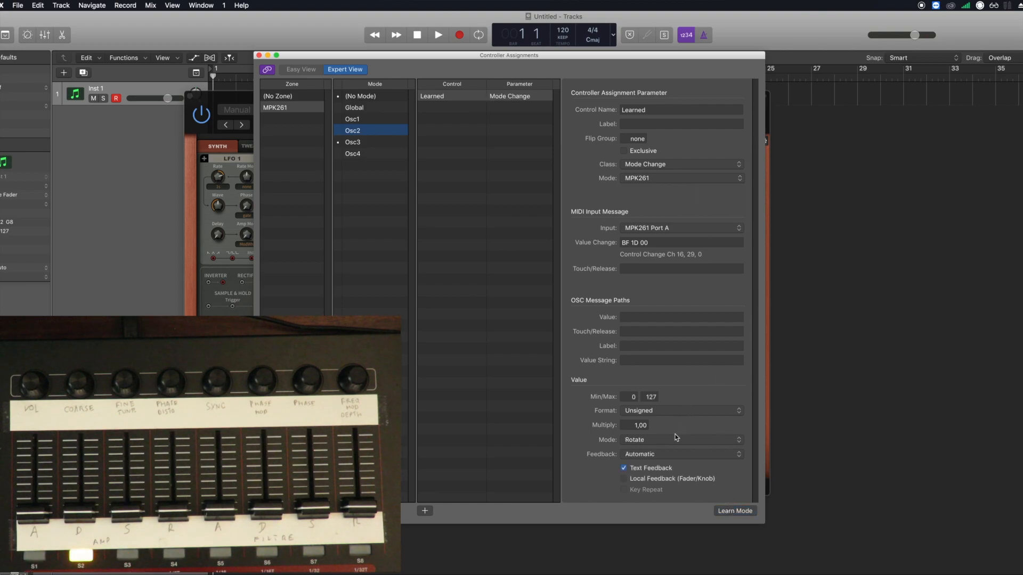
Set Feedback to None for Osc2's CC 29 switch to Global, then select Osc3.
{"action": "left_click", "coordinate": [680, 440]}
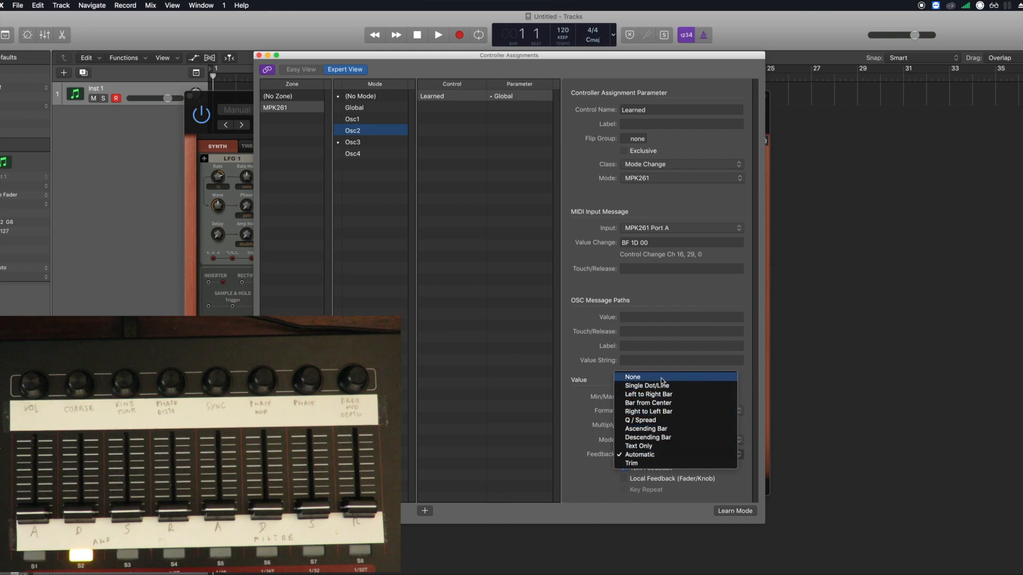
{"action": "left_click", "coordinate": [631, 376]}
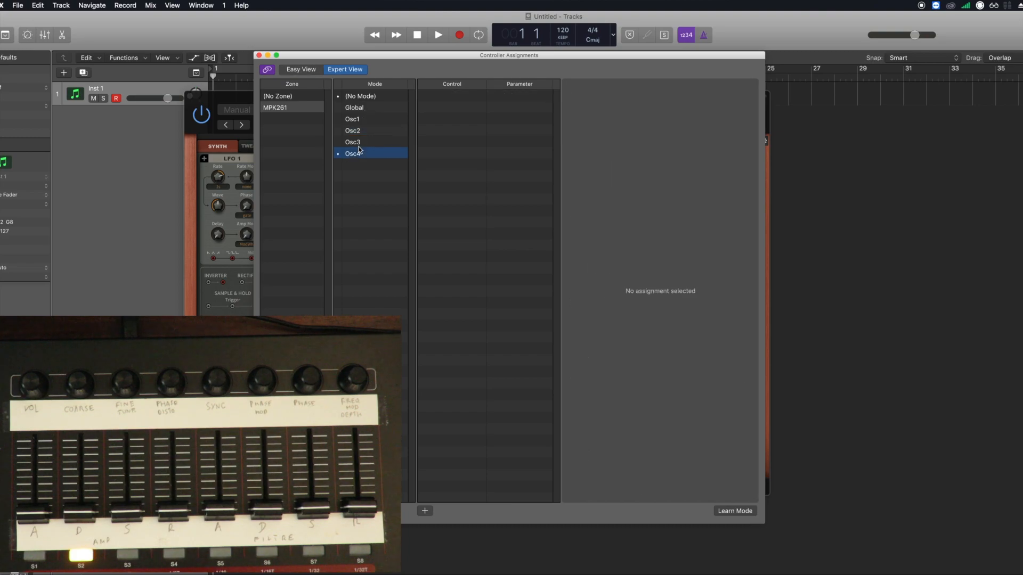
{"action": "left_click", "coordinate": [352, 142]}
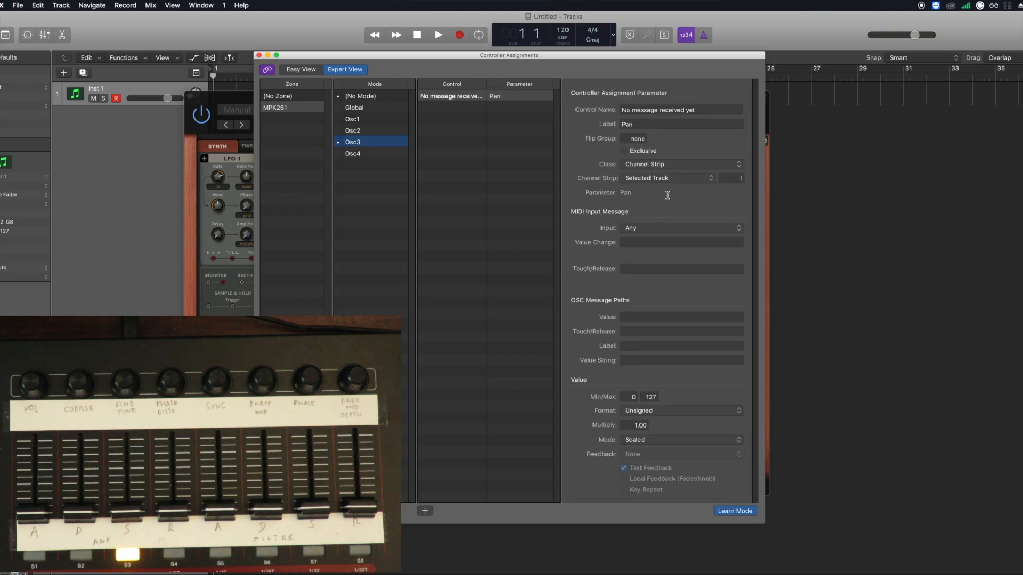
Make Osc3's CC 30 a Mode Change to Global, Direct, with Feedback None.
{"action": "left_click", "coordinate": [680, 164]}
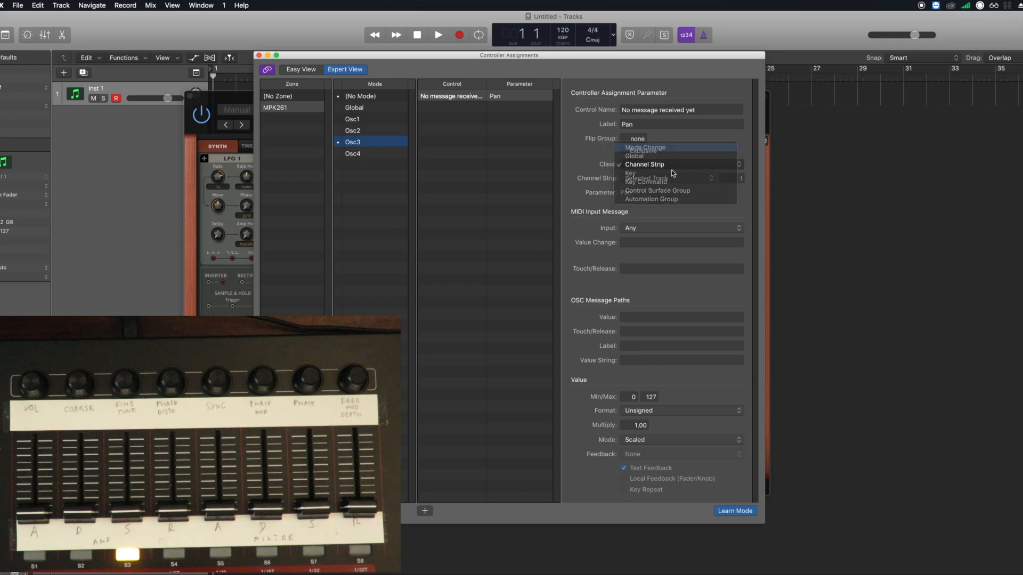
{"action": "left_click", "coordinate": [645, 148]}
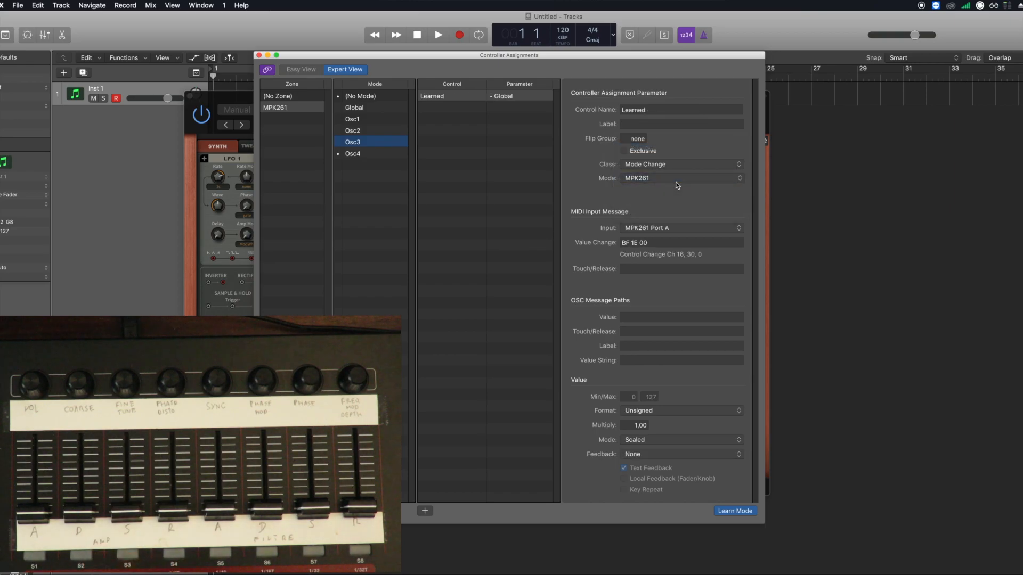
{"action": "left_click", "coordinate": [735, 510]}
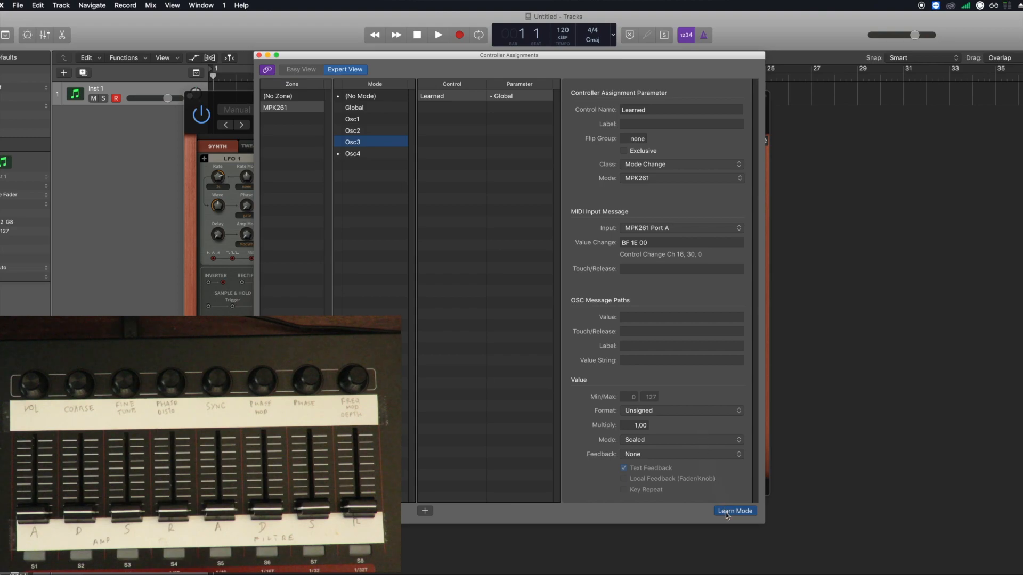
{"action": "left_click", "coordinate": [681, 425]}
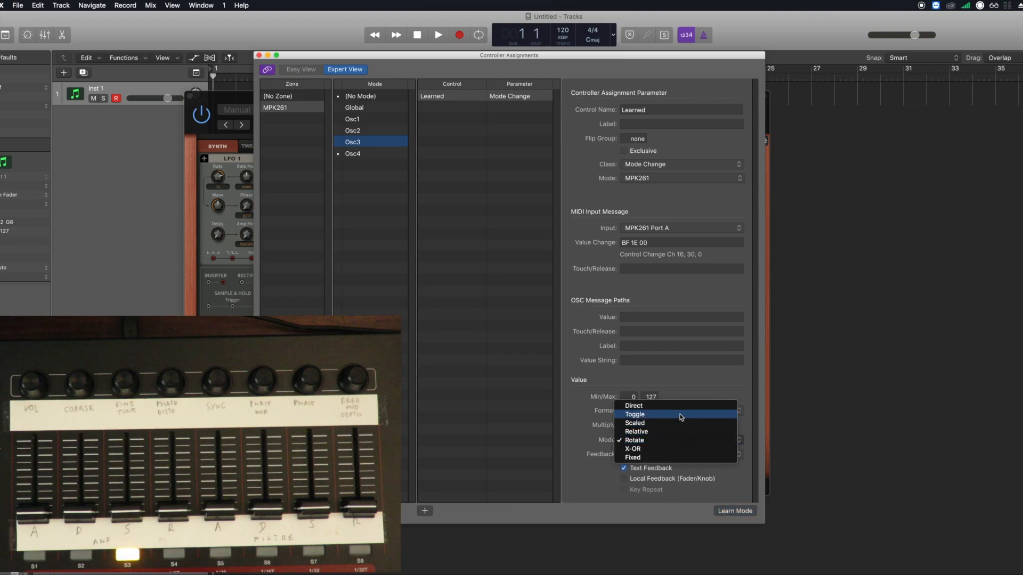
{"action": "left_click", "coordinate": [637, 410]}
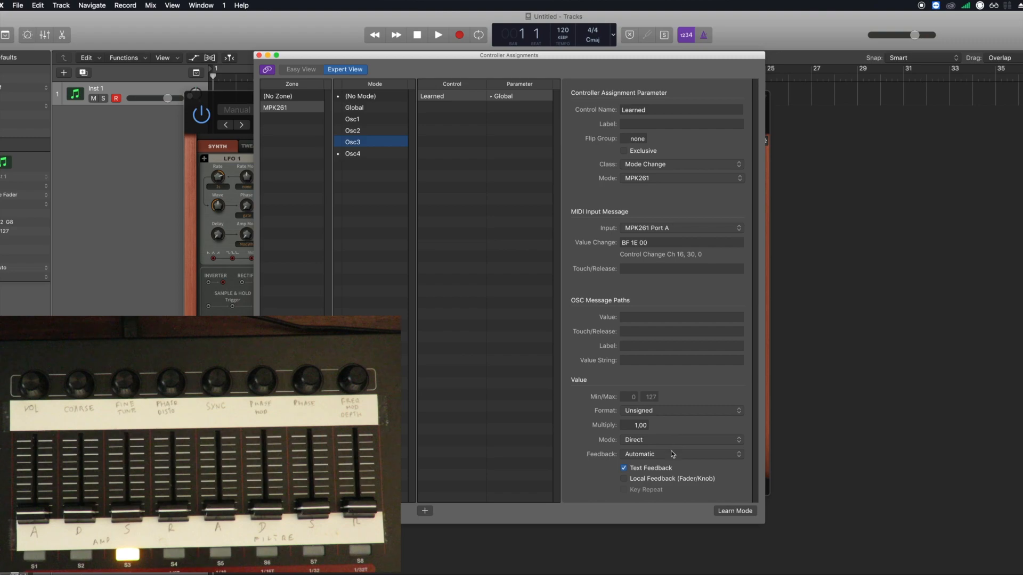
{"action": "left_click", "coordinate": [680, 453]}
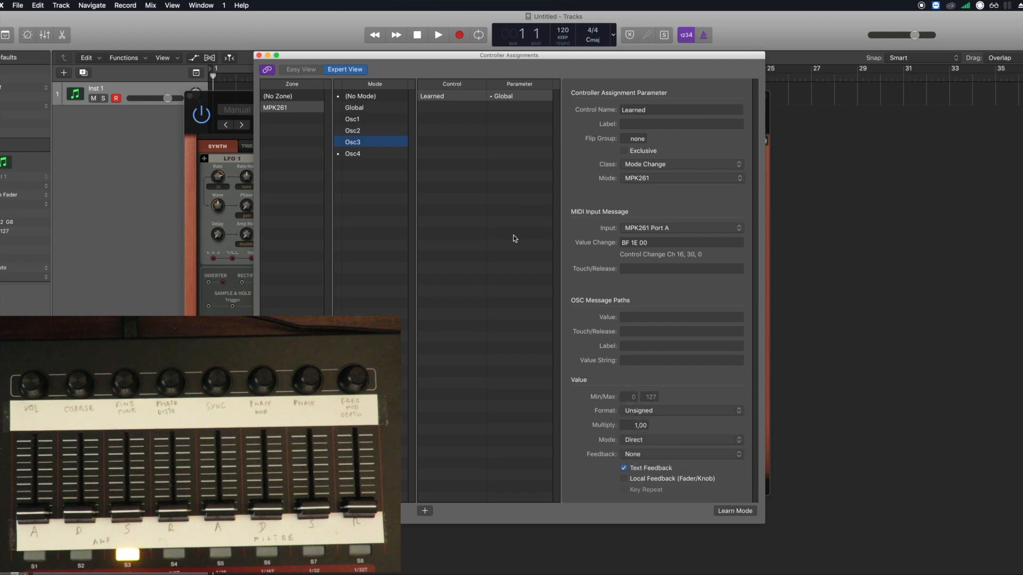
{"action": "left_click", "coordinate": [352, 154]}
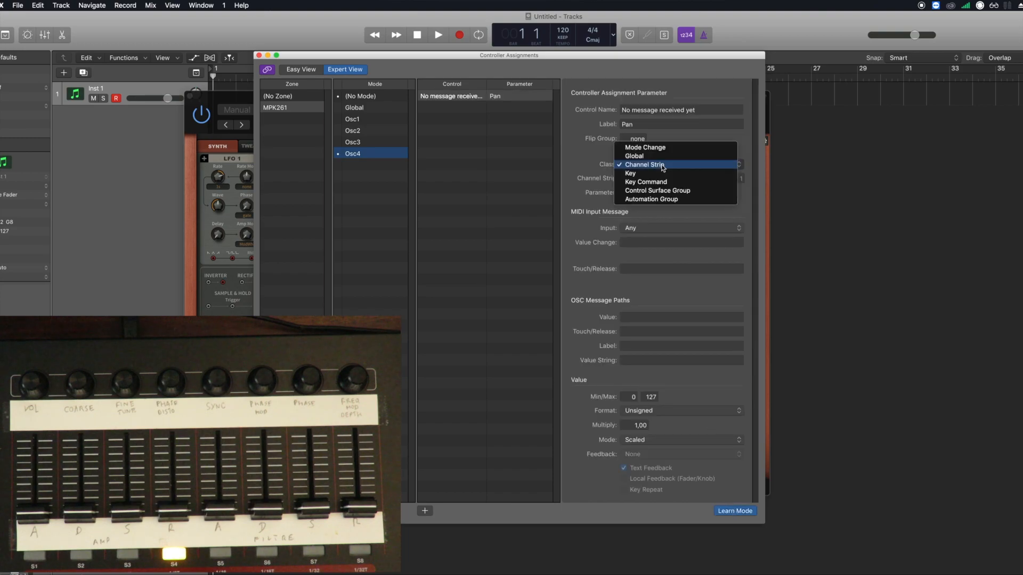
Make Osc4's CC 31 switch to MPK261 Global with Direct values, then show Global.
{"action": "left_click", "coordinate": [644, 147]}
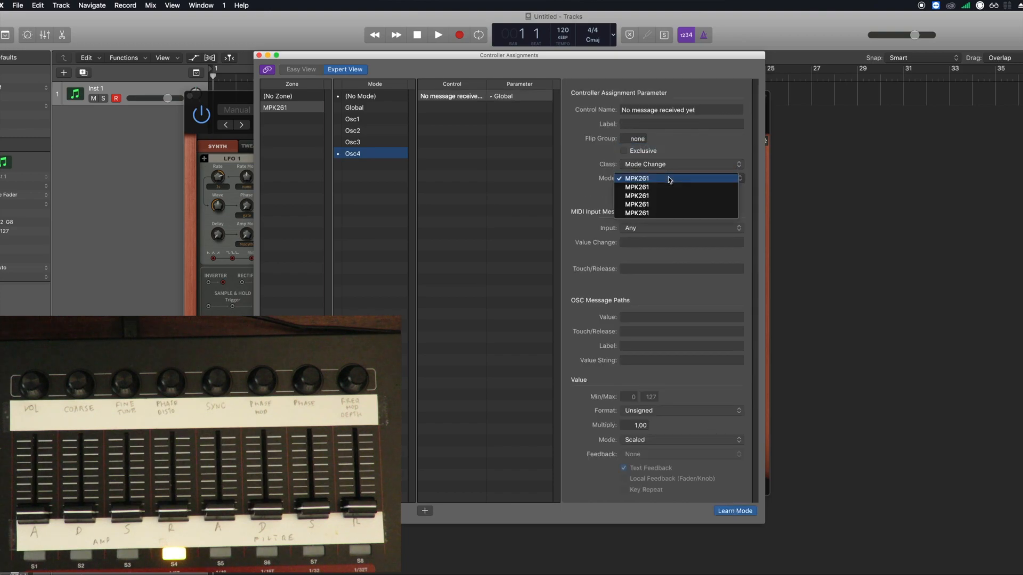
{"action": "left_click", "coordinate": [635, 178]}
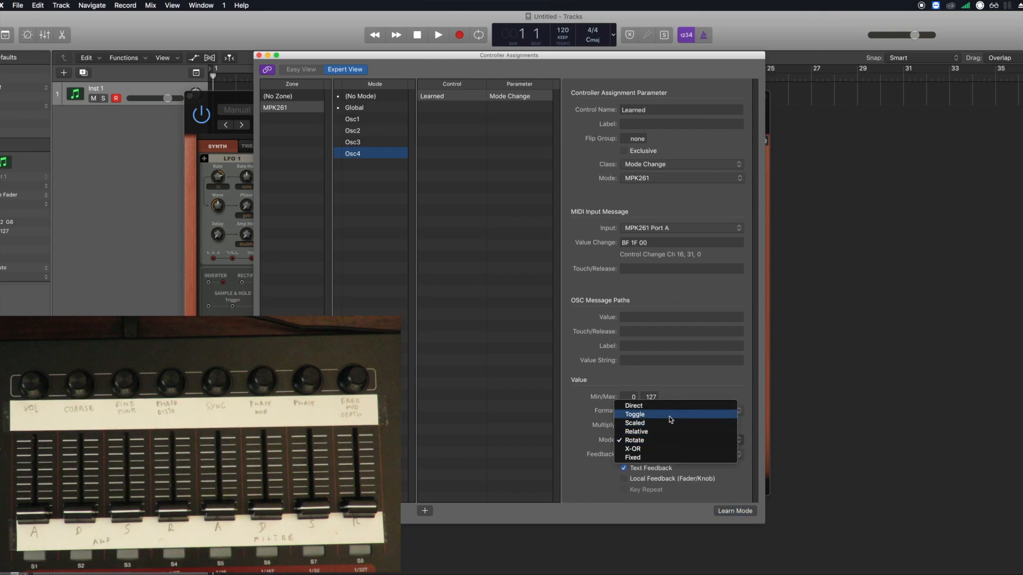
{"action": "left_click", "coordinate": [632, 405]}
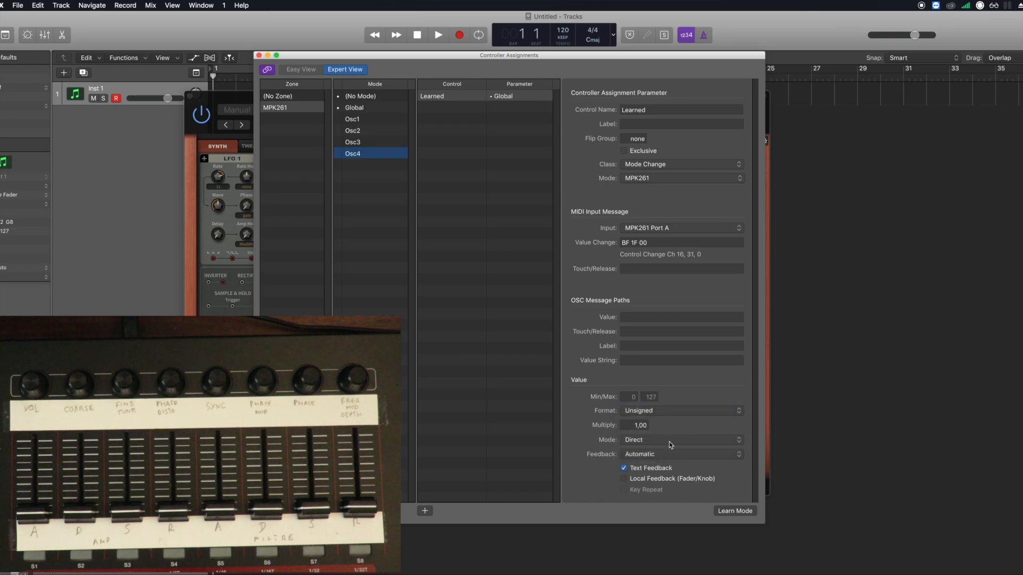
{"action": "left_click", "coordinate": [678, 454]}
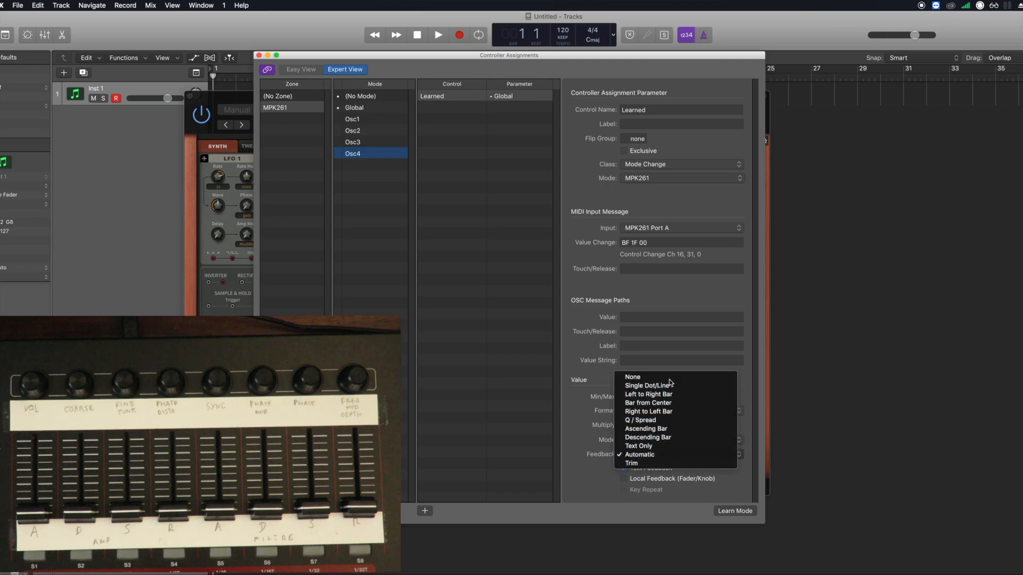
{"action": "left_click", "coordinate": [354, 108]}
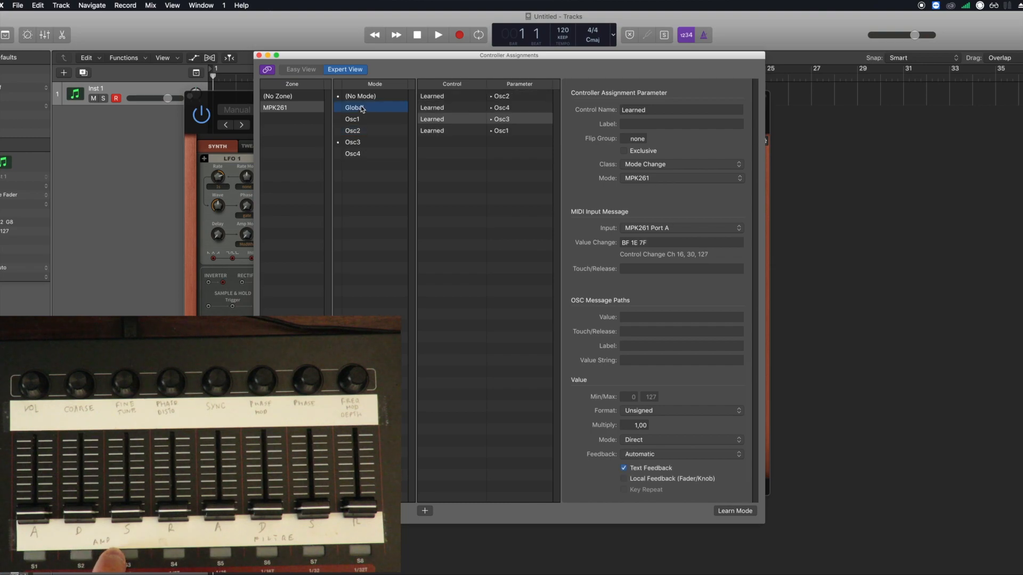
Set Feedback to None on Global mode's switch to Osc3.
{"action": "left_click", "coordinate": [352, 142]}
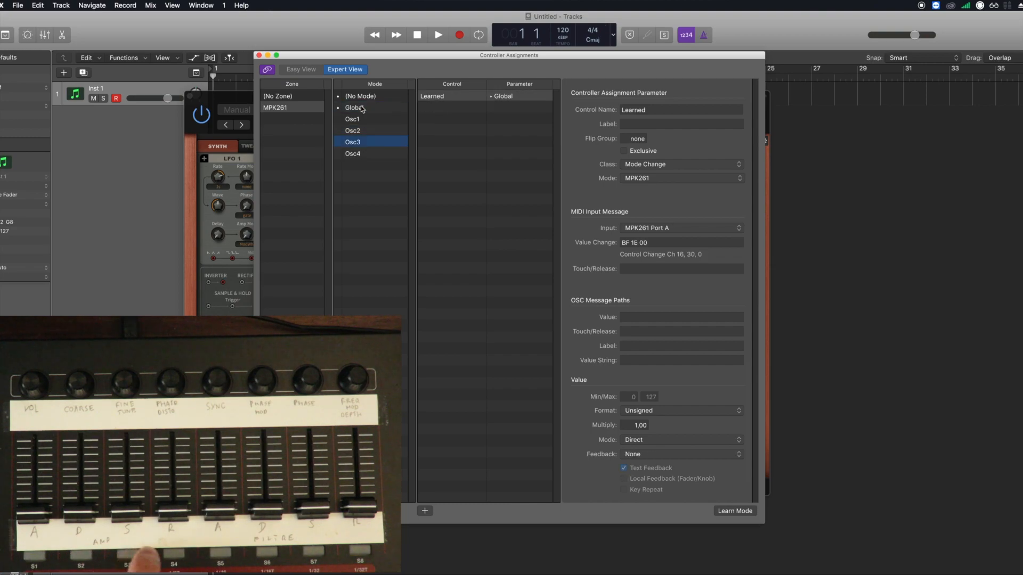
{"action": "left_click", "coordinate": [354, 107]}
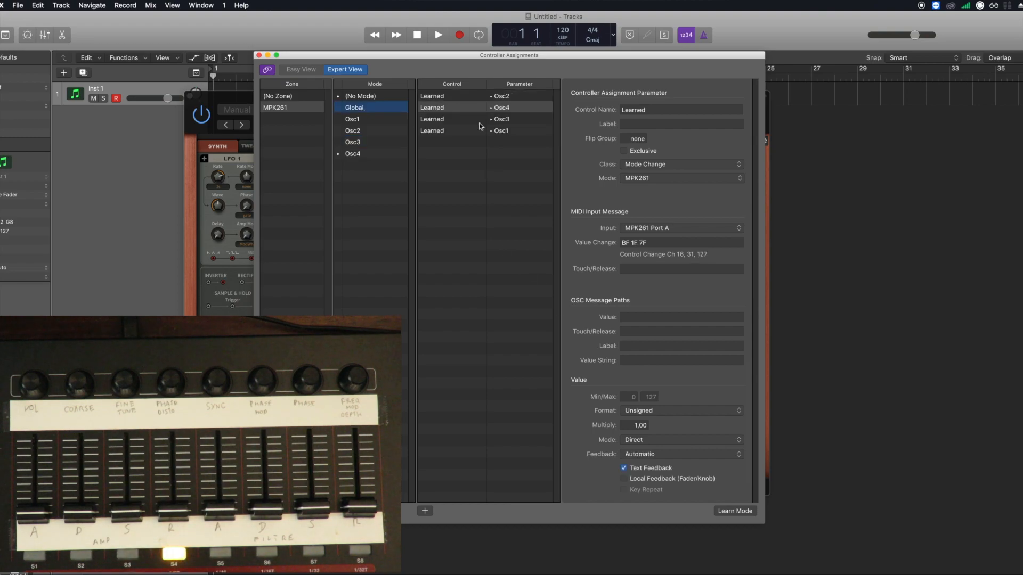
{"action": "double_click", "coordinate": [354, 108]}
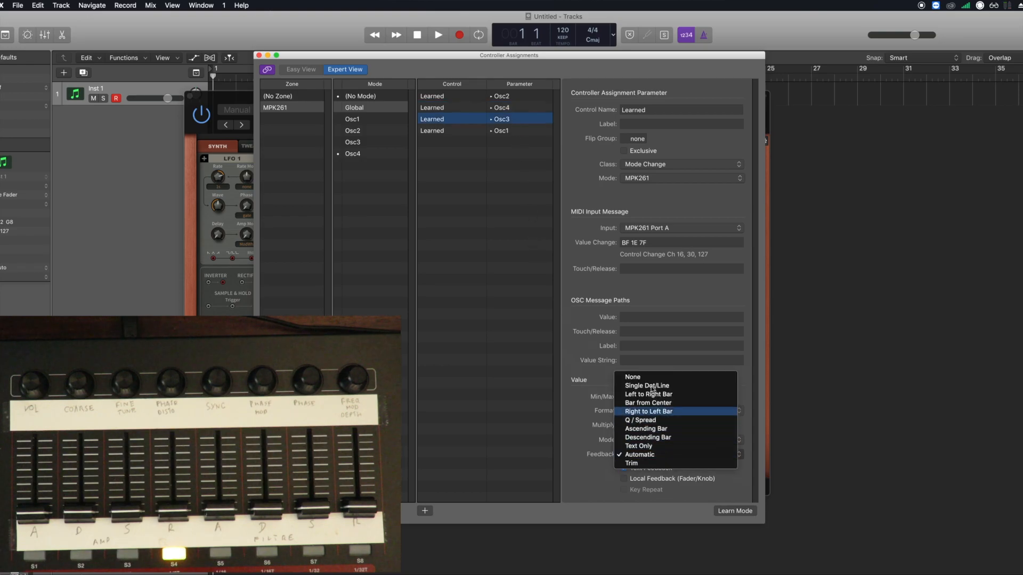
{"action": "left_click", "coordinate": [500, 131]}
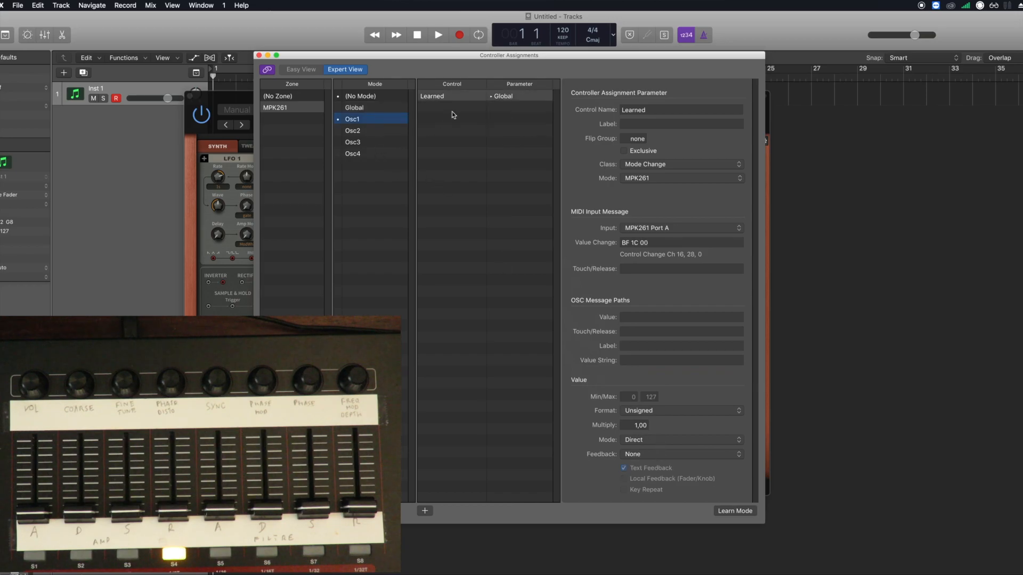
Cycle through the Osc and Global modes to confirm each switch changes the active mode.
{"action": "left_click", "coordinate": [352, 142]}
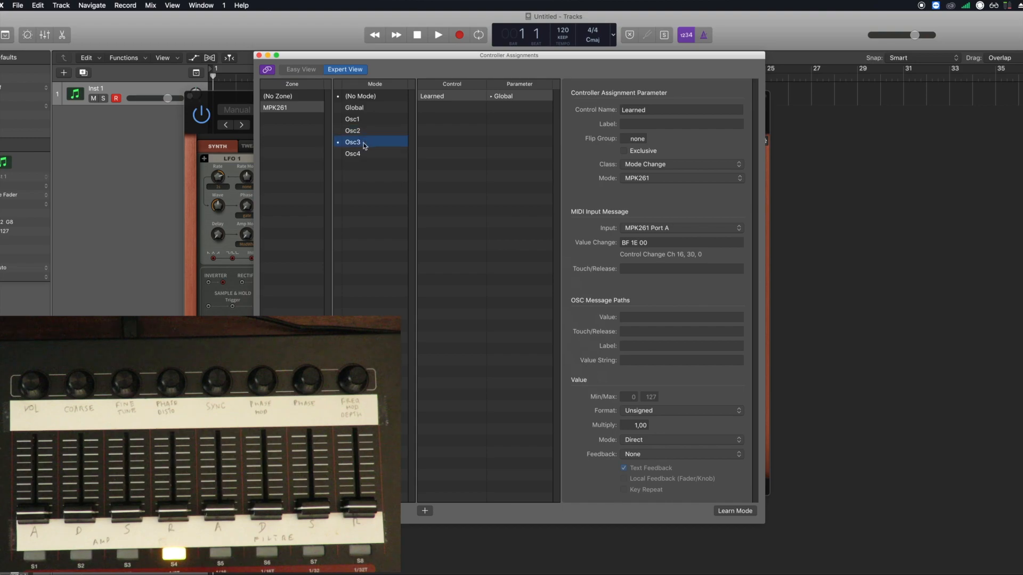
{"action": "left_click", "coordinate": [354, 108]}
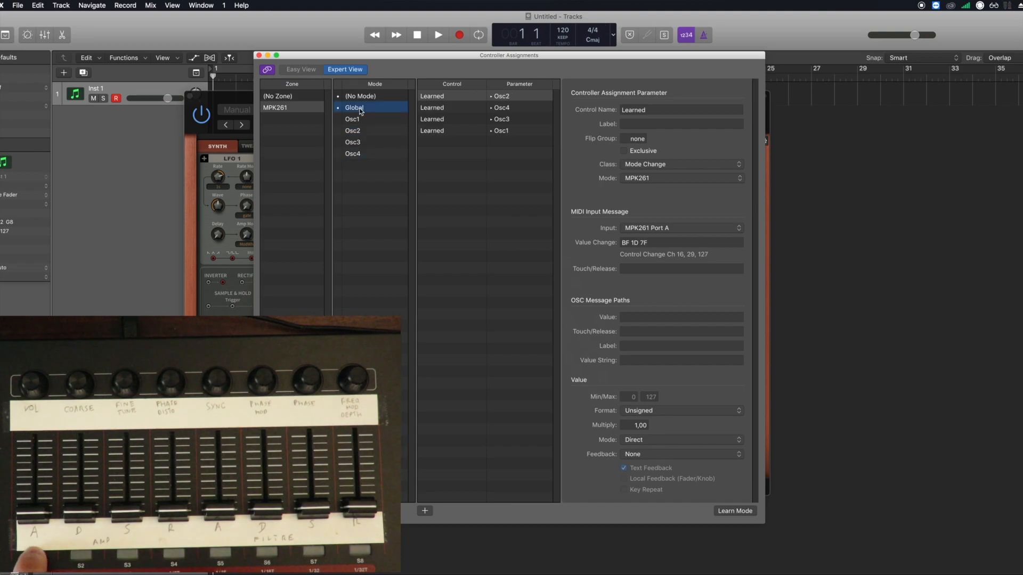
{"action": "left_click", "coordinate": [352, 131]}
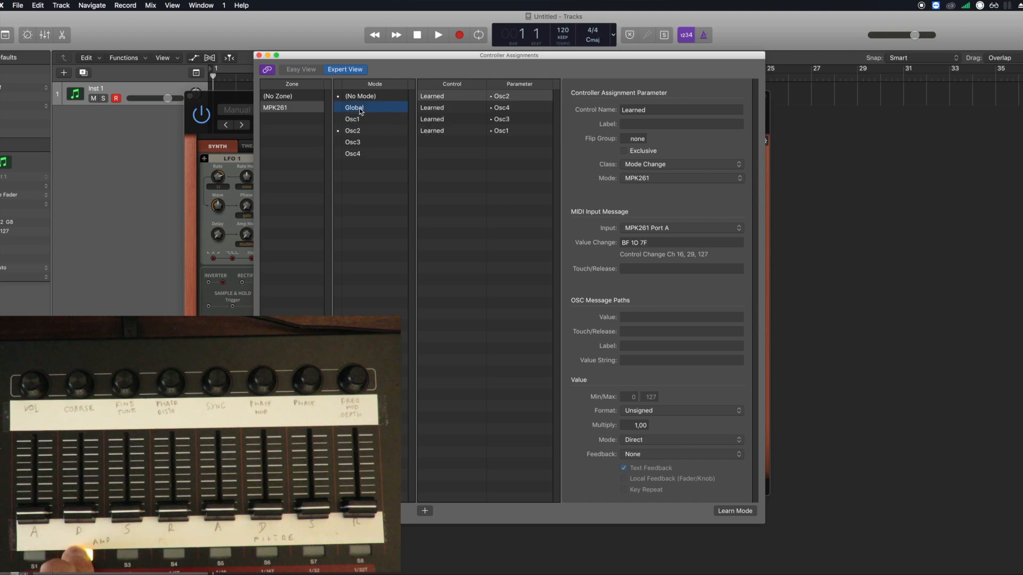
{"action": "left_click", "coordinate": [352, 142]}
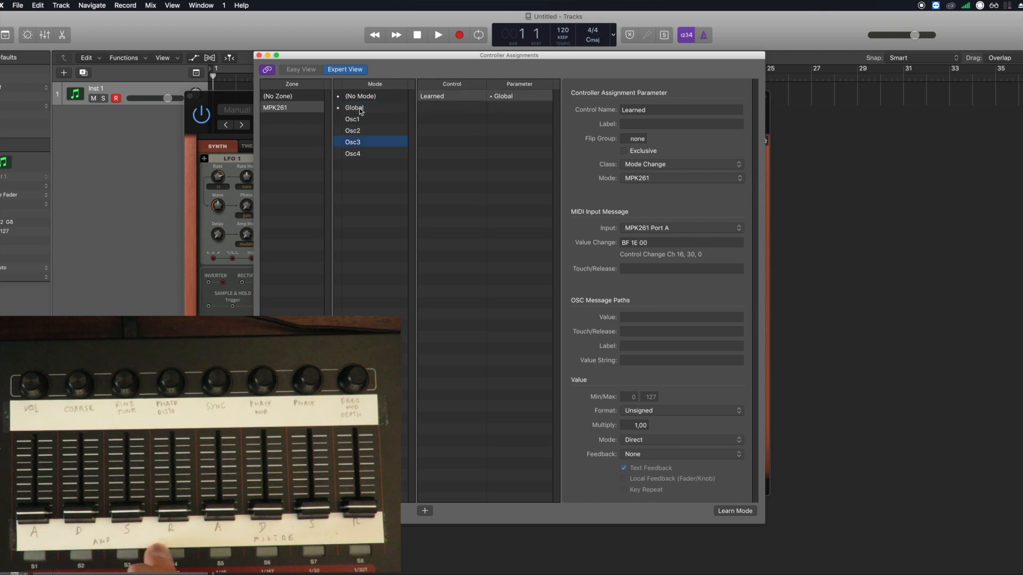
{"action": "left_click", "coordinate": [352, 154]}
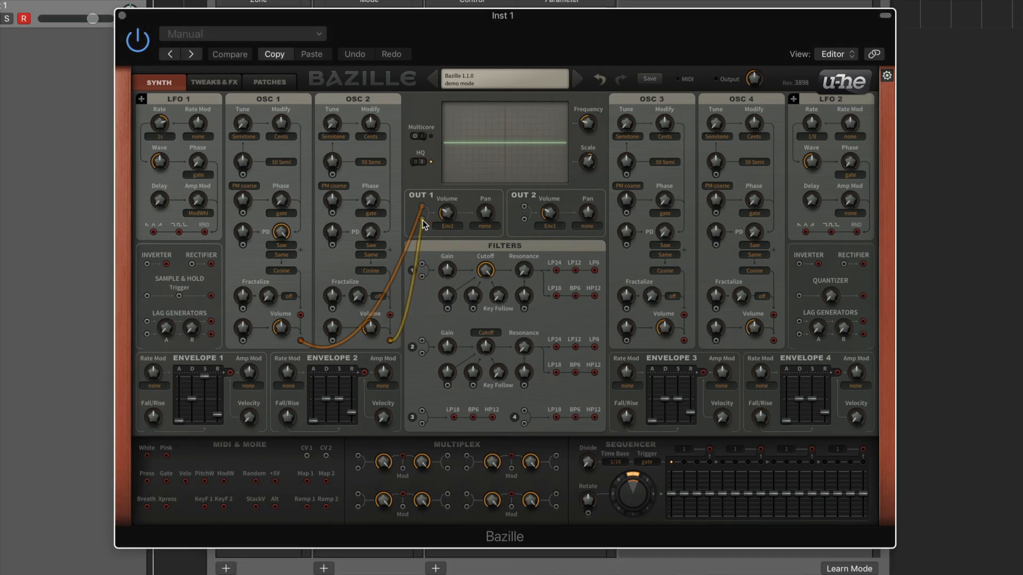
Patch a cable from an oscillator into Bazille's Out 1.
{"action": "left_click", "coordinate": [229, 54]}
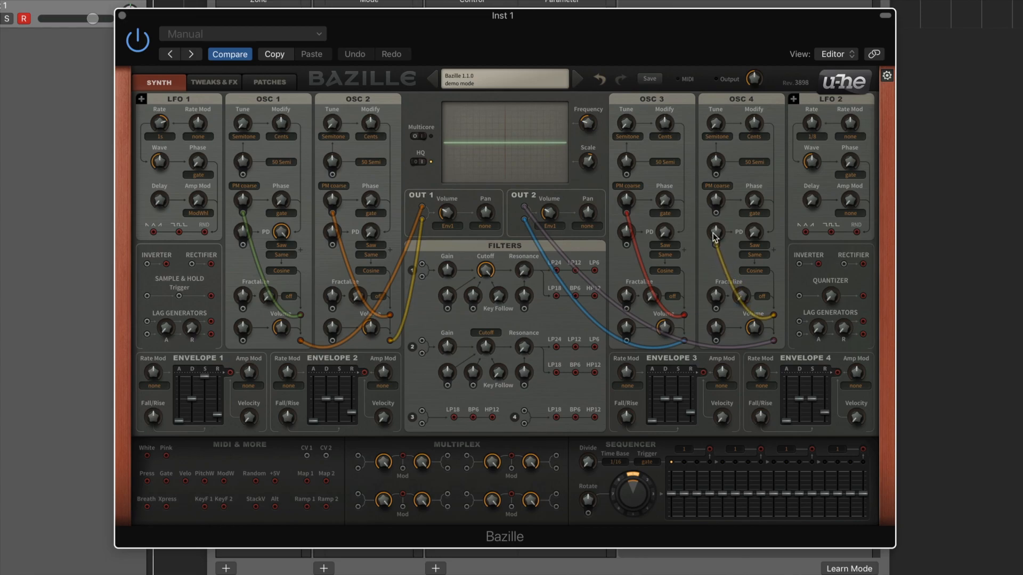
{"action": "mouse_move", "coordinate": [714, 218]}
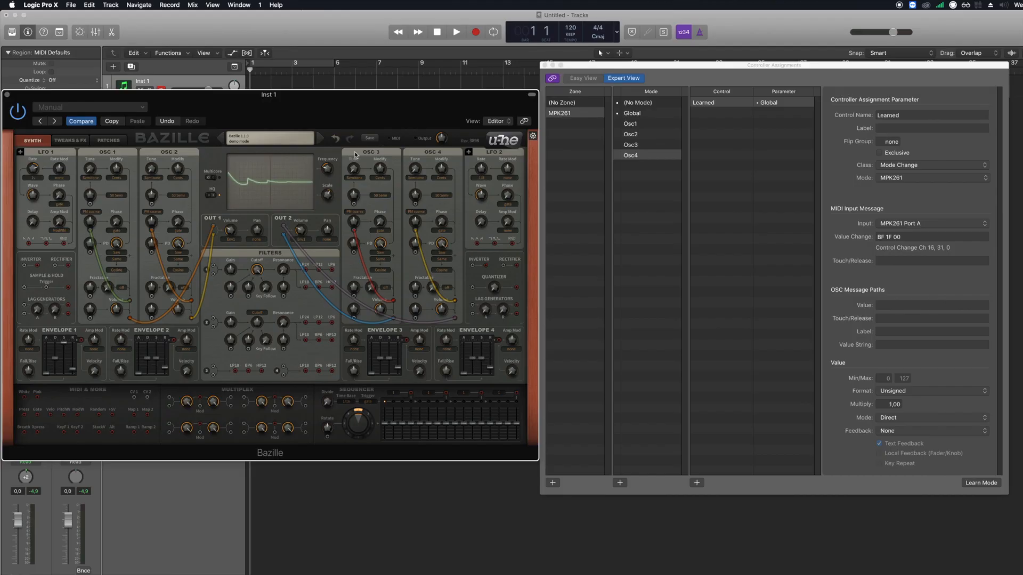
{"action": "mouse_move", "coordinate": [131, 272]}
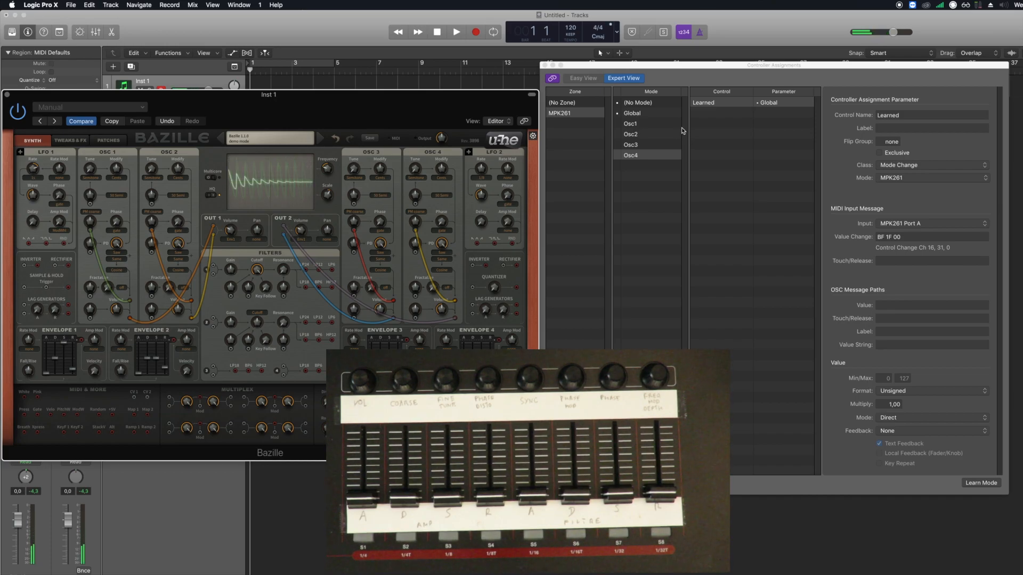
{"action": "mouse_move", "coordinate": [643, 120]}
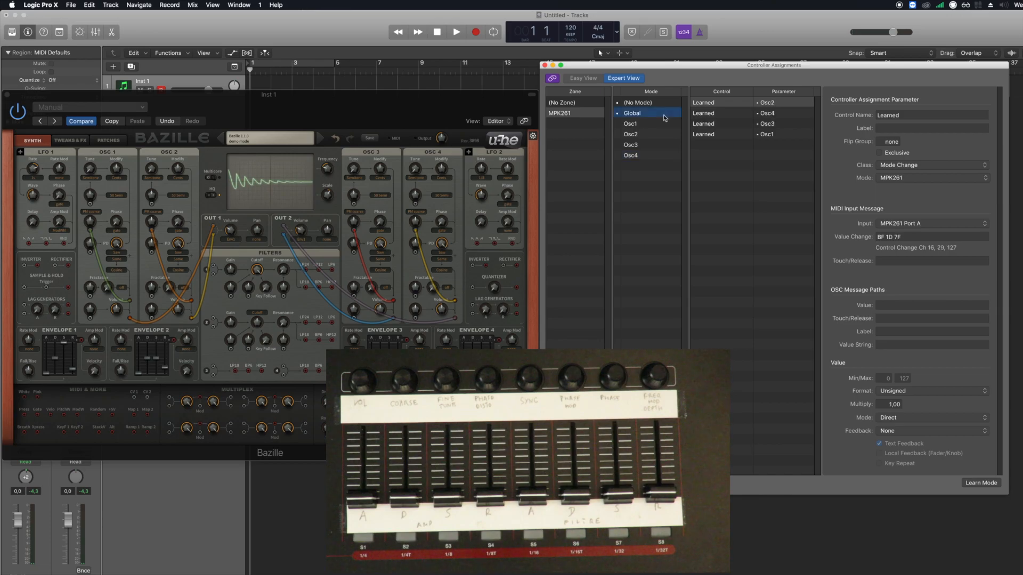
{"action": "mouse_move", "coordinate": [742, 150]}
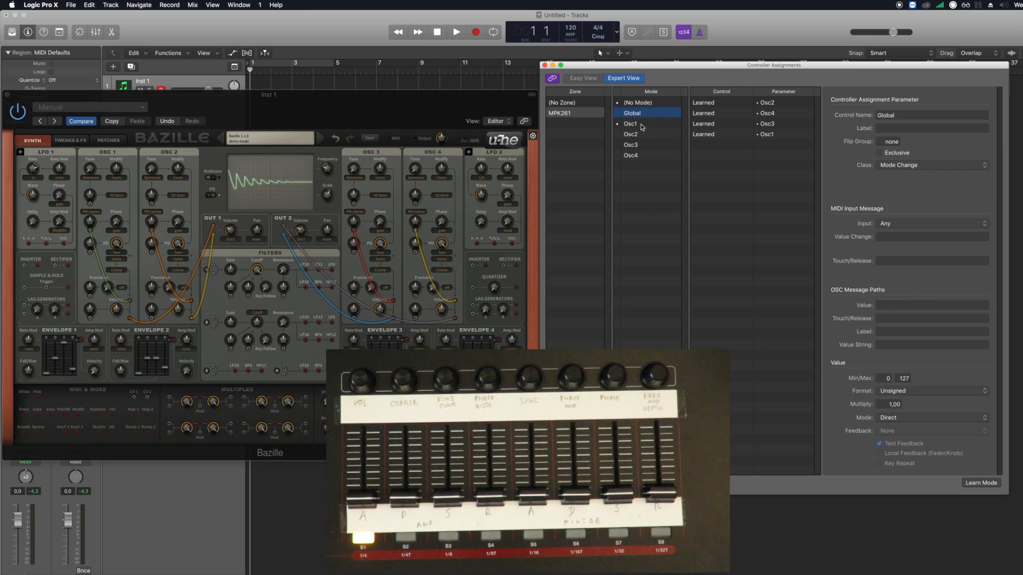
Stop learning and turn off feedback for Osc1's Volume and FineTune assignments.
{"action": "left_click", "coordinate": [630, 123]}
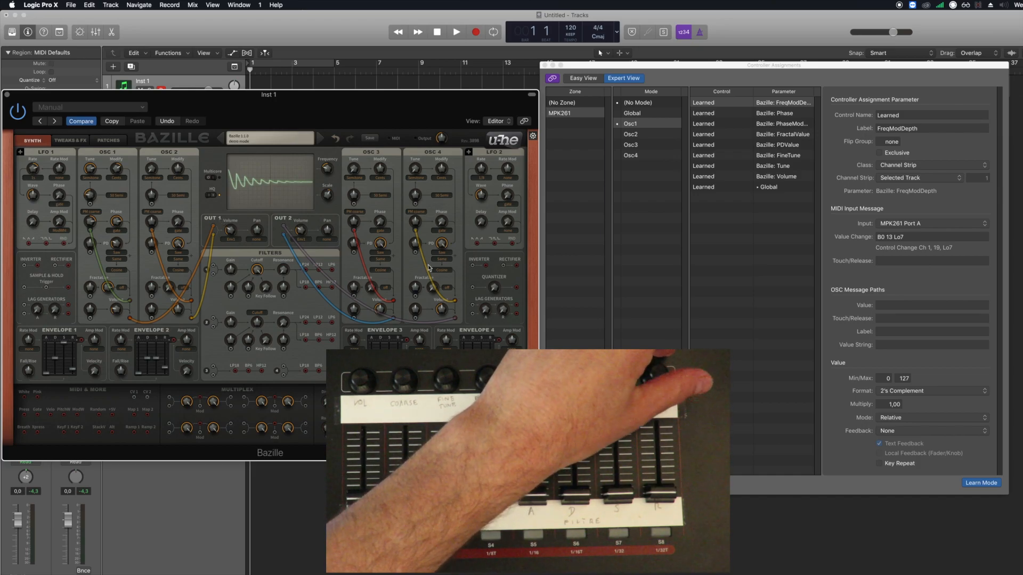
{"action": "left_click", "coordinate": [930, 431]}
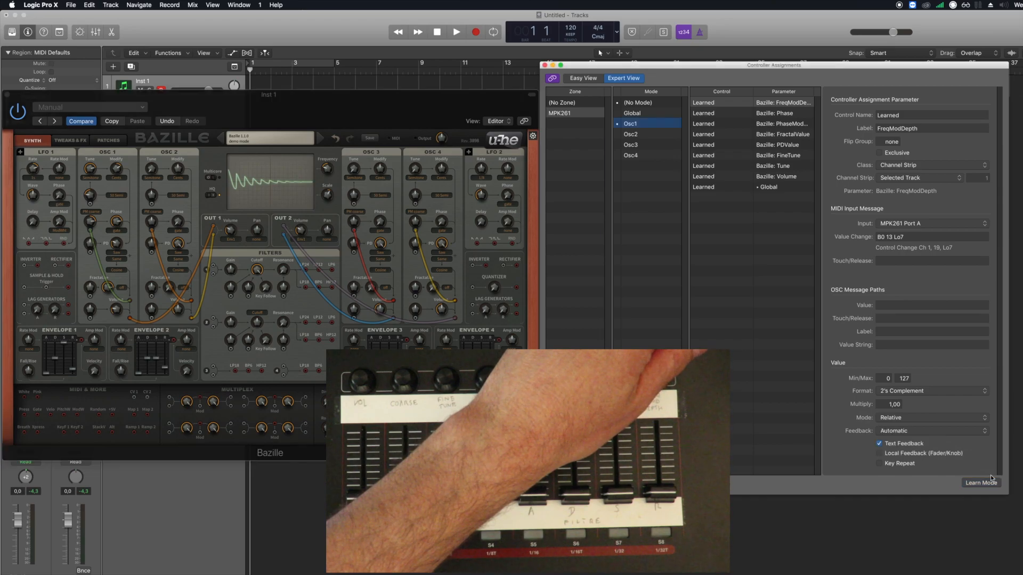
{"action": "left_click", "coordinate": [777, 176]}
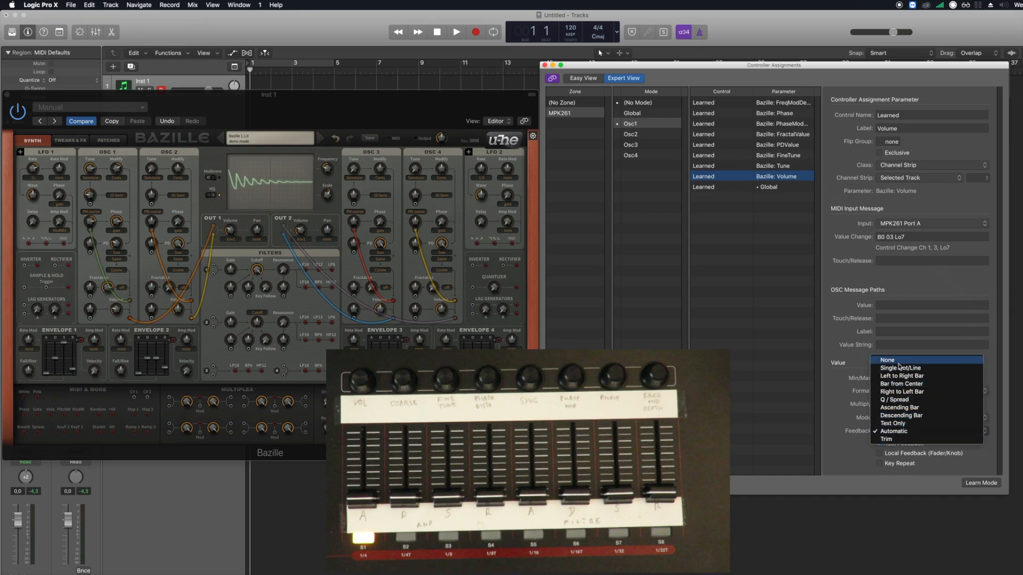
{"action": "left_click", "coordinate": [773, 166]}
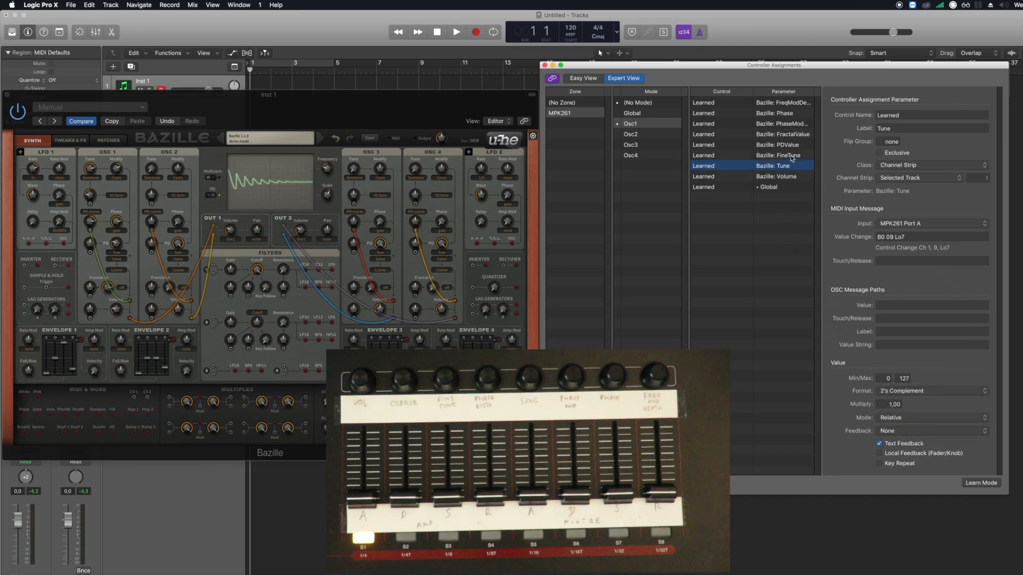
{"action": "left_click", "coordinate": [778, 155]}
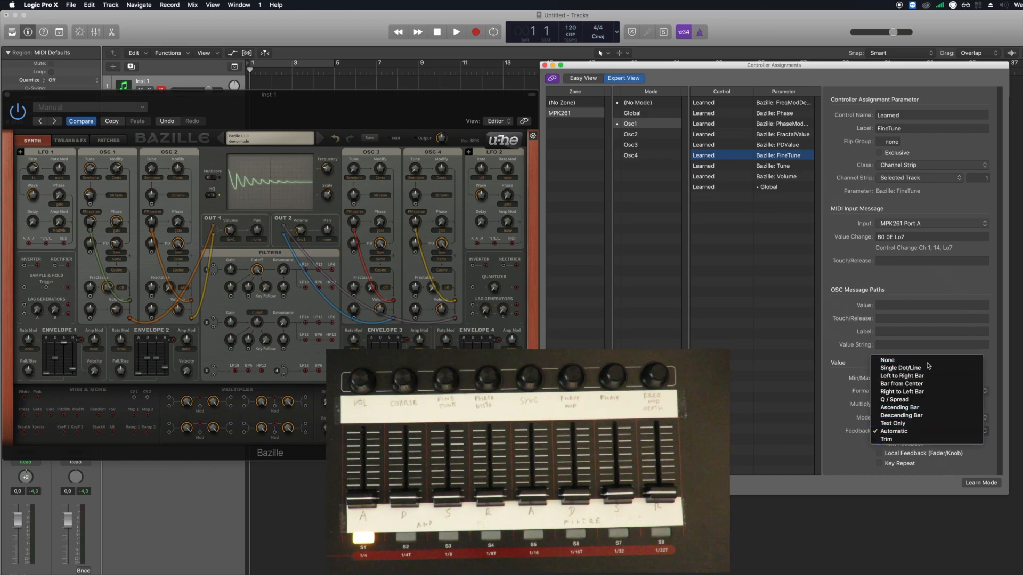
{"action": "left_click", "coordinate": [776, 144]}
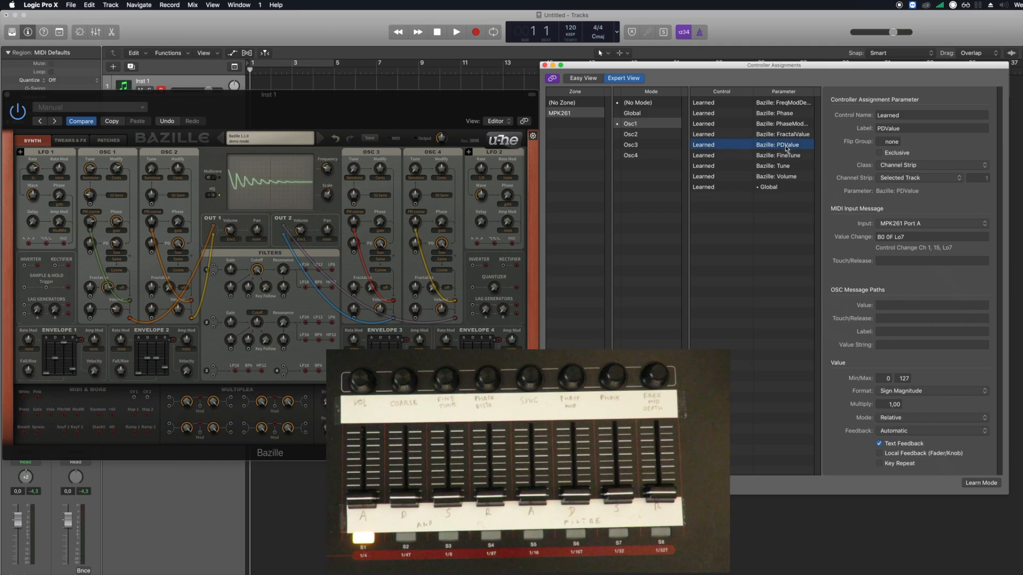
Set PDValue to 2's Complement with feedback off, then review the Phase assignments' feedback.
{"action": "left_click", "coordinate": [932, 391]}
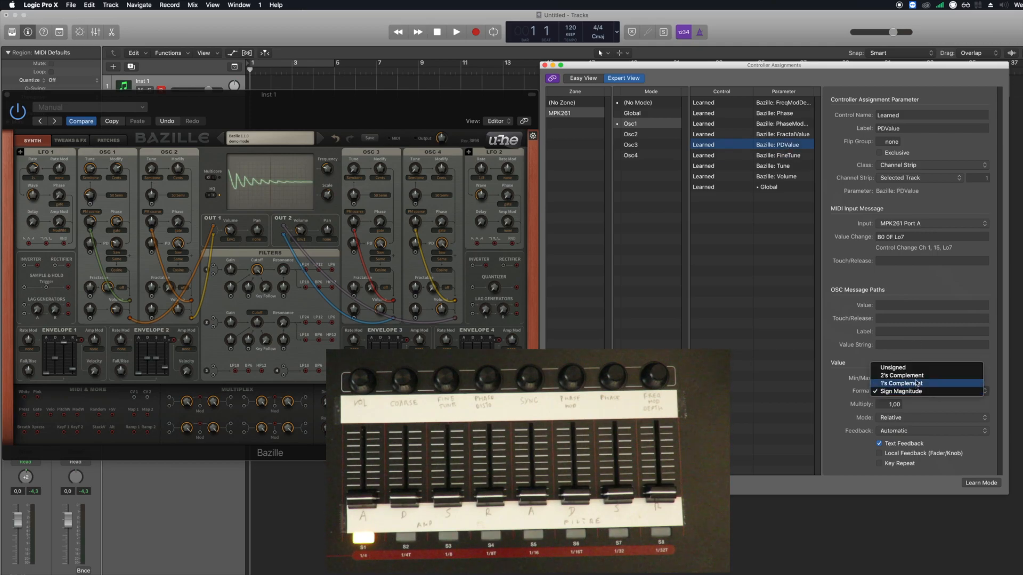
{"action": "left_click", "coordinate": [930, 431]}
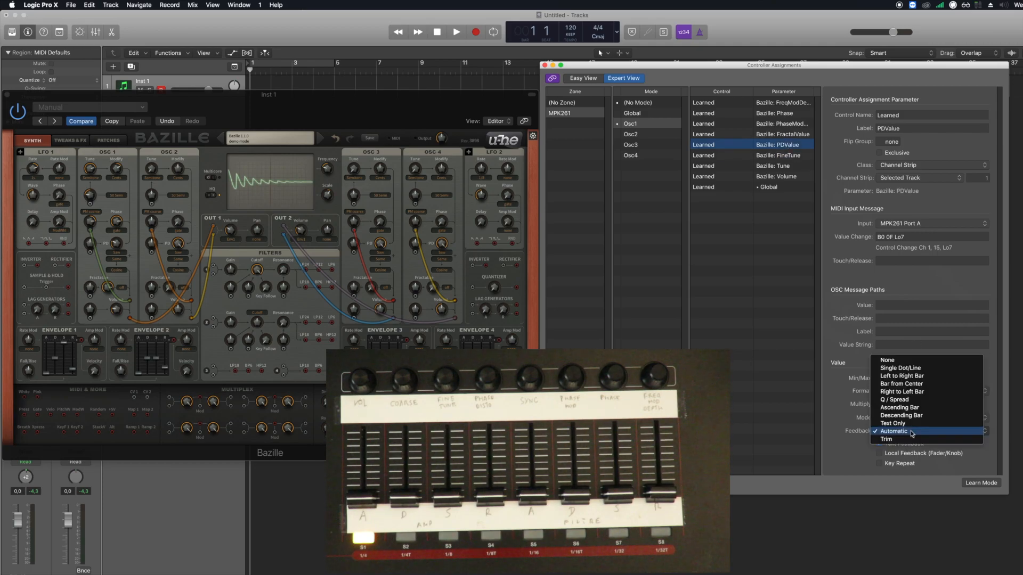
{"action": "left_click", "coordinate": [887, 431]}
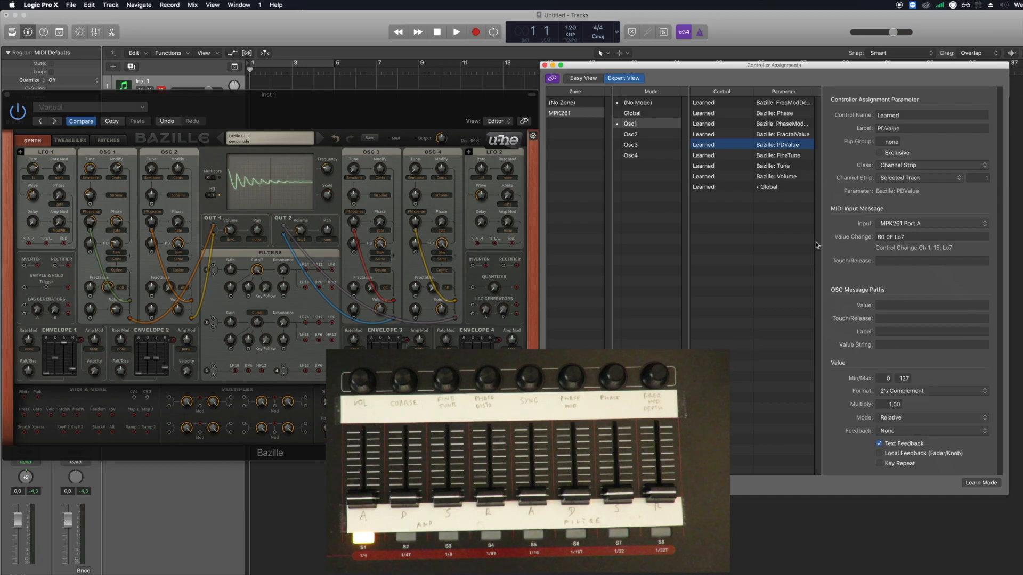
{"action": "left_click", "coordinate": [782, 134]}
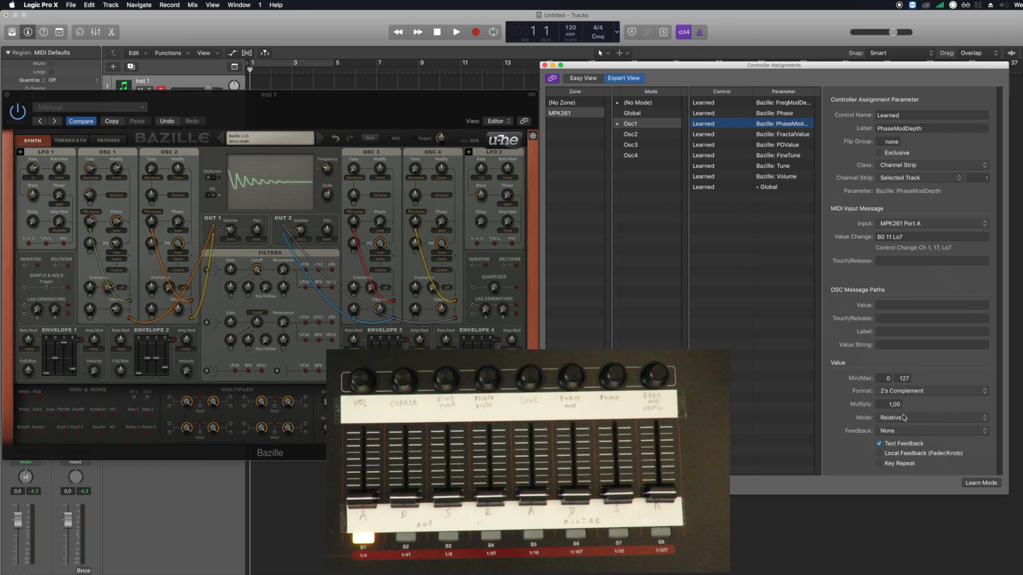
{"action": "left_click", "coordinate": [776, 113]}
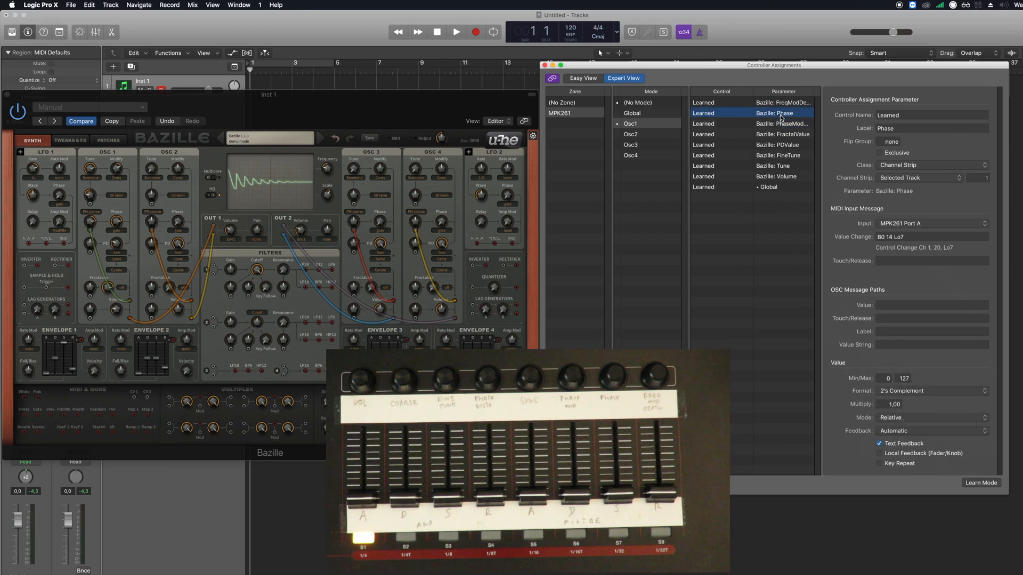
{"action": "left_click", "coordinate": [932, 404]}
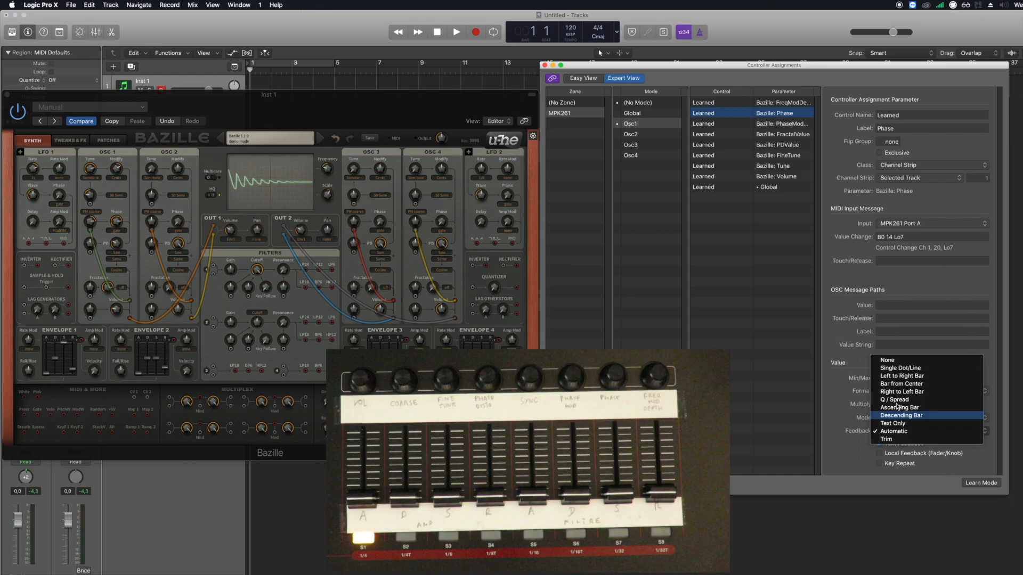
{"action": "left_click", "coordinate": [783, 102]}
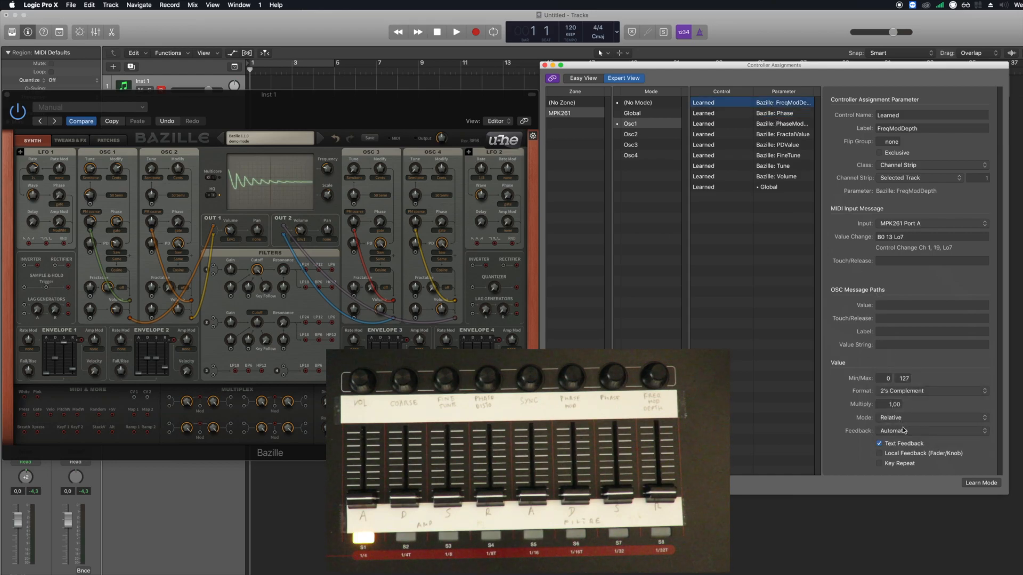
{"action": "left_click", "coordinate": [913, 430]}
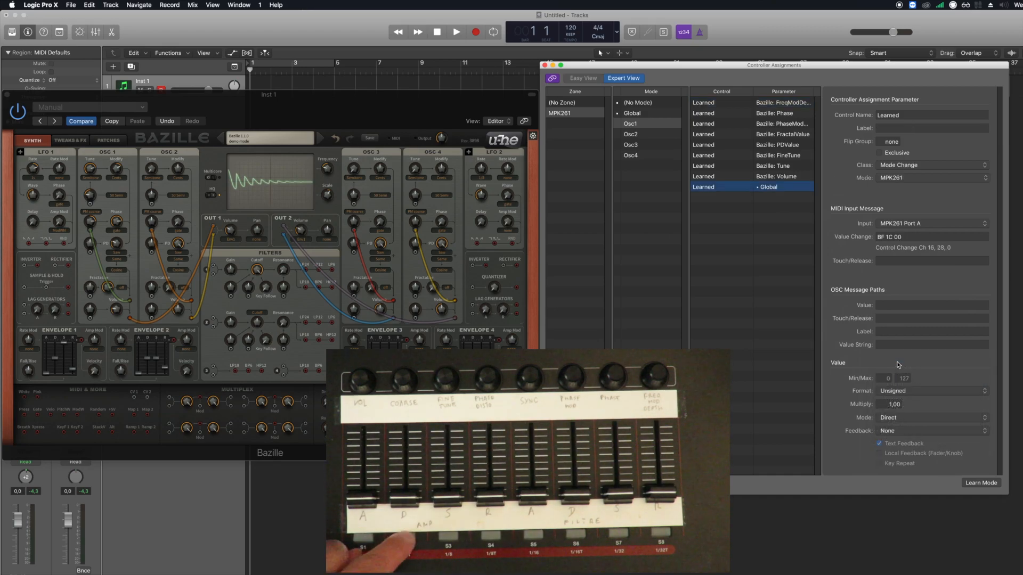
Review the Global and Osc2 mode assignments, then start learning knobs for Osc3 mode.
{"action": "left_click", "coordinate": [630, 134]}
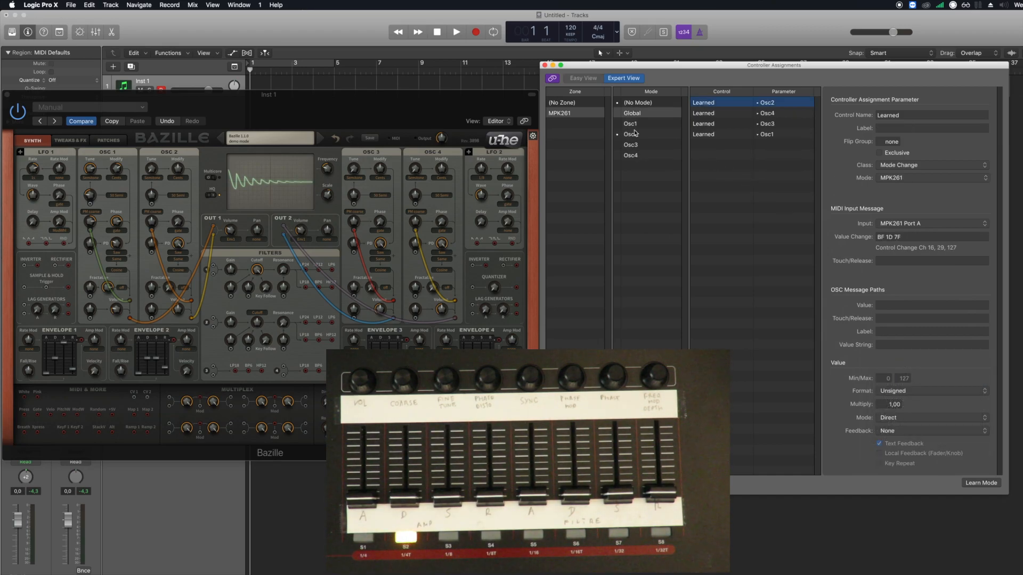
{"action": "left_click", "coordinate": [630, 134]}
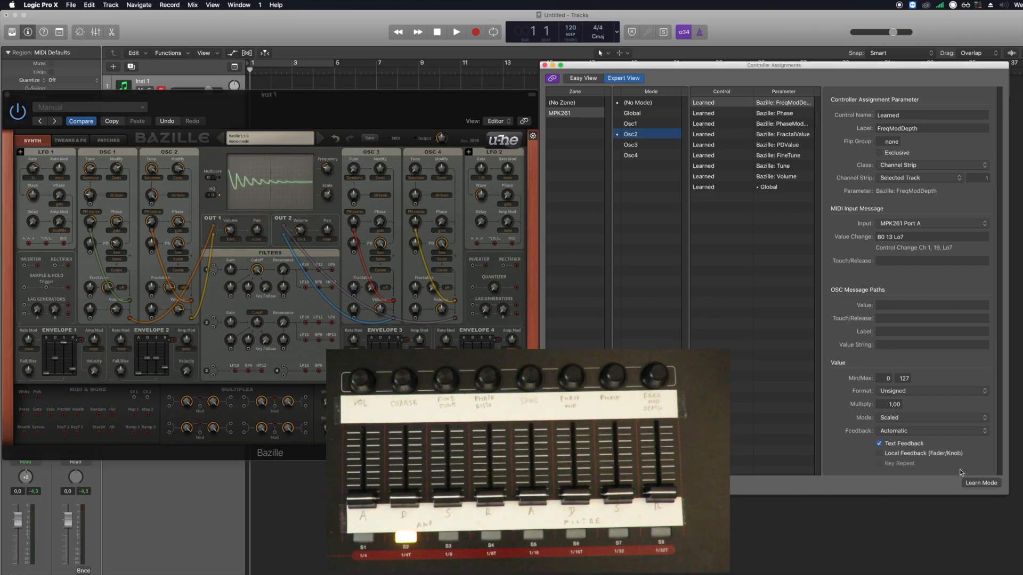
{"action": "left_click", "coordinate": [930, 431]}
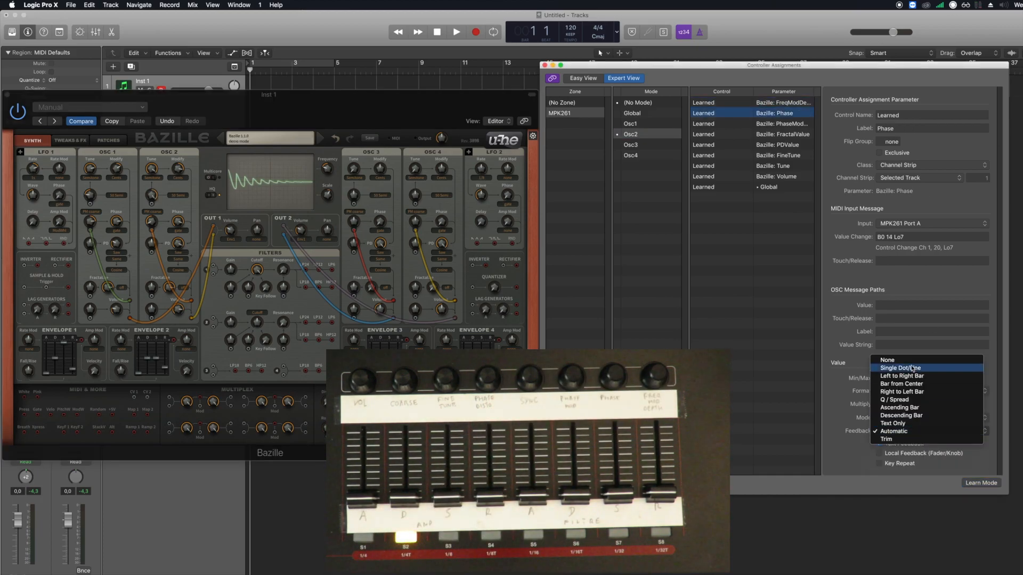
{"action": "left_click", "coordinate": [778, 155]}
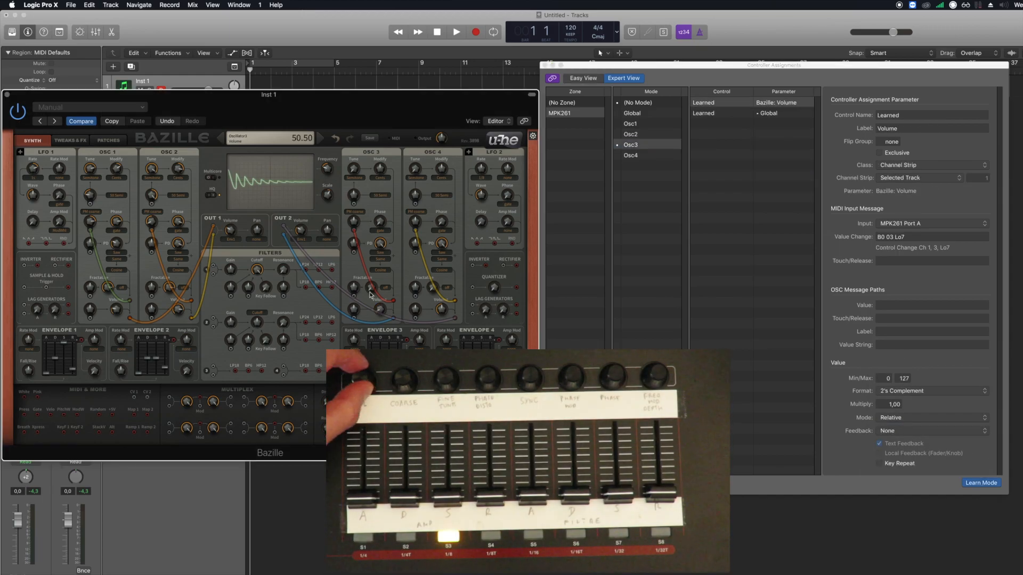
Check Osc4, then learn another Osc3 knob and reassign it to FractalValue.
{"action": "left_click", "coordinate": [929, 391]}
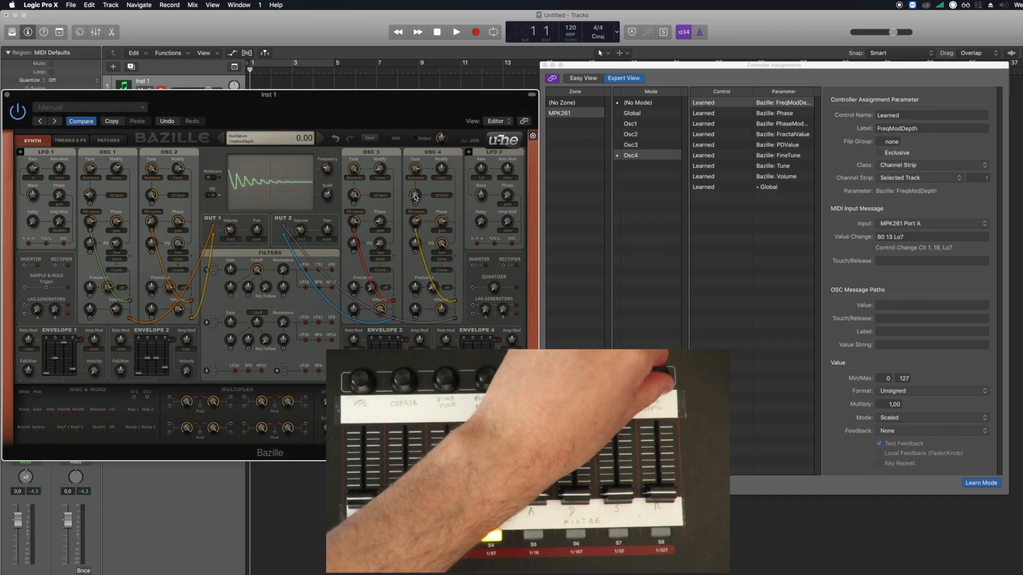
{"action": "left_click", "coordinate": [629, 123]}
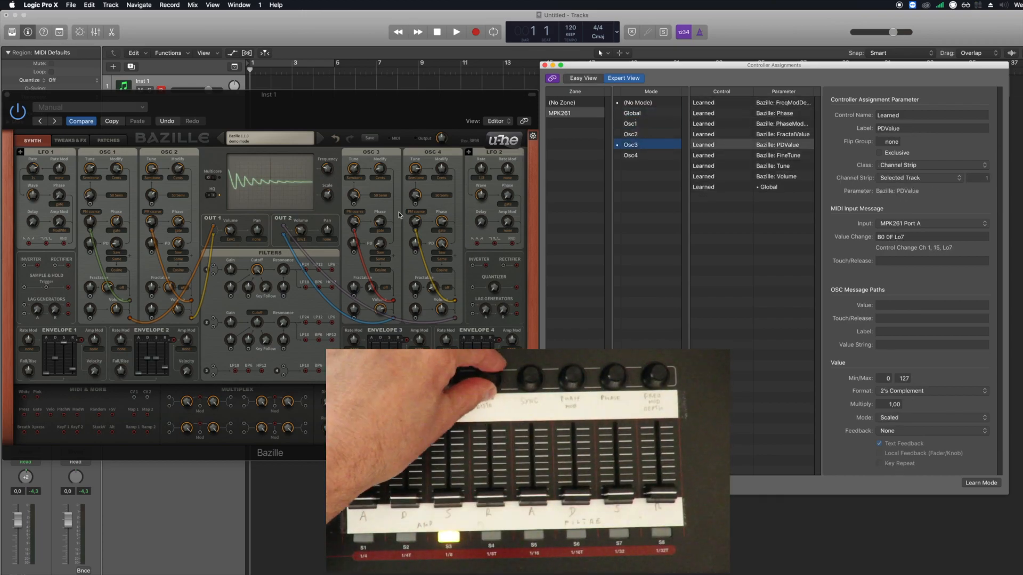
{"action": "left_click", "coordinate": [630, 155]}
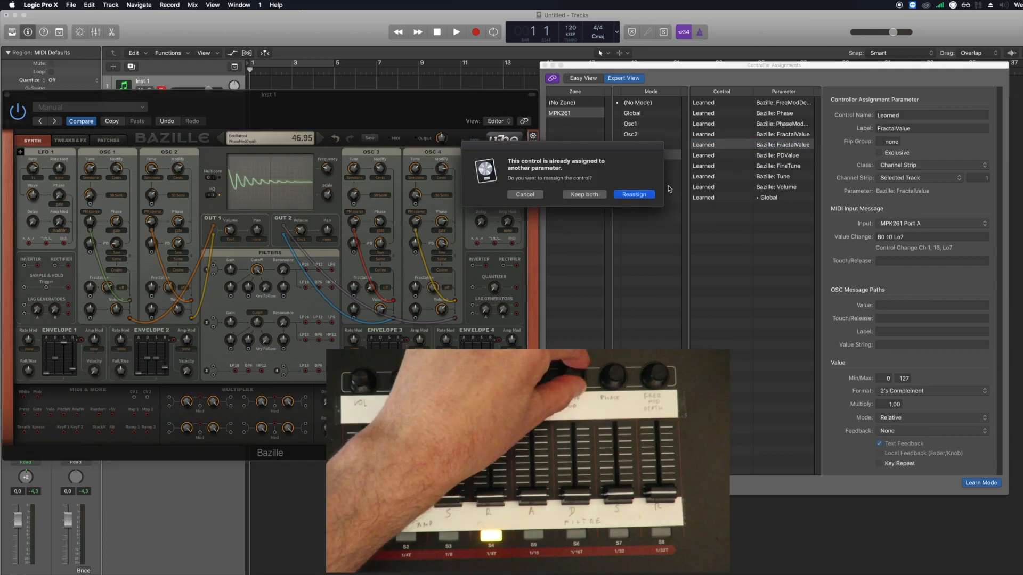
{"action": "left_click", "coordinate": [632, 194]}
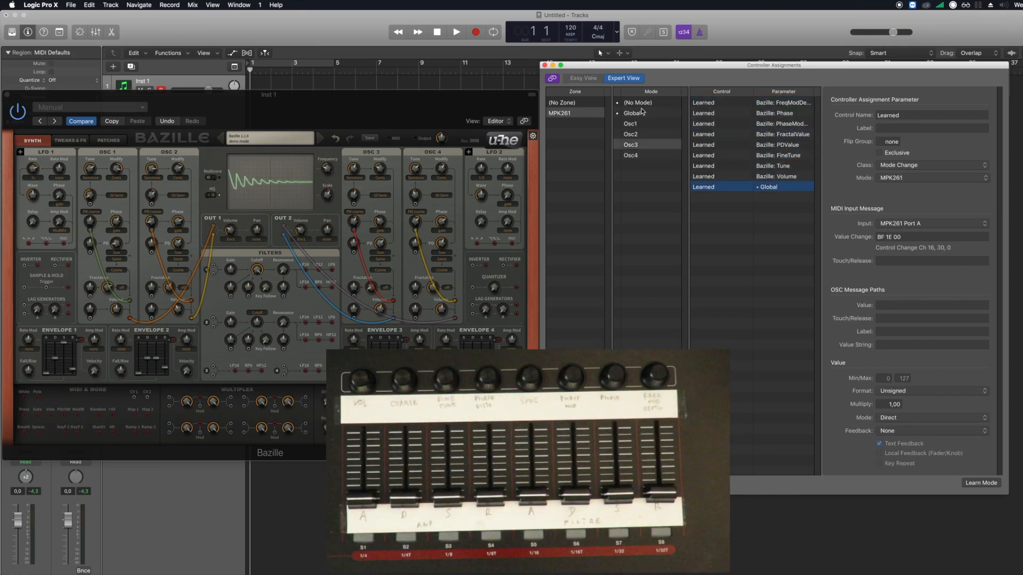
Select Global mode and learn knobs for Bazille Tune and Volume.
{"action": "left_click", "coordinate": [632, 113]}
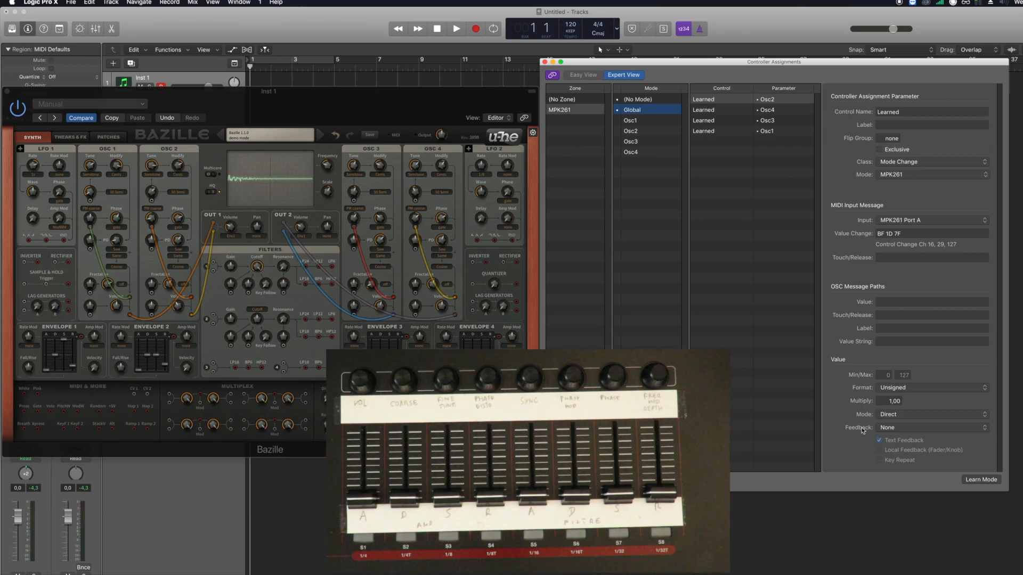
{"action": "left_click", "coordinate": [980, 480]}
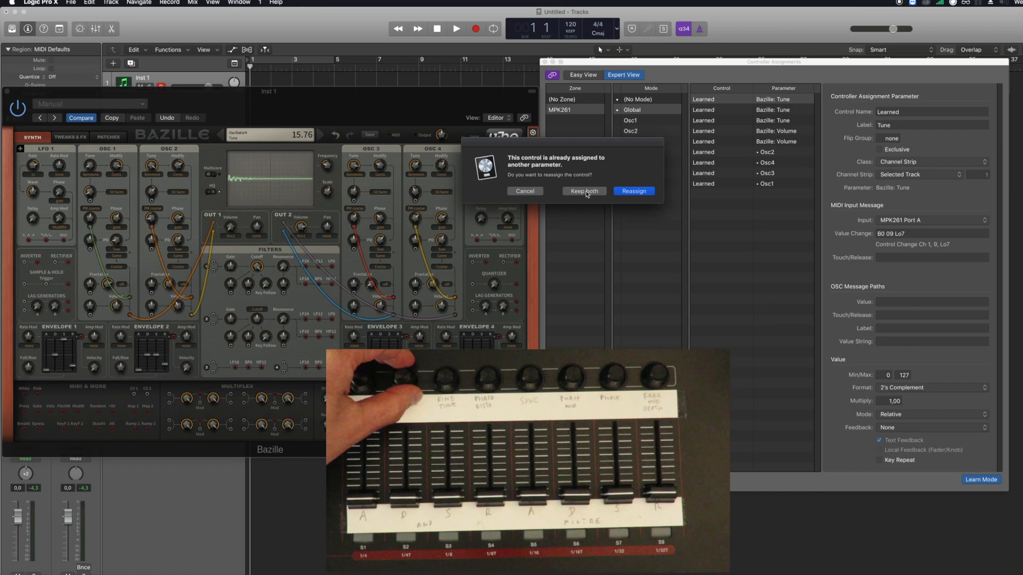
Keep both assignments when learning FineTune, PDValue, FractalValue, PhaseModDepth and FreqModDepth knobs.
{"action": "left_click", "coordinate": [582, 191]}
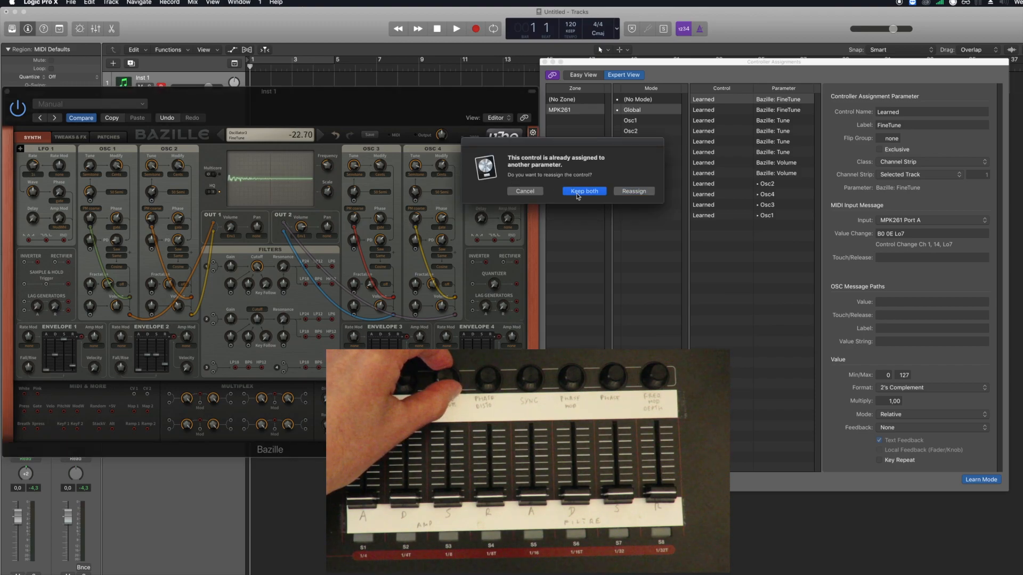
{"action": "left_click", "coordinate": [583, 191]}
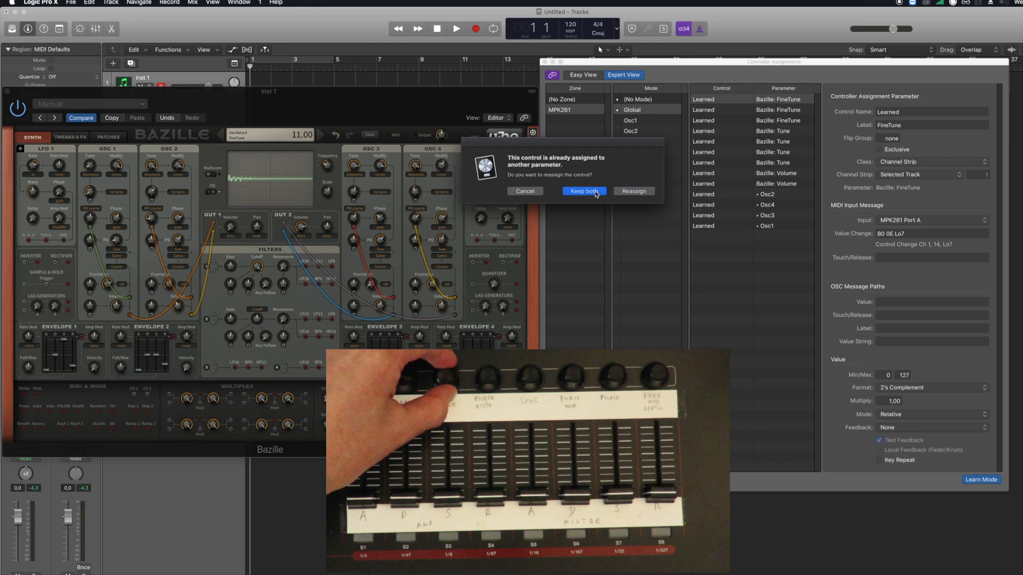
{"action": "left_click", "coordinate": [582, 191]}
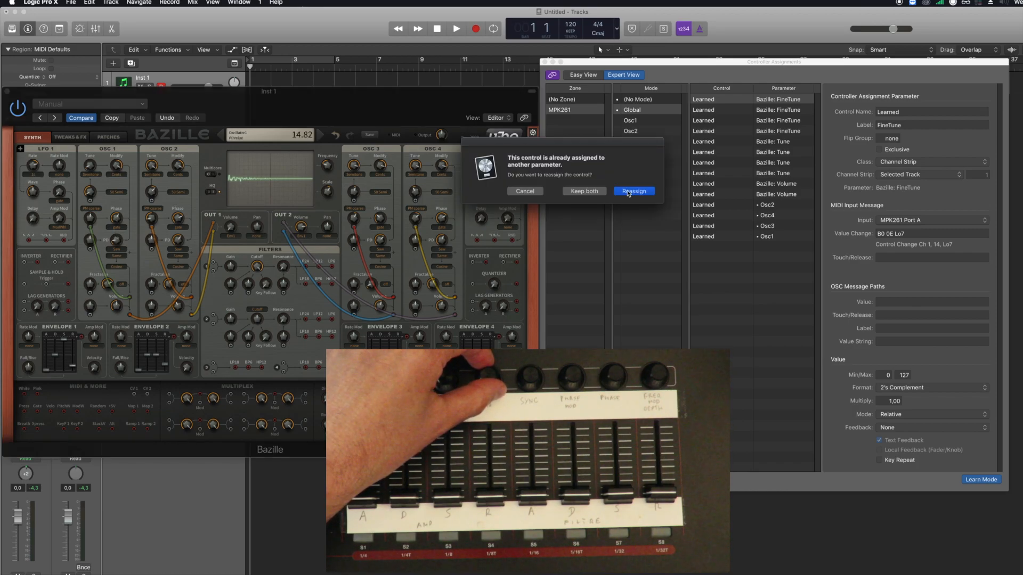
{"action": "left_click", "coordinate": [632, 191]}
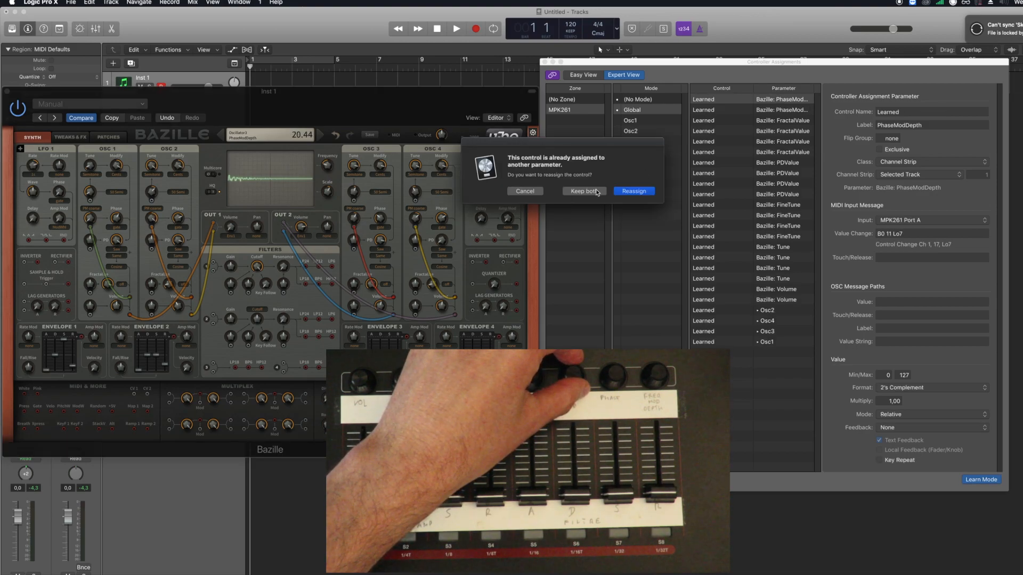
{"action": "left_click", "coordinate": [583, 191]}
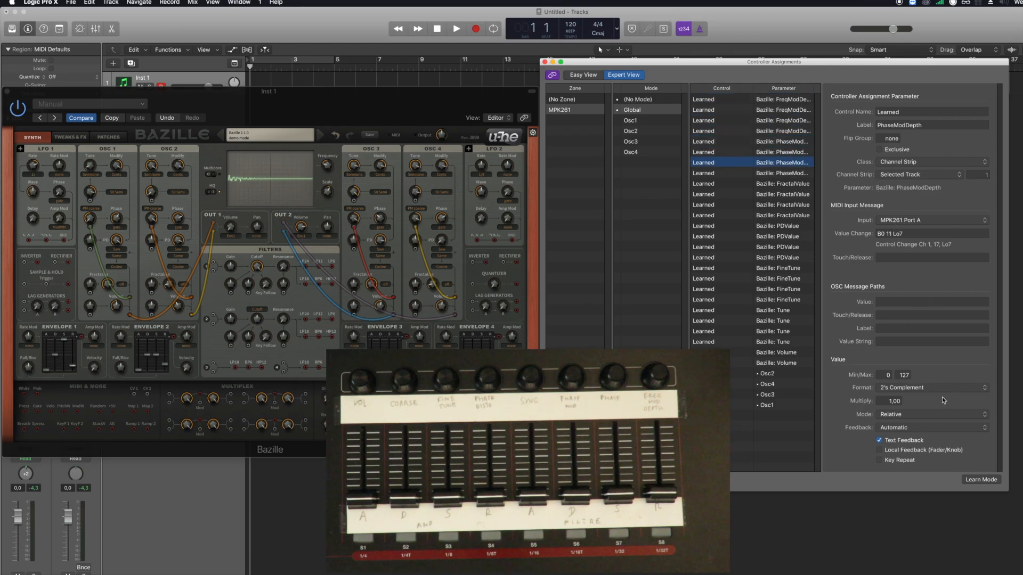
Set the PhaseModDepth, Tune and Volume assignments to 2's Complement format.
{"action": "left_click", "coordinate": [933, 387]}
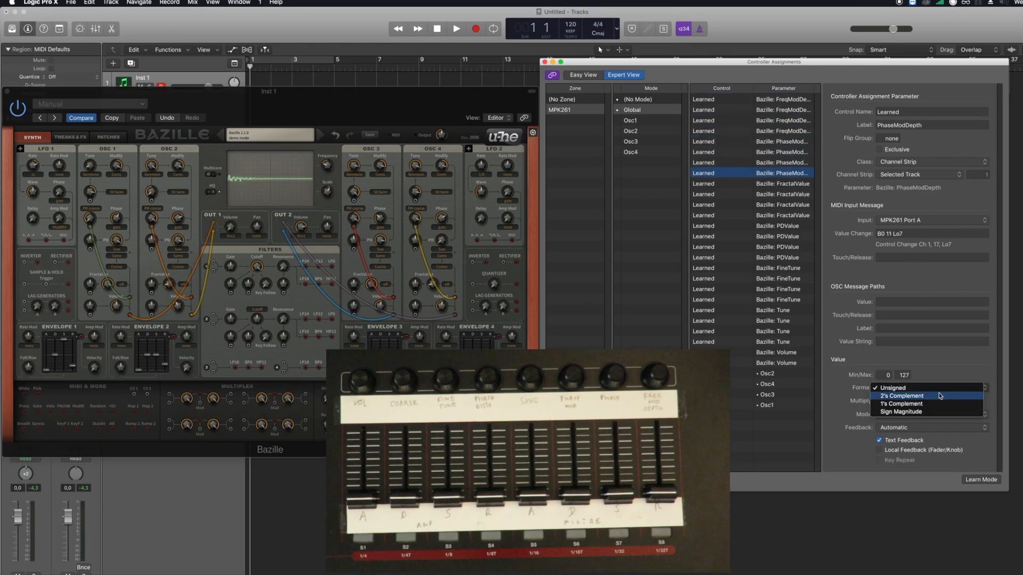
{"action": "left_click", "coordinate": [902, 396]}
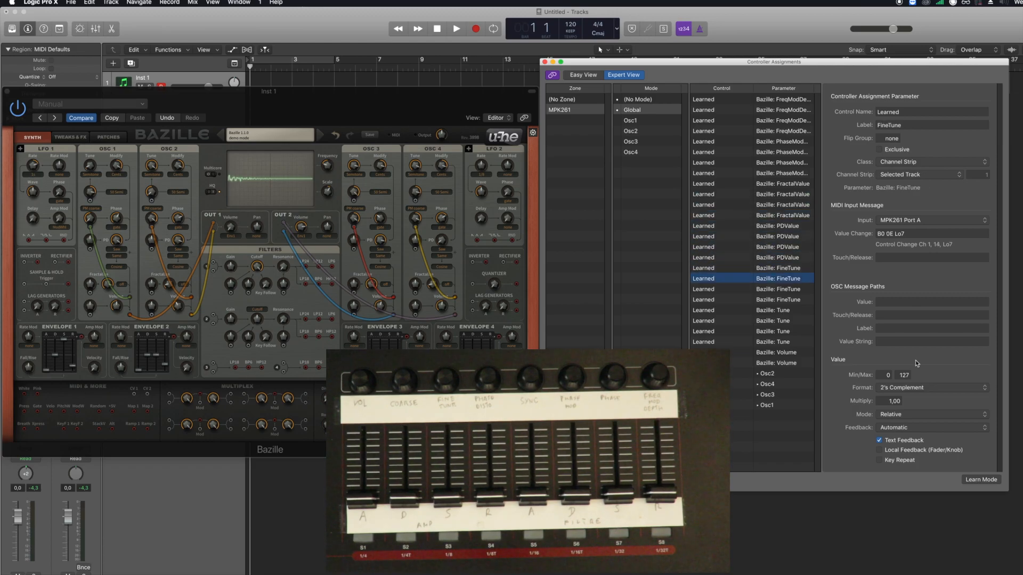
{"action": "left_click", "coordinate": [772, 332]}
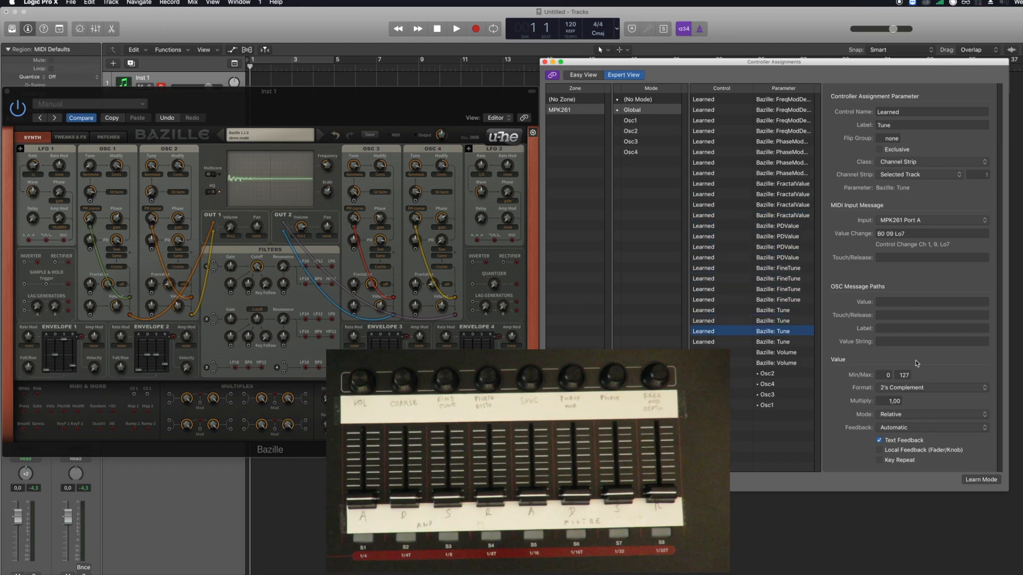
{"action": "left_click", "coordinate": [773, 363]}
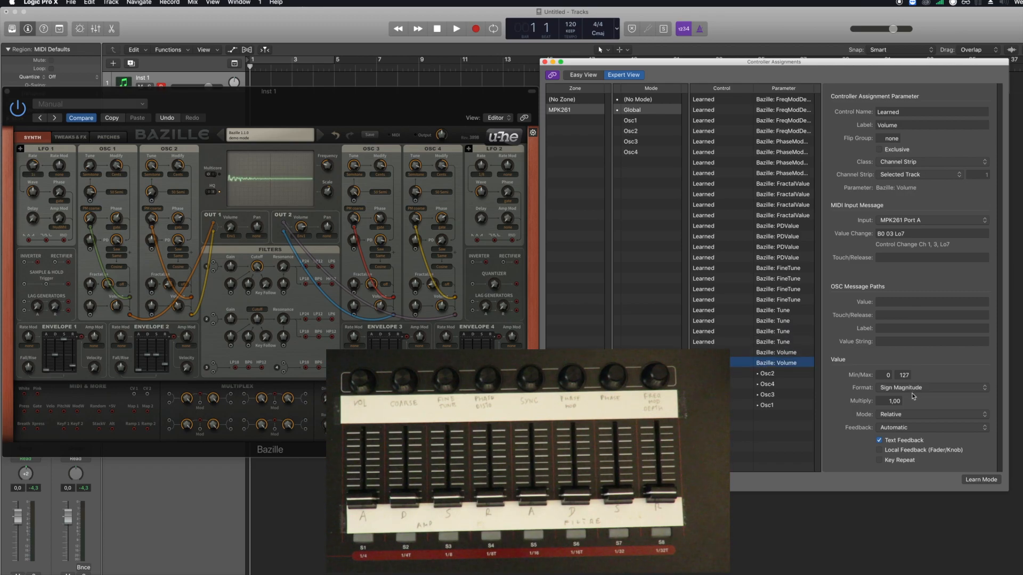
{"action": "left_click", "coordinate": [932, 387]}
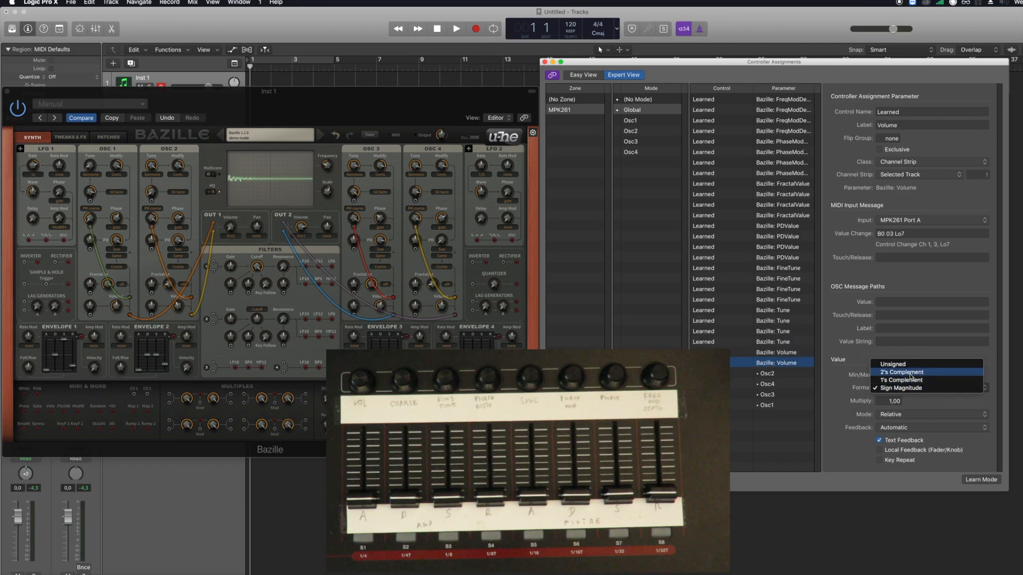
{"action": "left_click", "coordinate": [902, 372]}
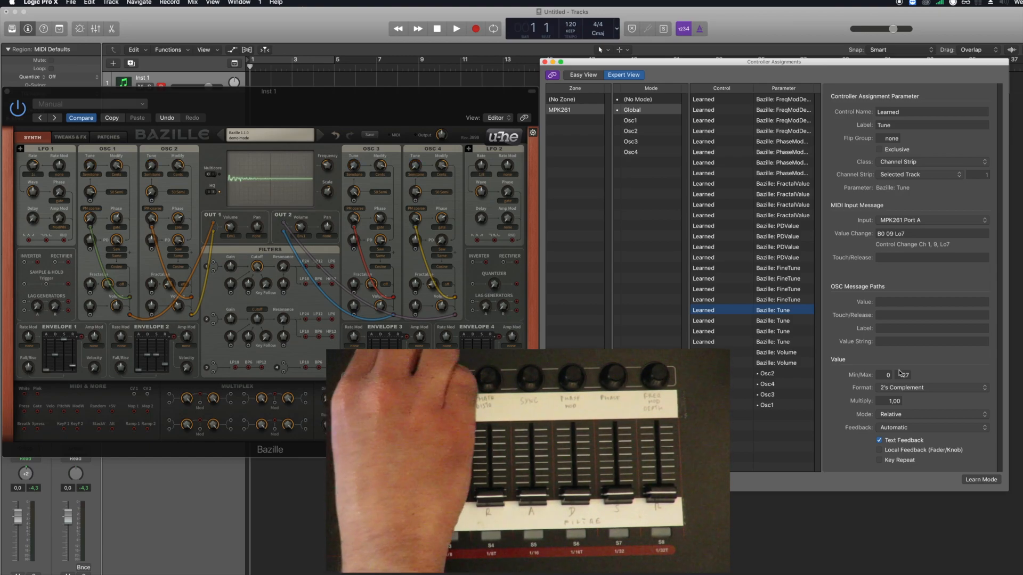
Inspect the Osc4 mode assignments and test MPK261 knobs on Bazille's waveform.
{"action": "left_click", "coordinate": [770, 278]}
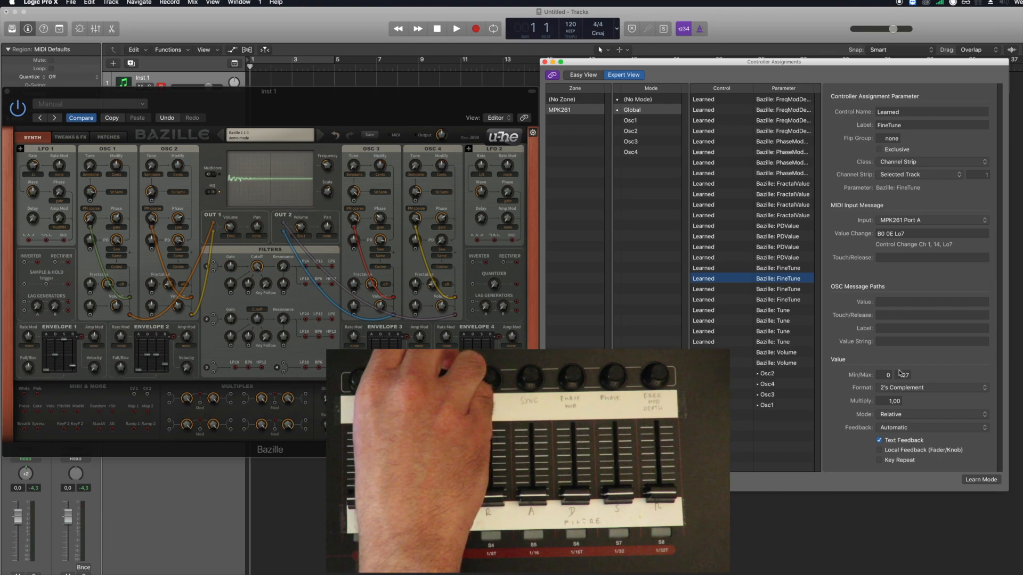
{"action": "left_click", "coordinate": [776, 256]}
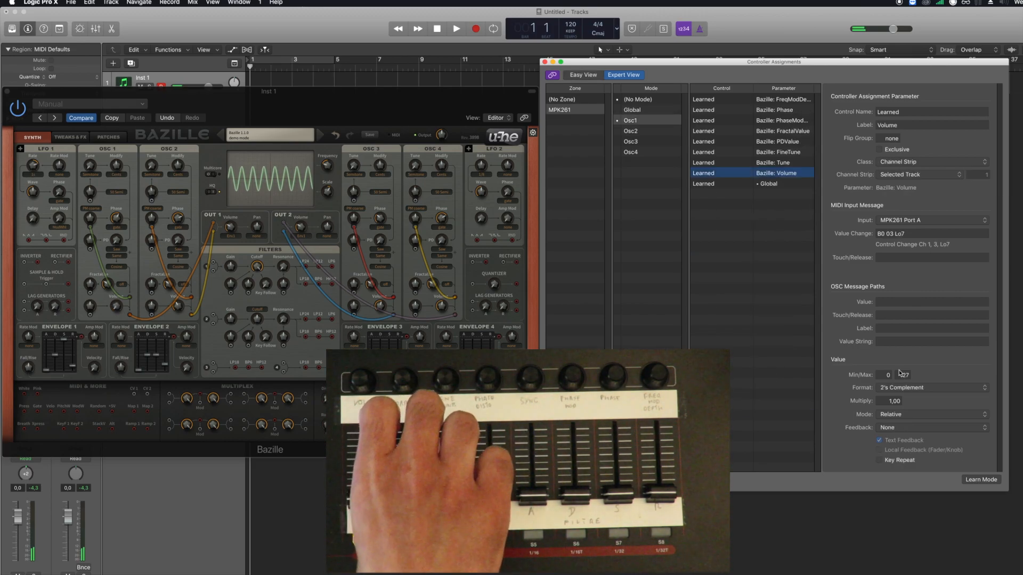
{"action": "left_click", "coordinate": [630, 131]}
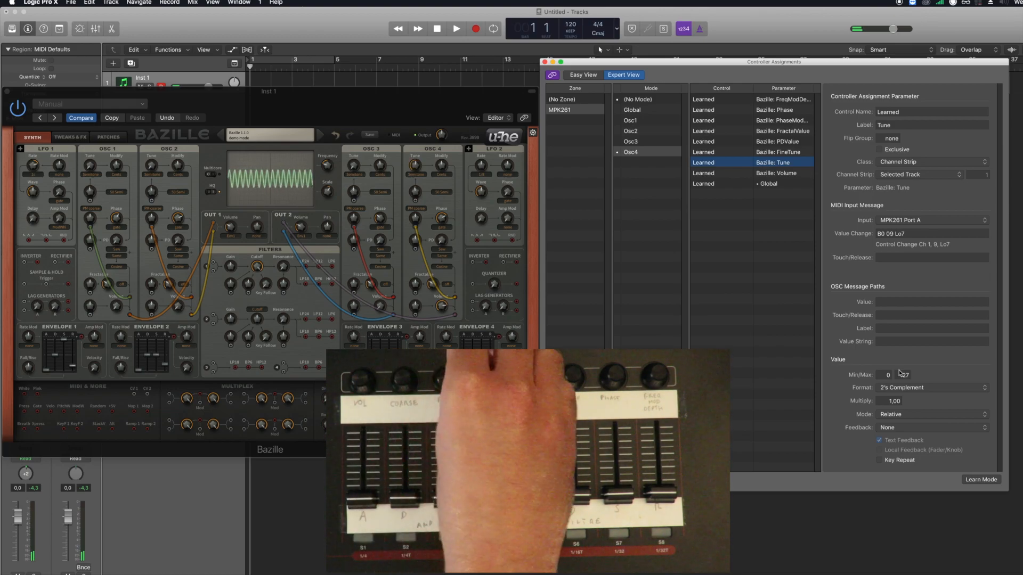
{"action": "left_click", "coordinate": [778, 152]}
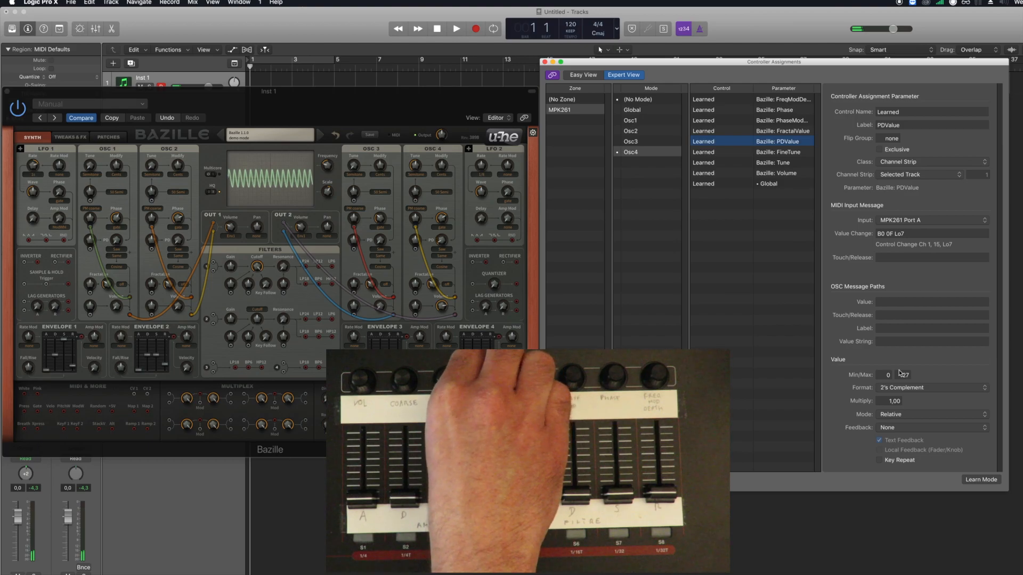
{"action": "left_click", "coordinate": [782, 120]}
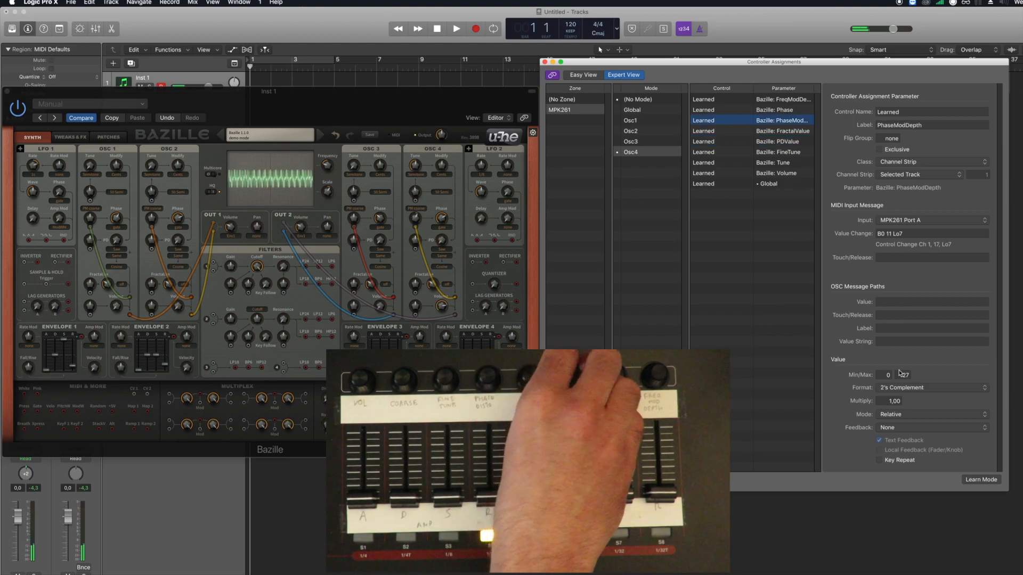